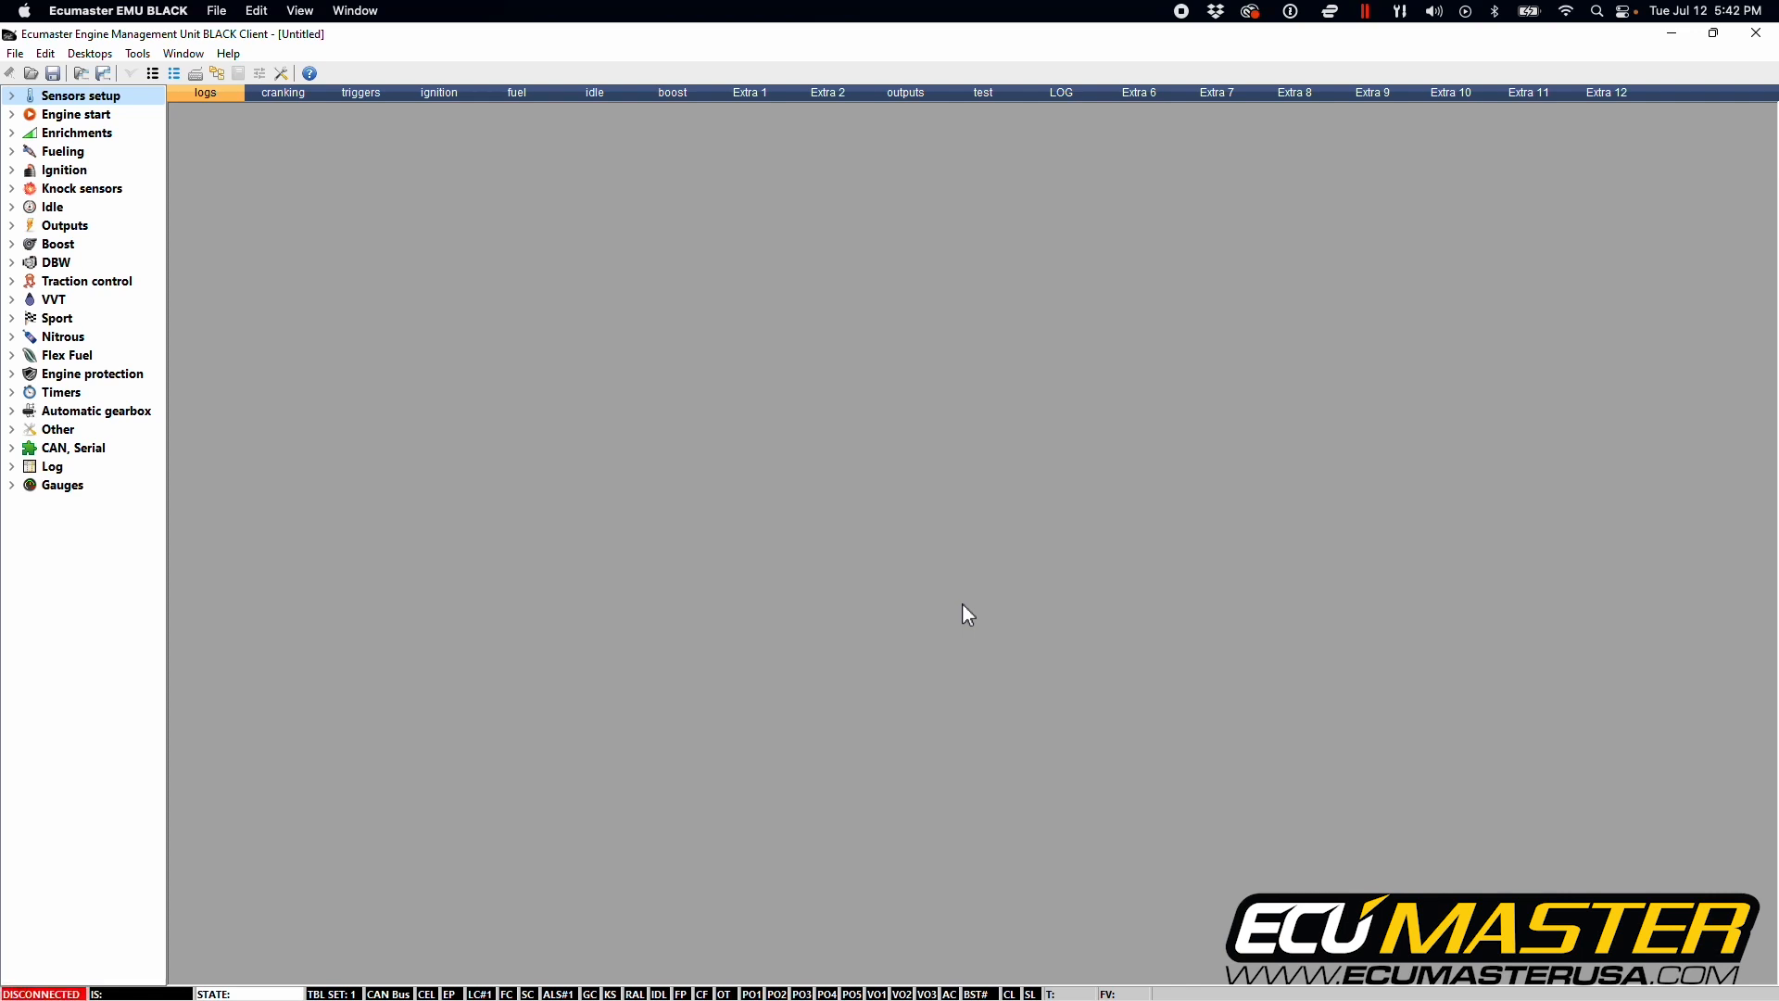
pyautogui.moveTo(524, 29)
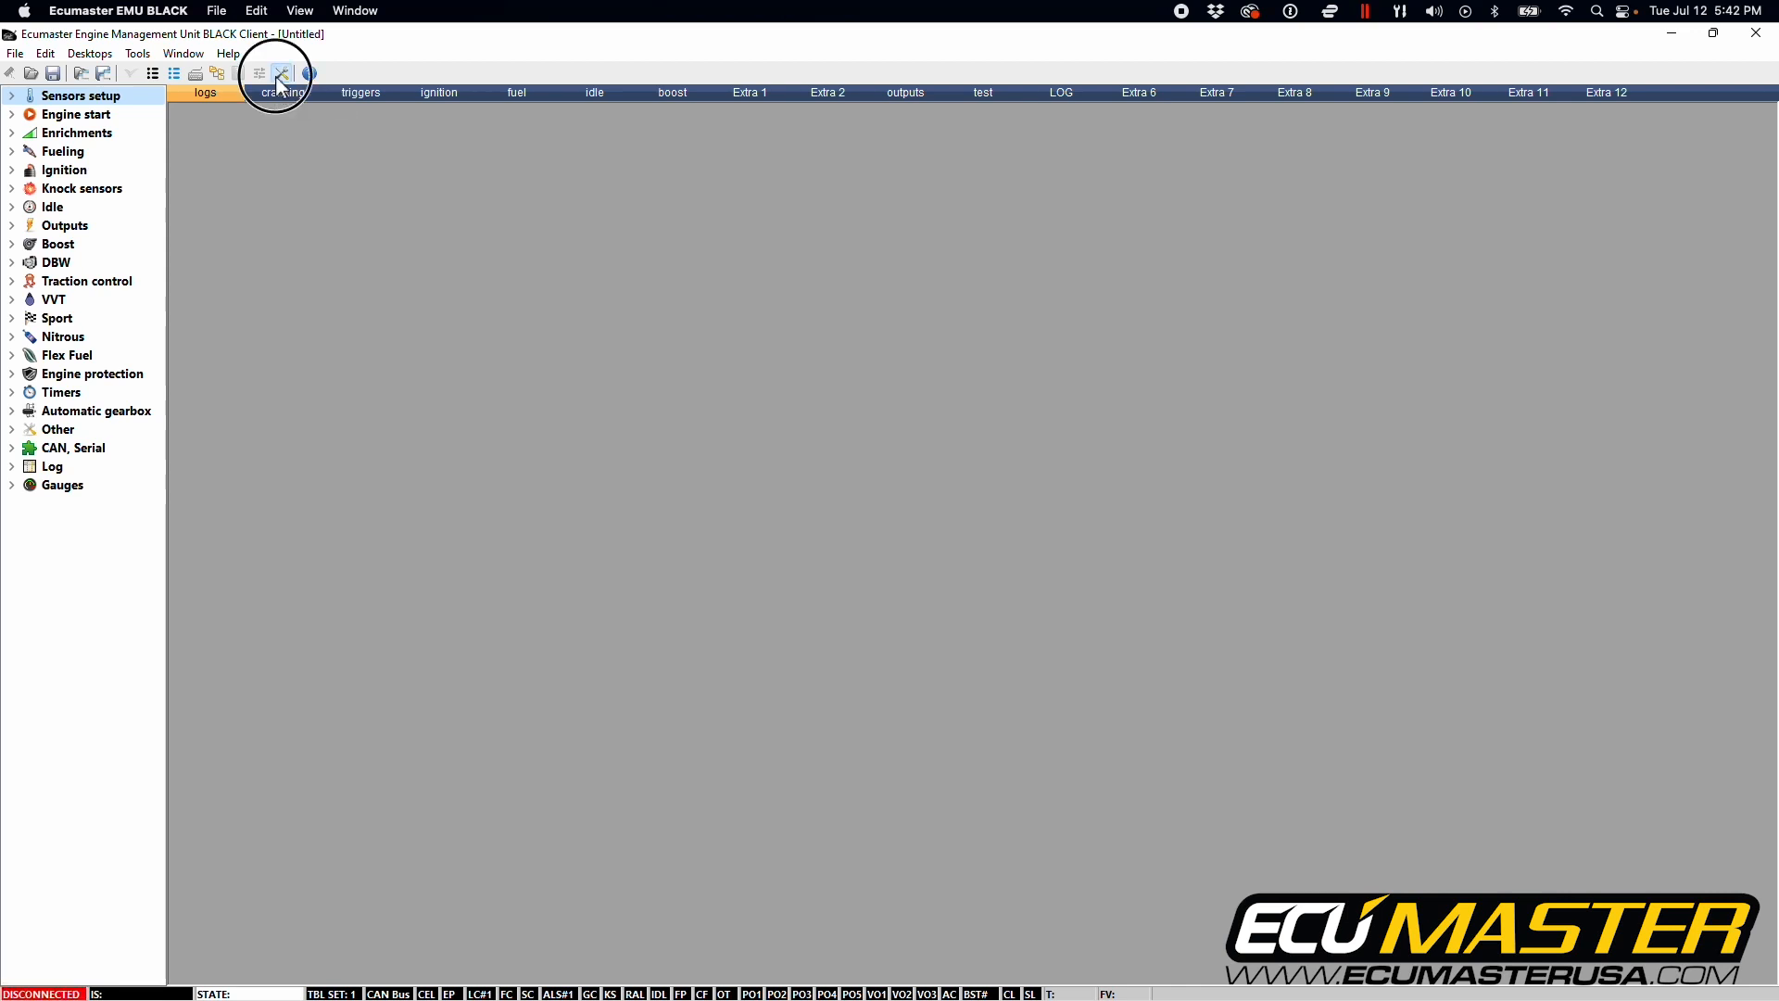
# Change the General Options units from Imperial to Metric and confirm with OK.
pyautogui.click(280, 73)
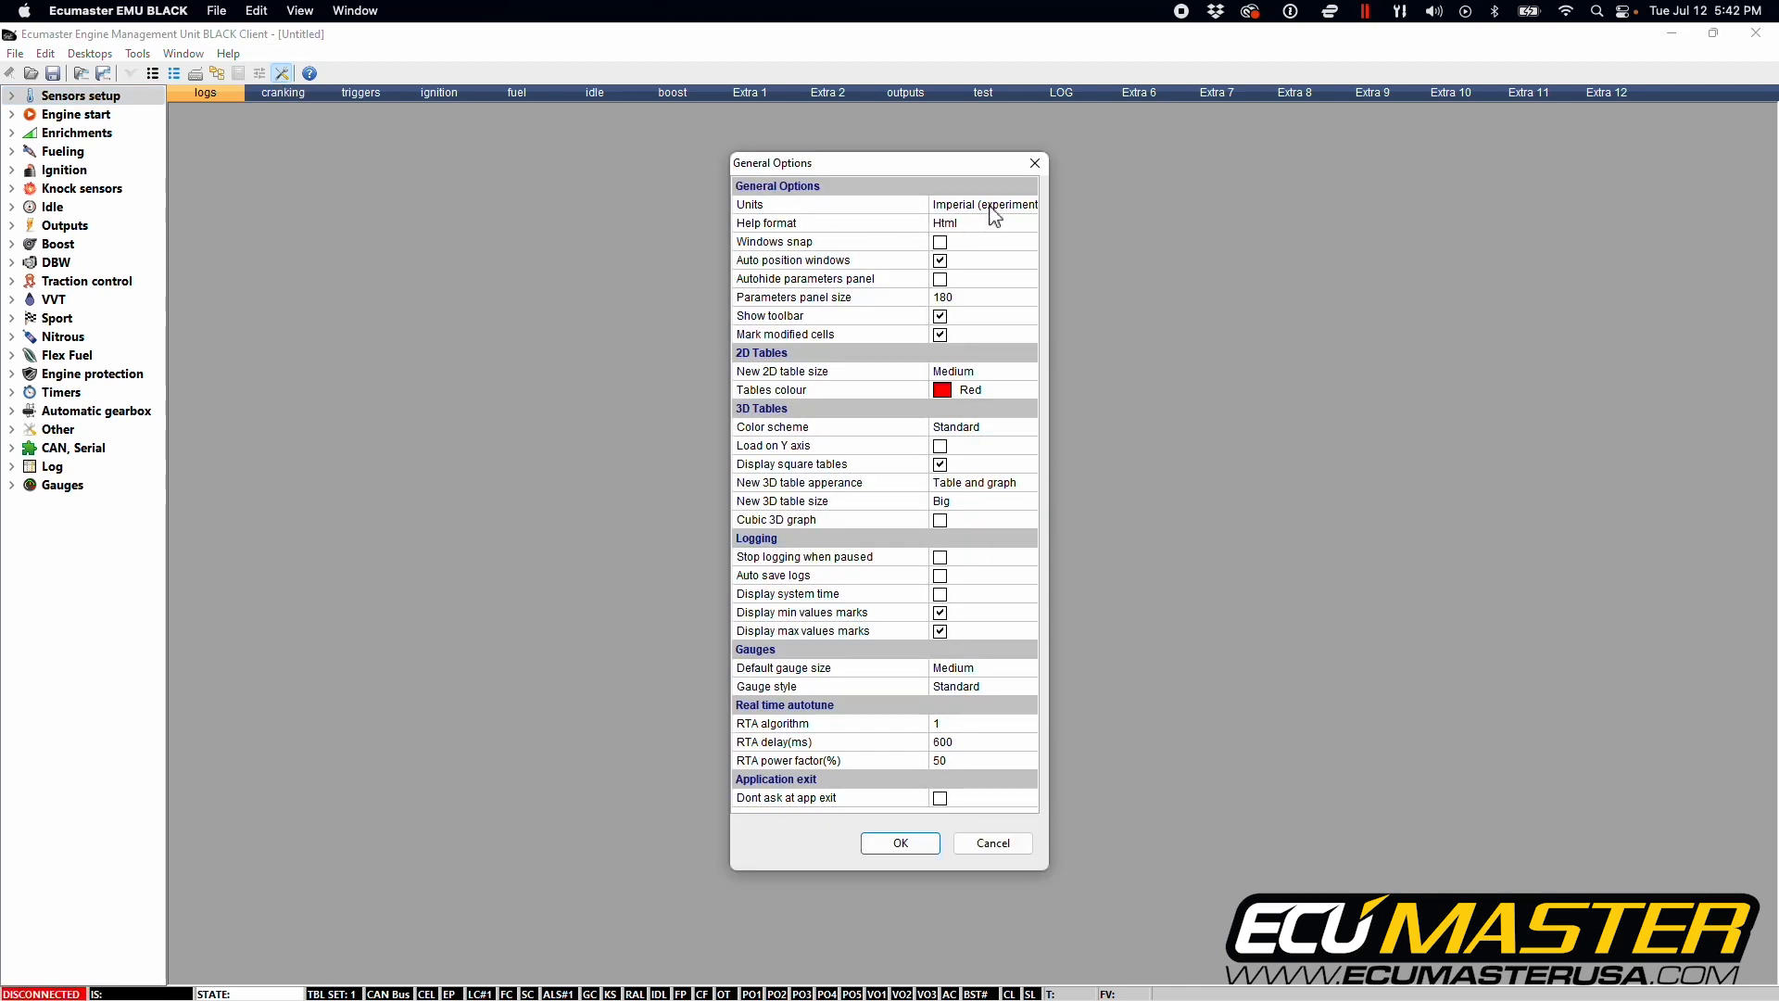
pyautogui.click(981, 204)
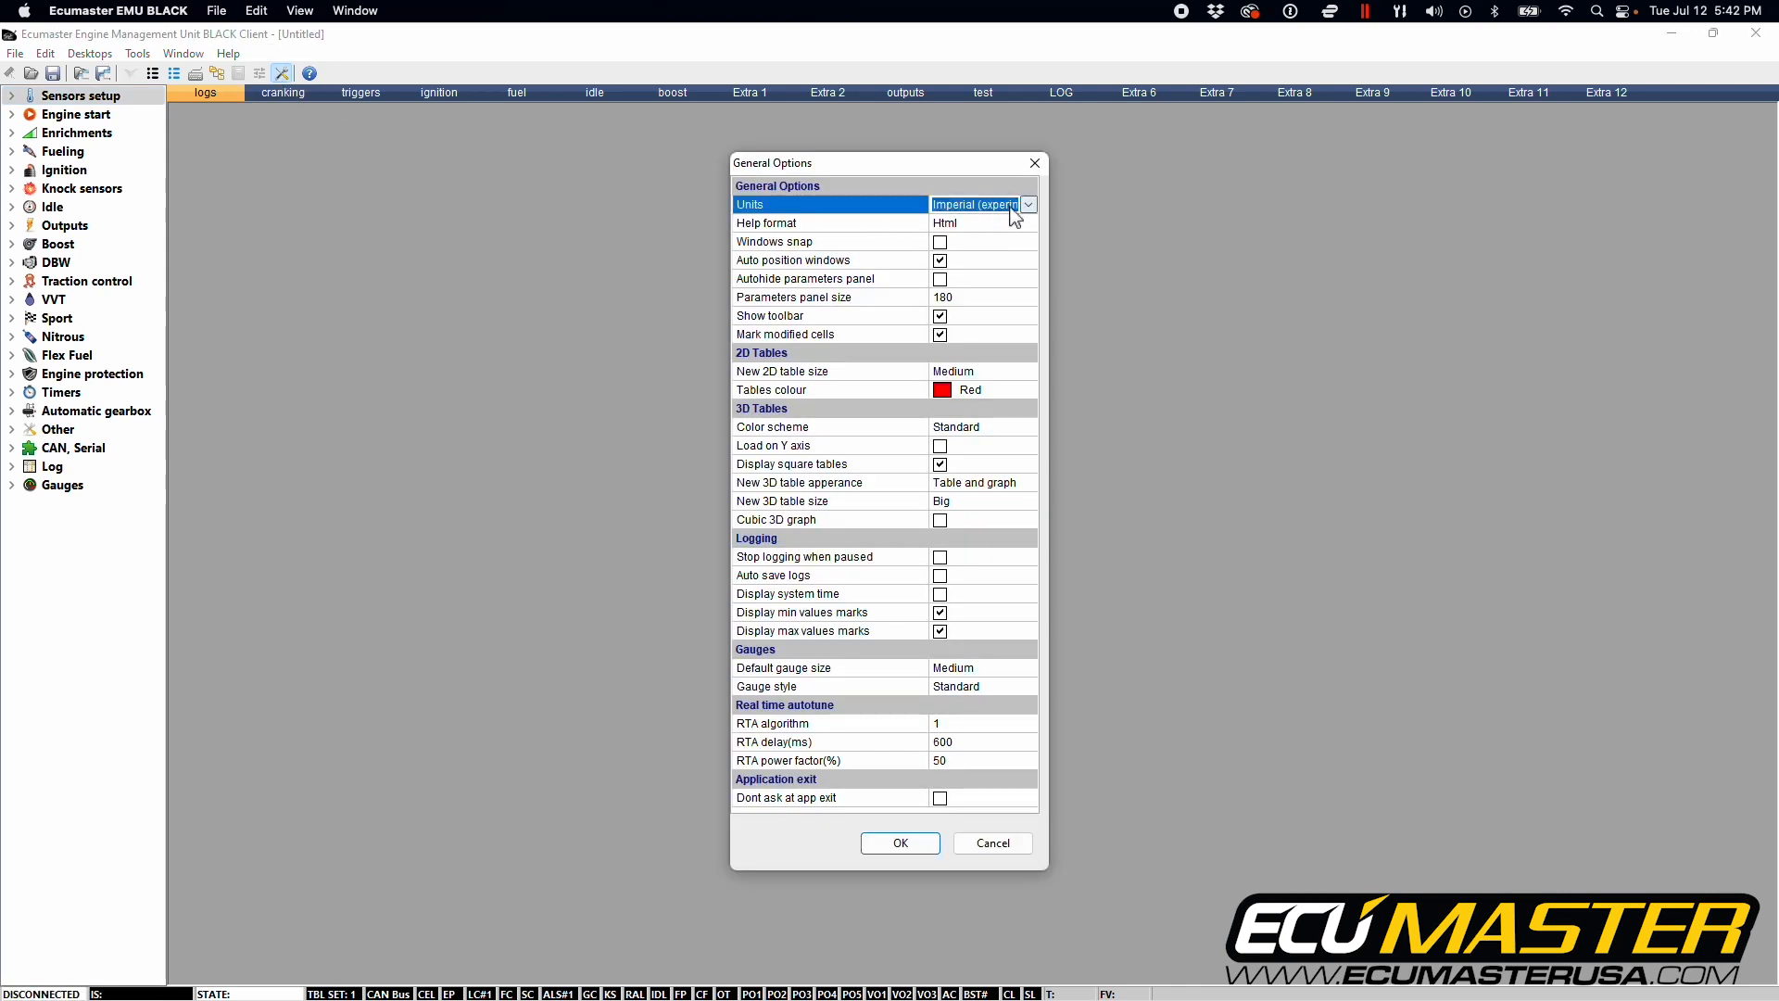
pyautogui.click(1027, 204)
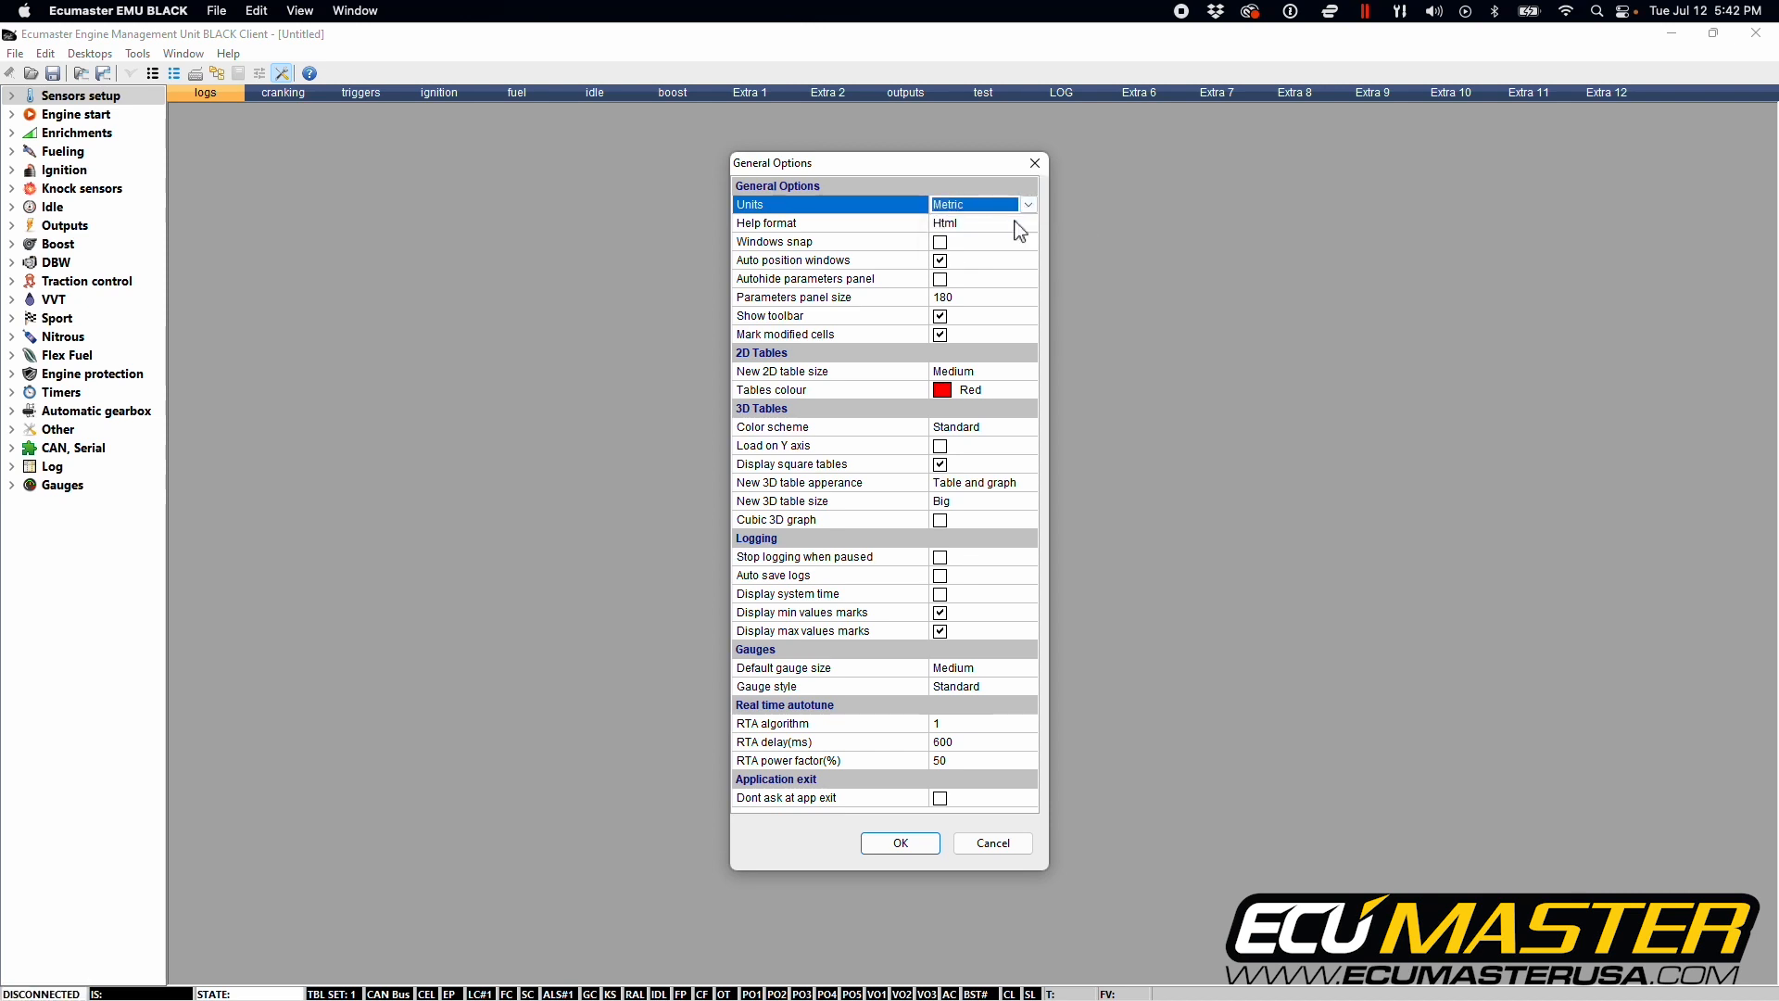
pyautogui.moveTo(1184, 295)
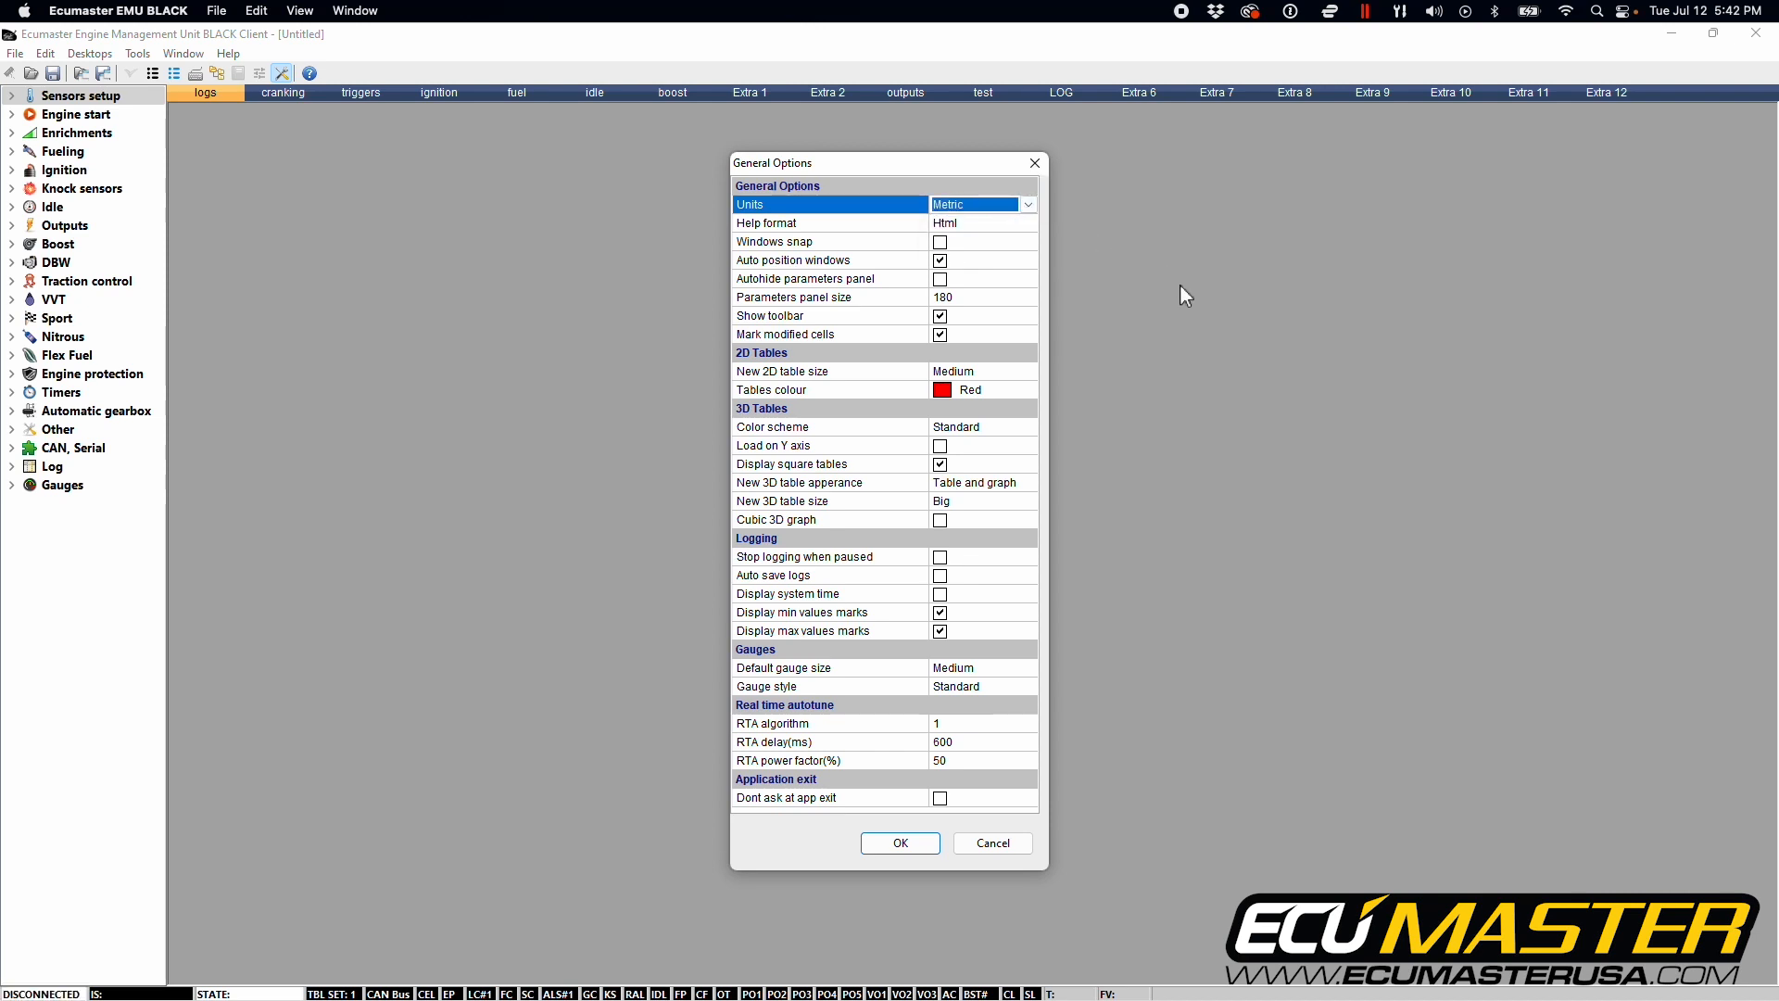
pyautogui.moveTo(1112, 318)
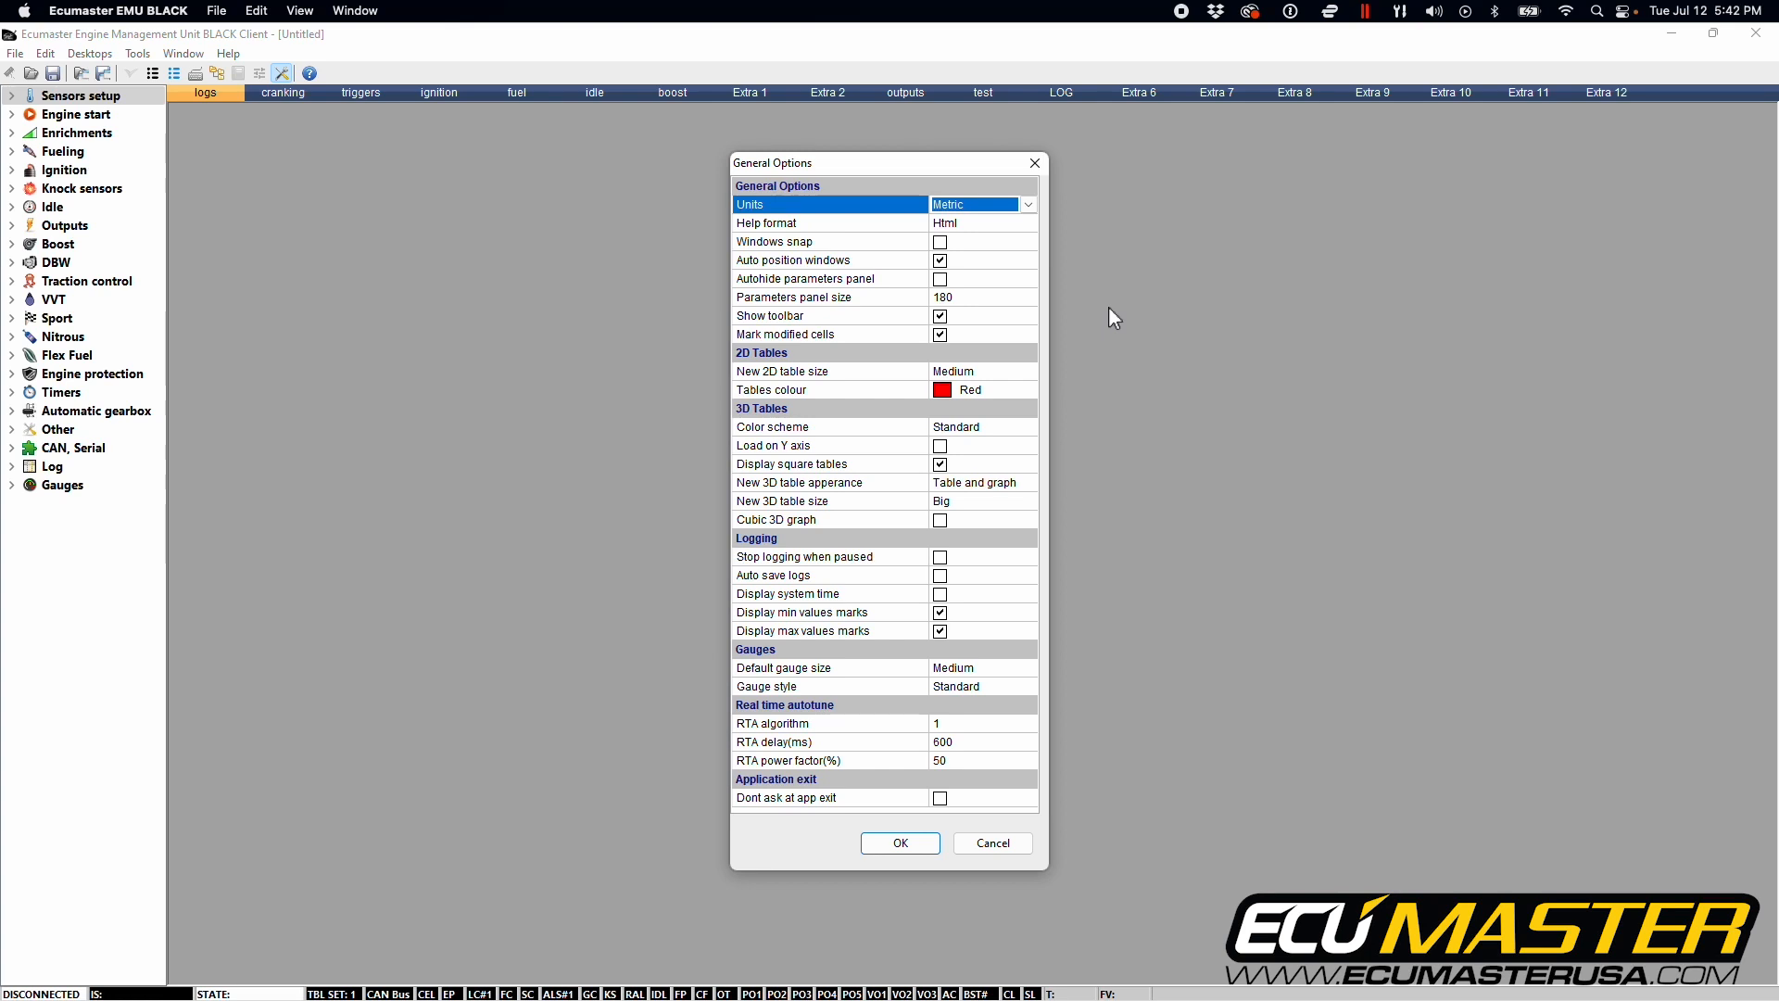
pyautogui.moveTo(1110, 323)
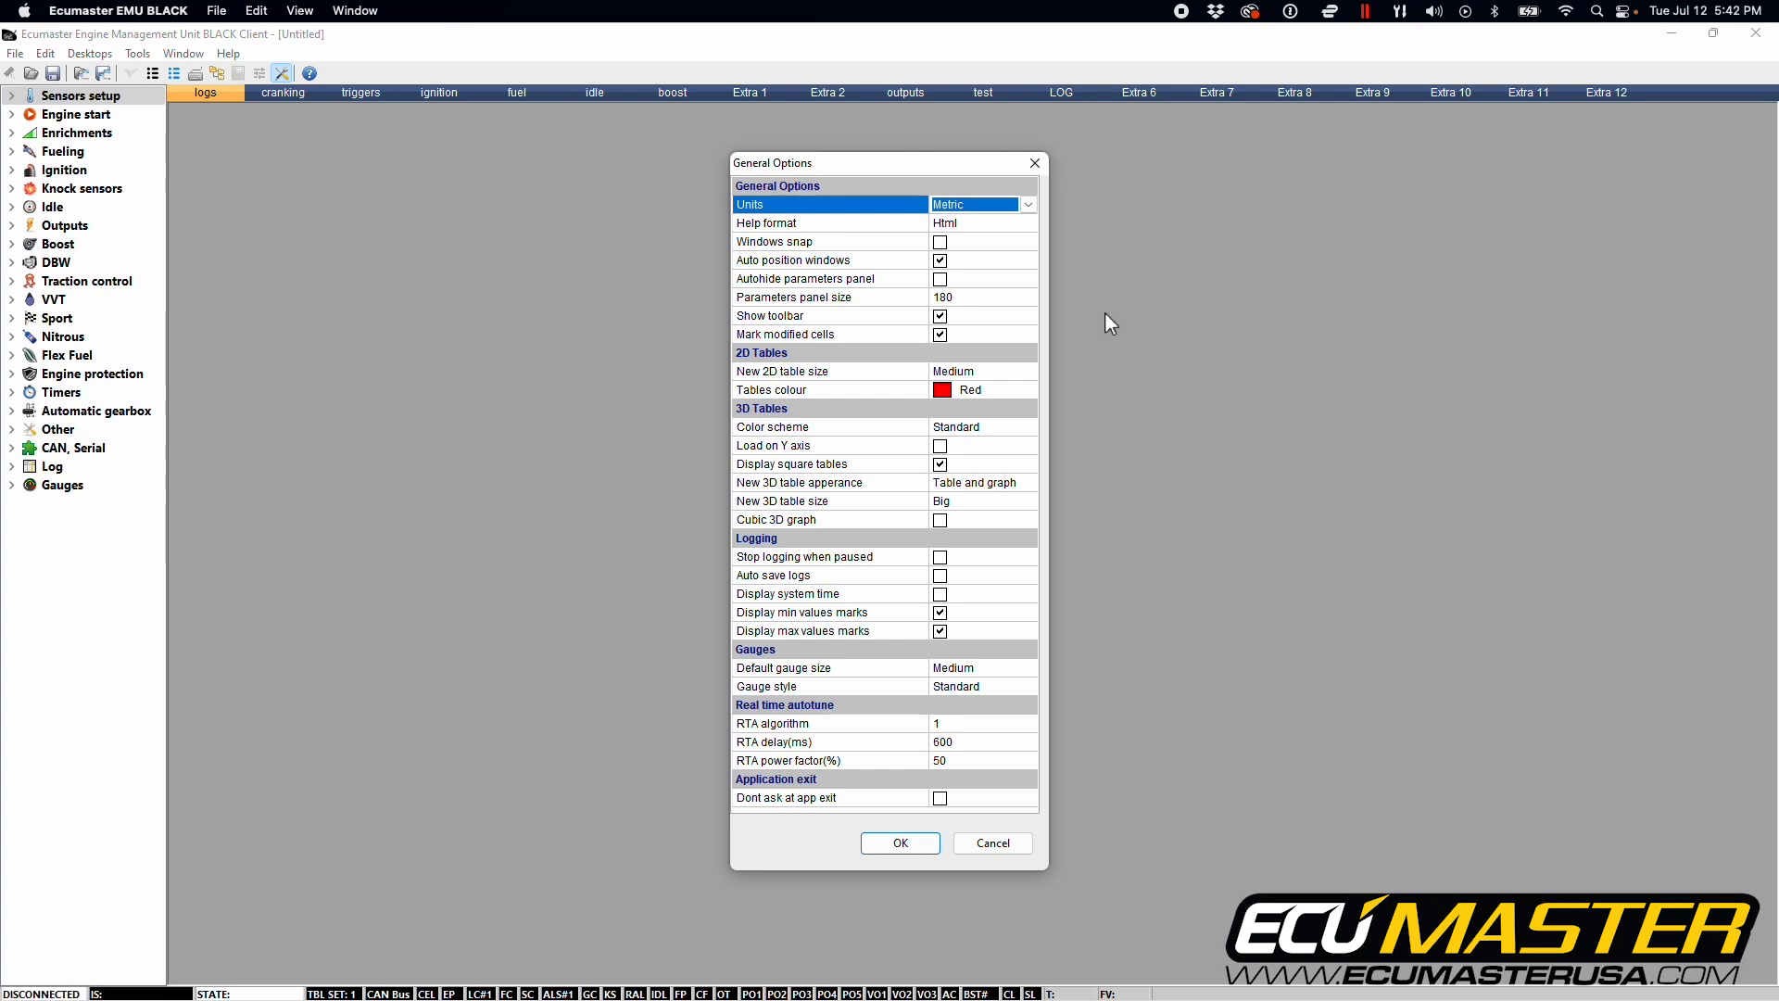
pyautogui.click(900, 843)
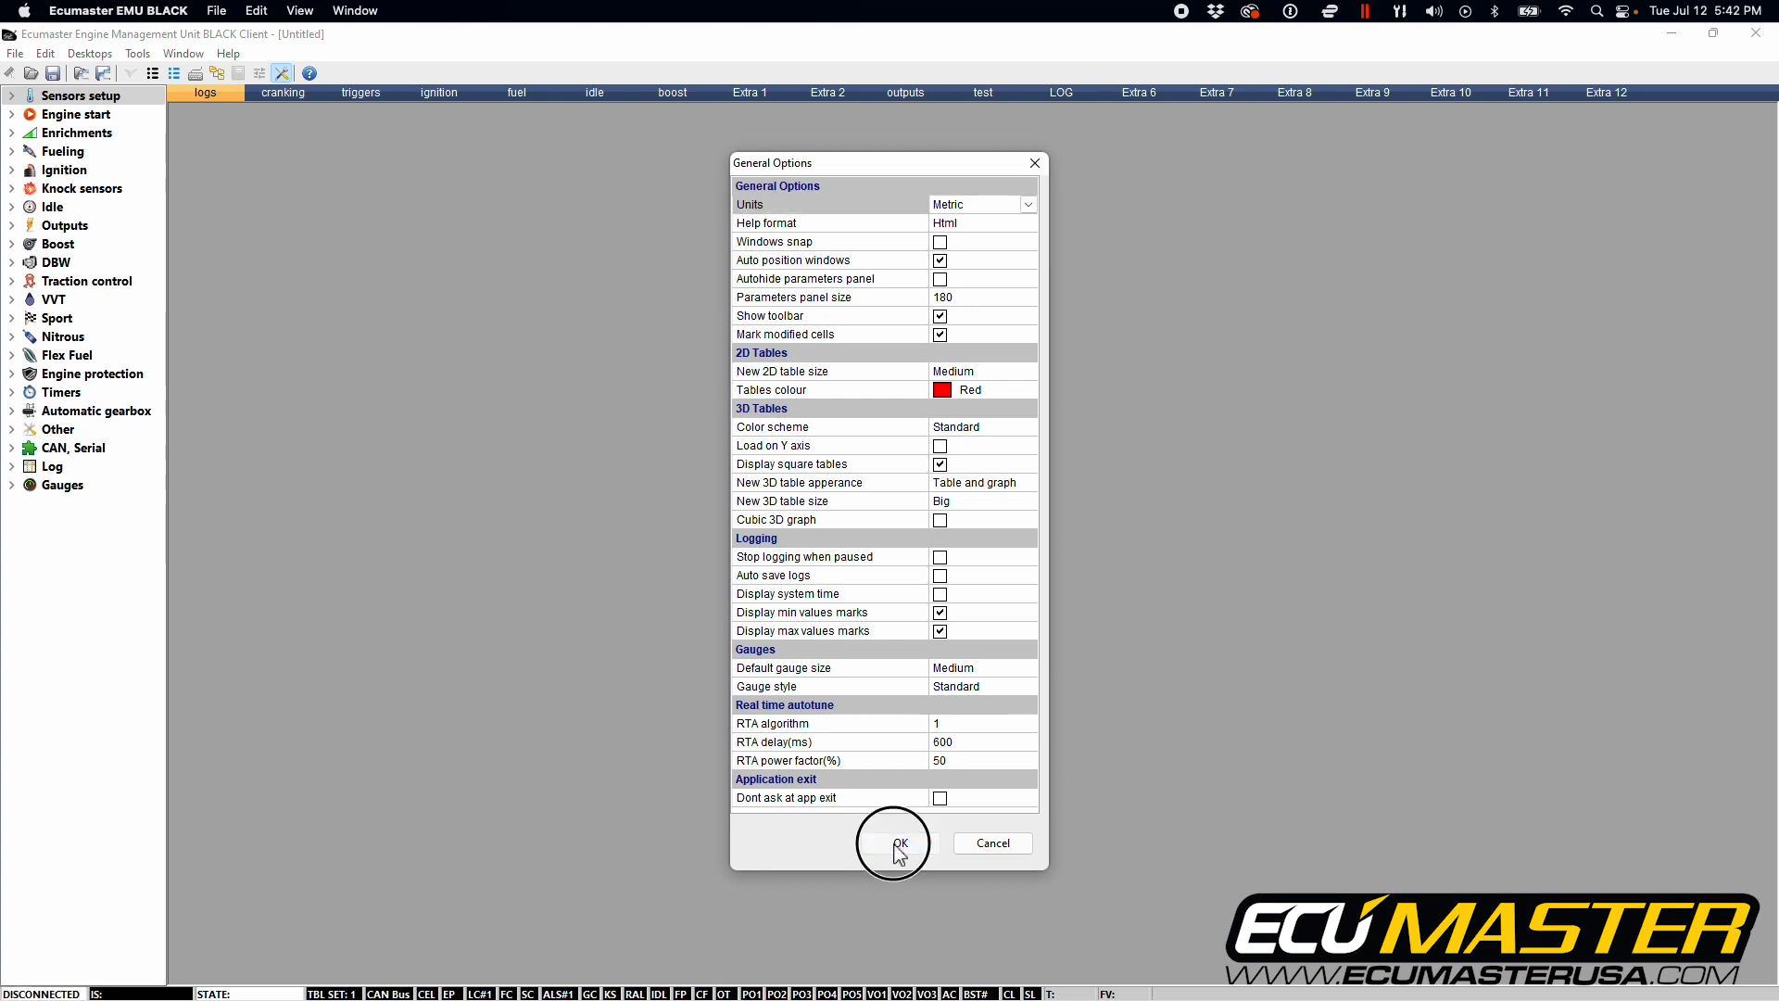
pyautogui.click(898, 843)
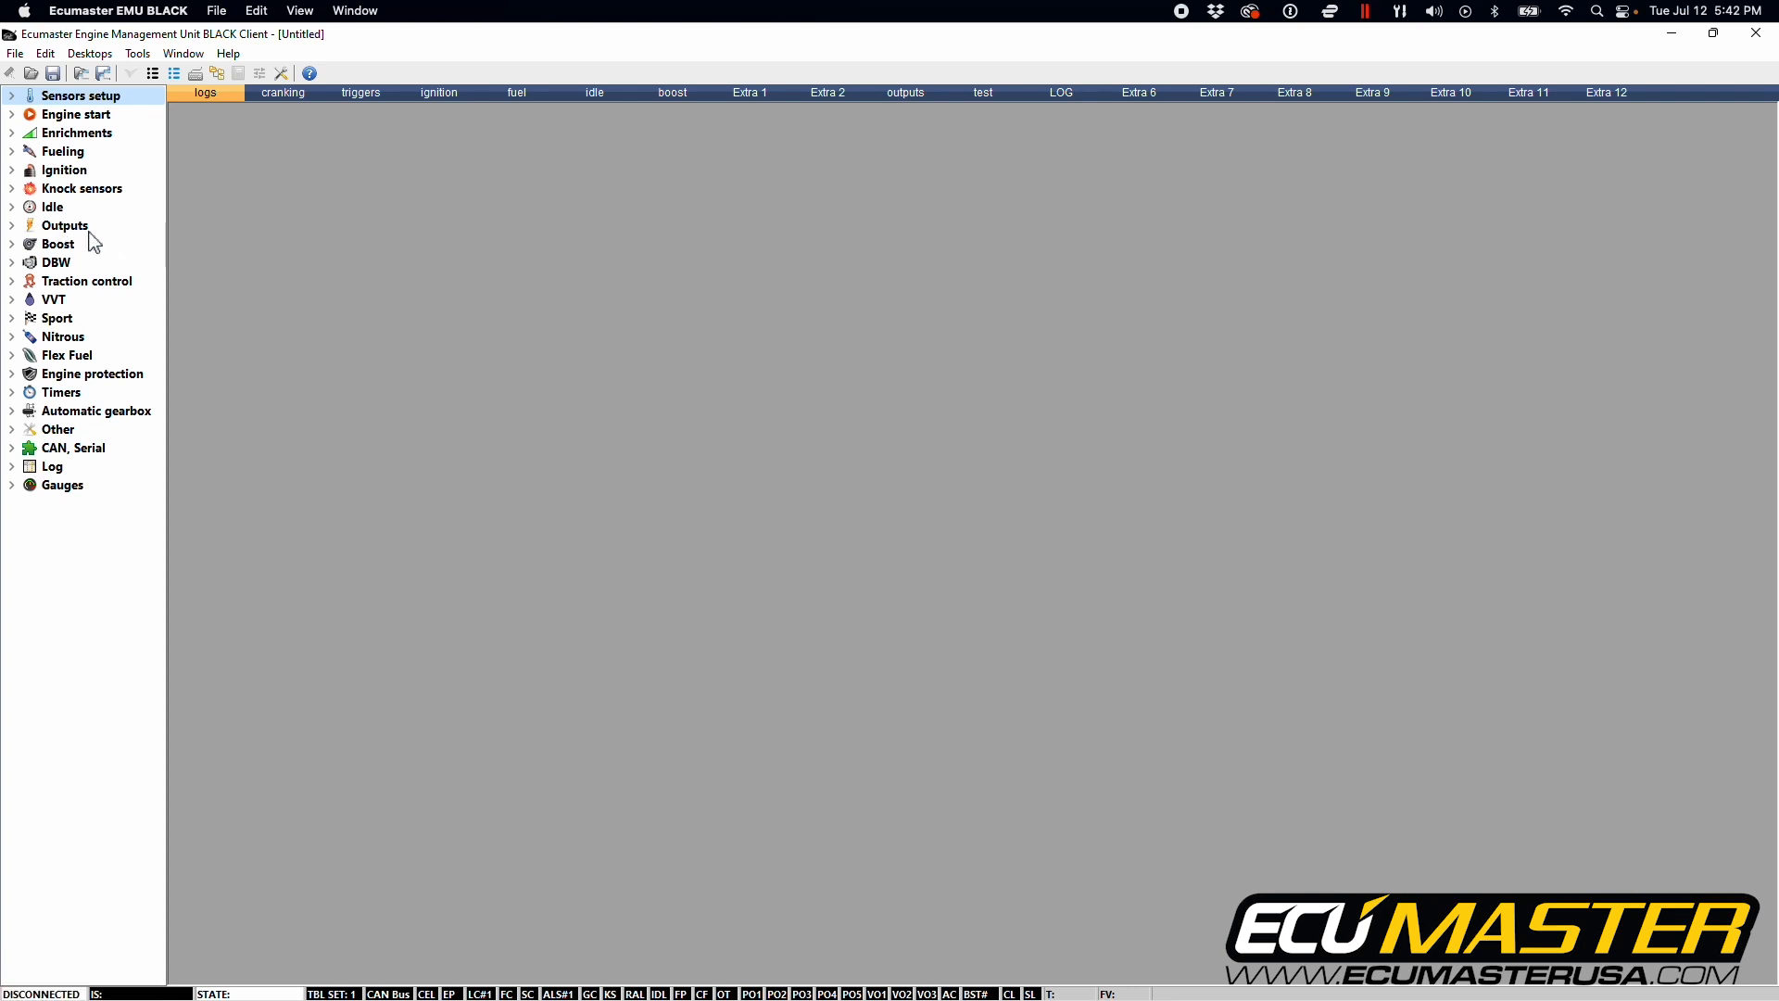
# Expand Sensors setup and MAP, BARO in the tree and open its Parameters.
pyautogui.click(11, 95)
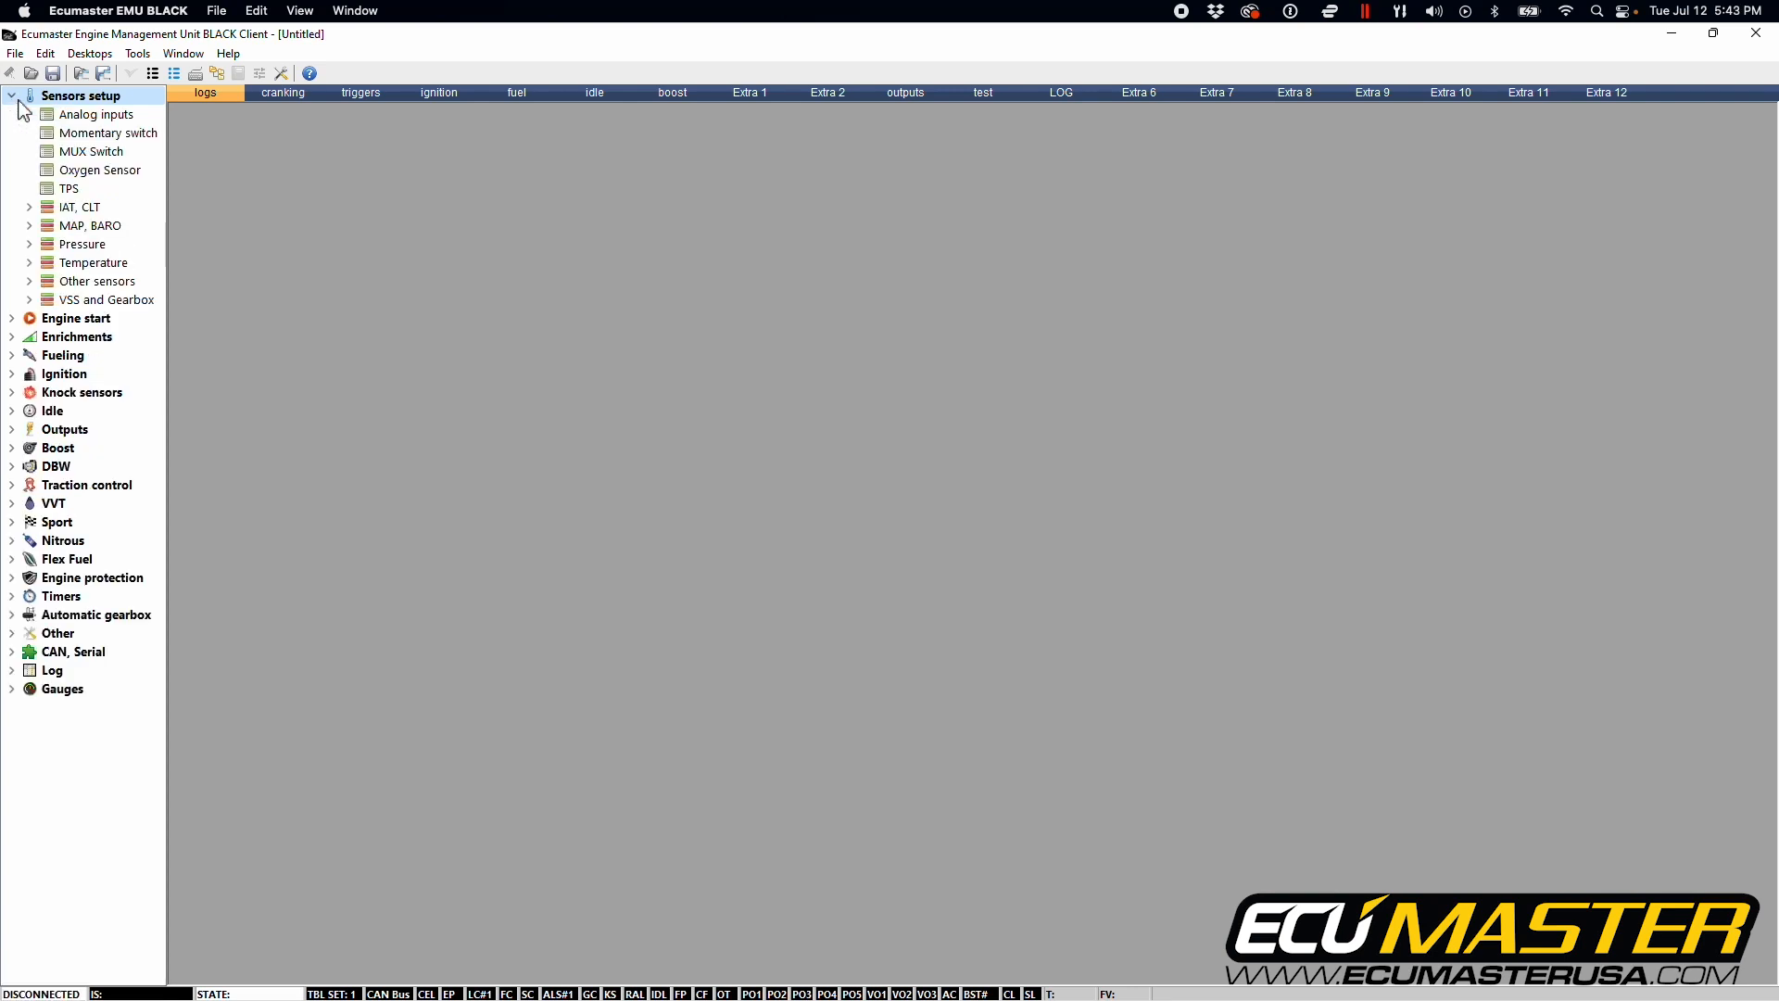
pyautogui.moveTo(114, 234)
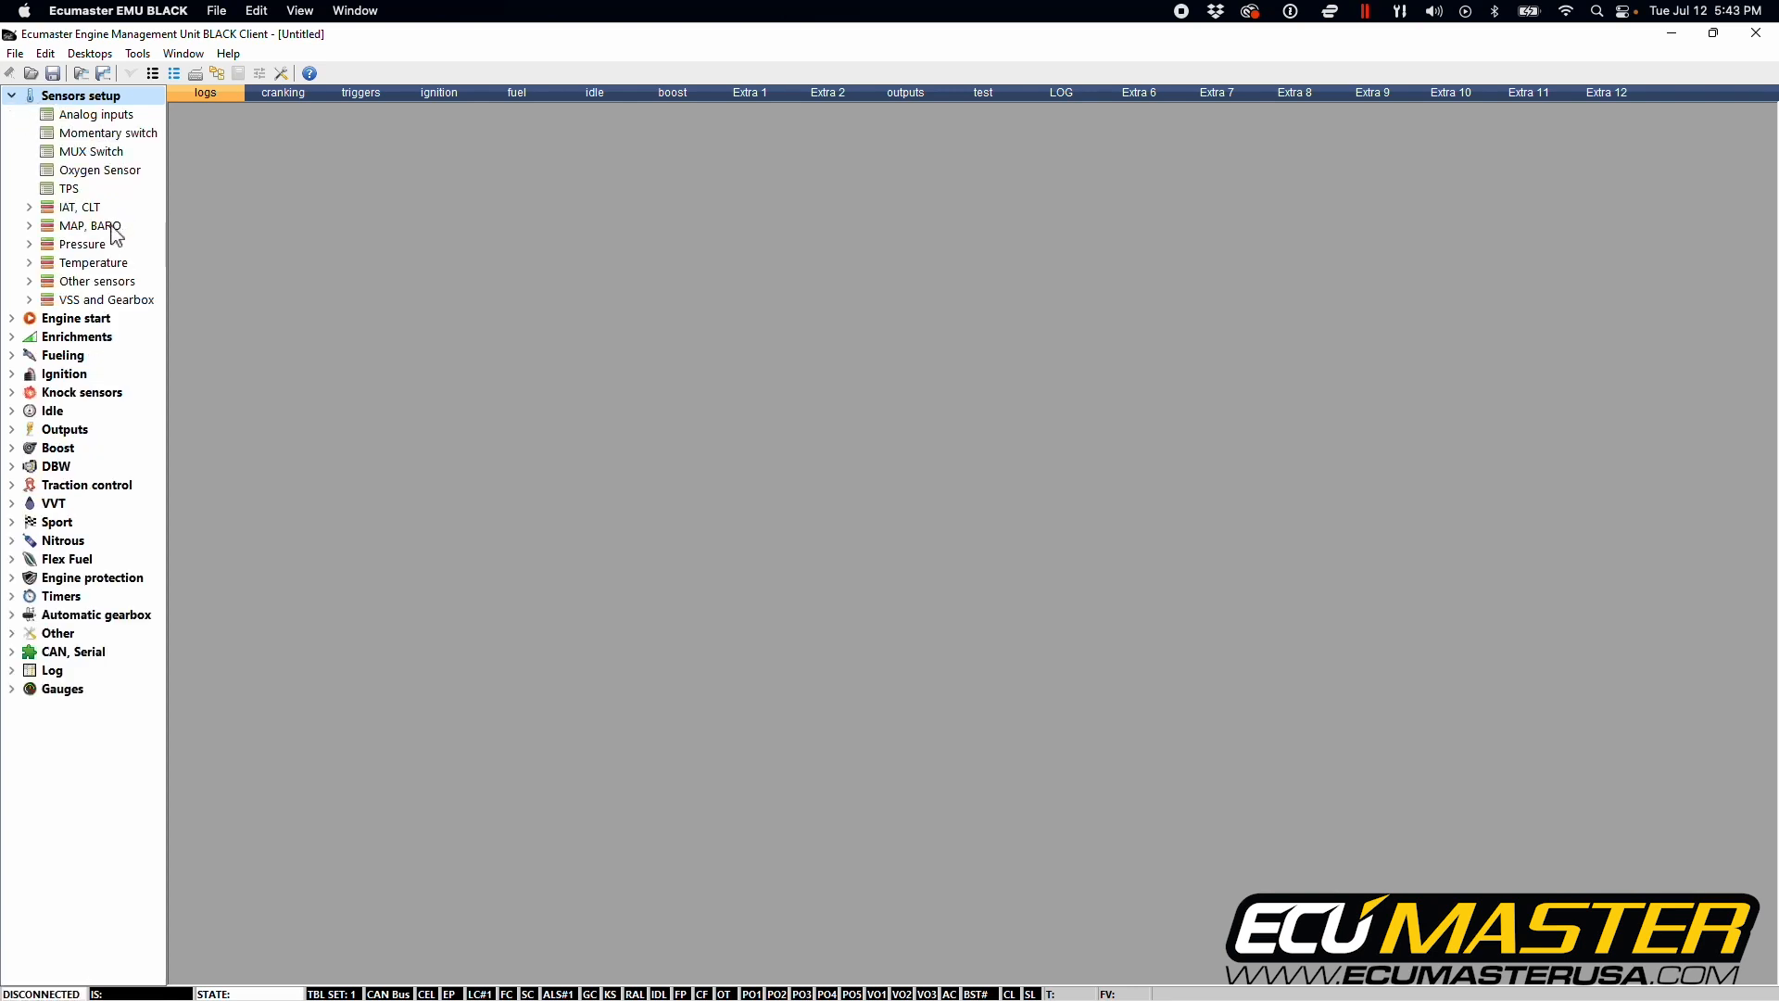
pyautogui.click(89, 224)
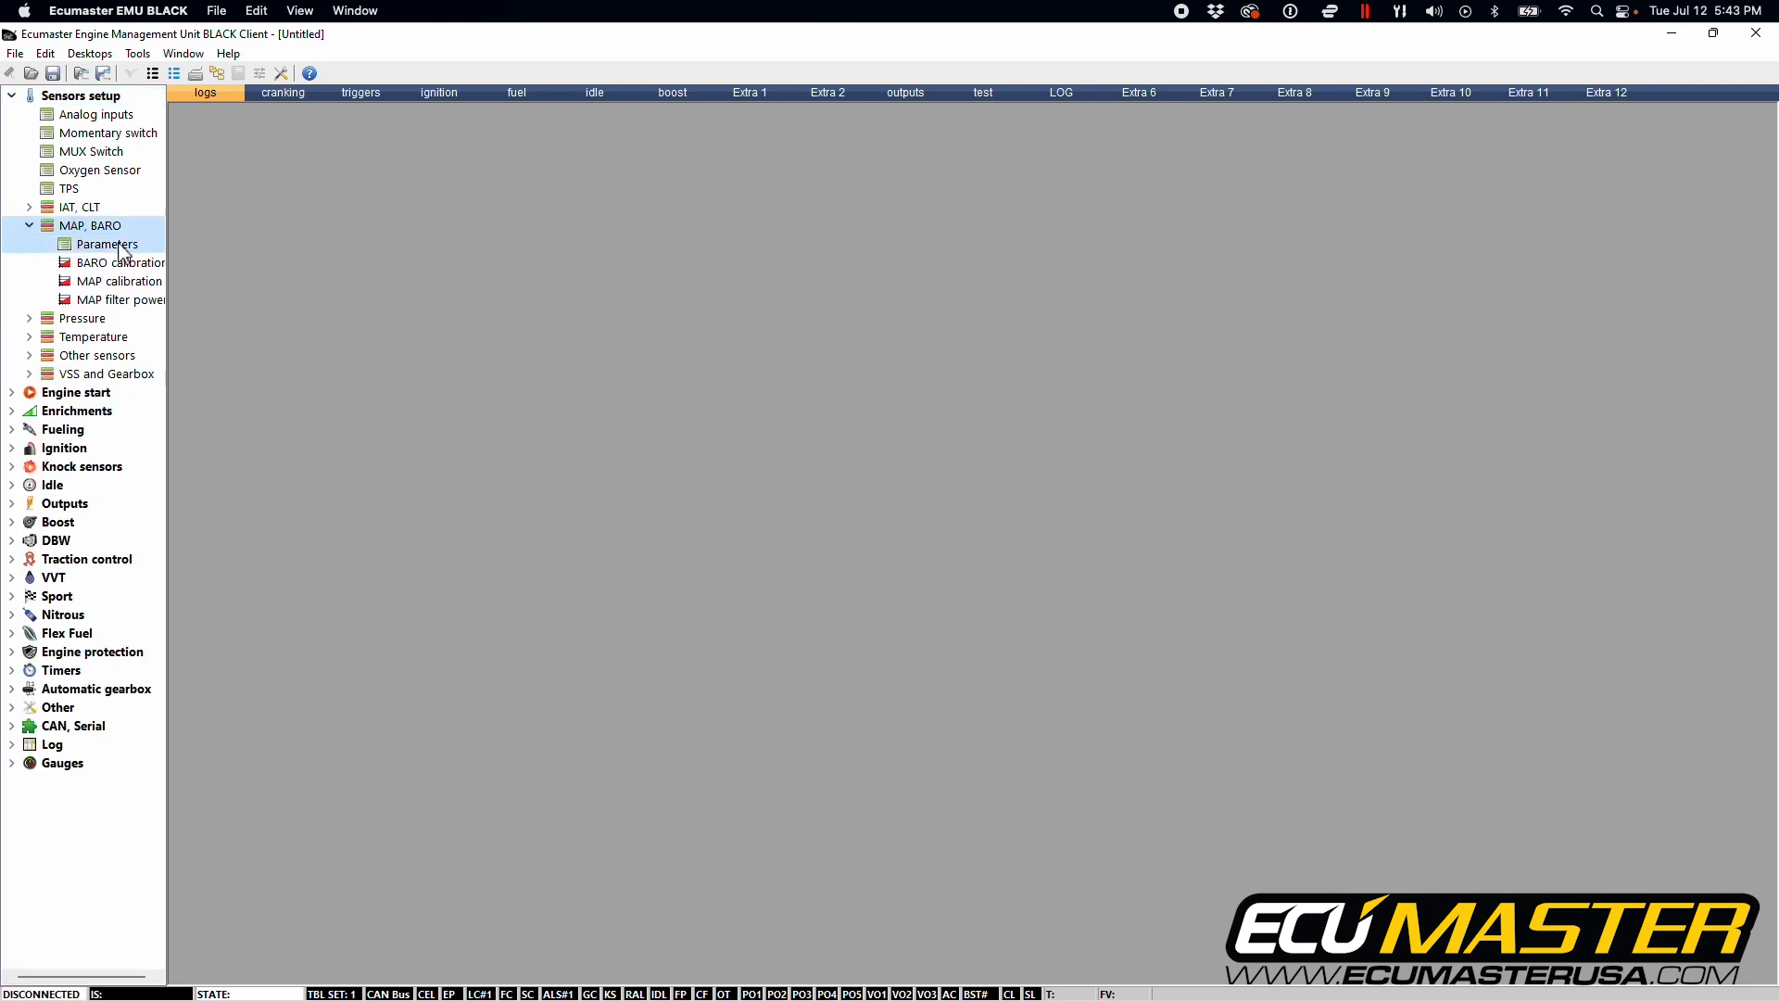
pyautogui.doubleClick(106, 244)
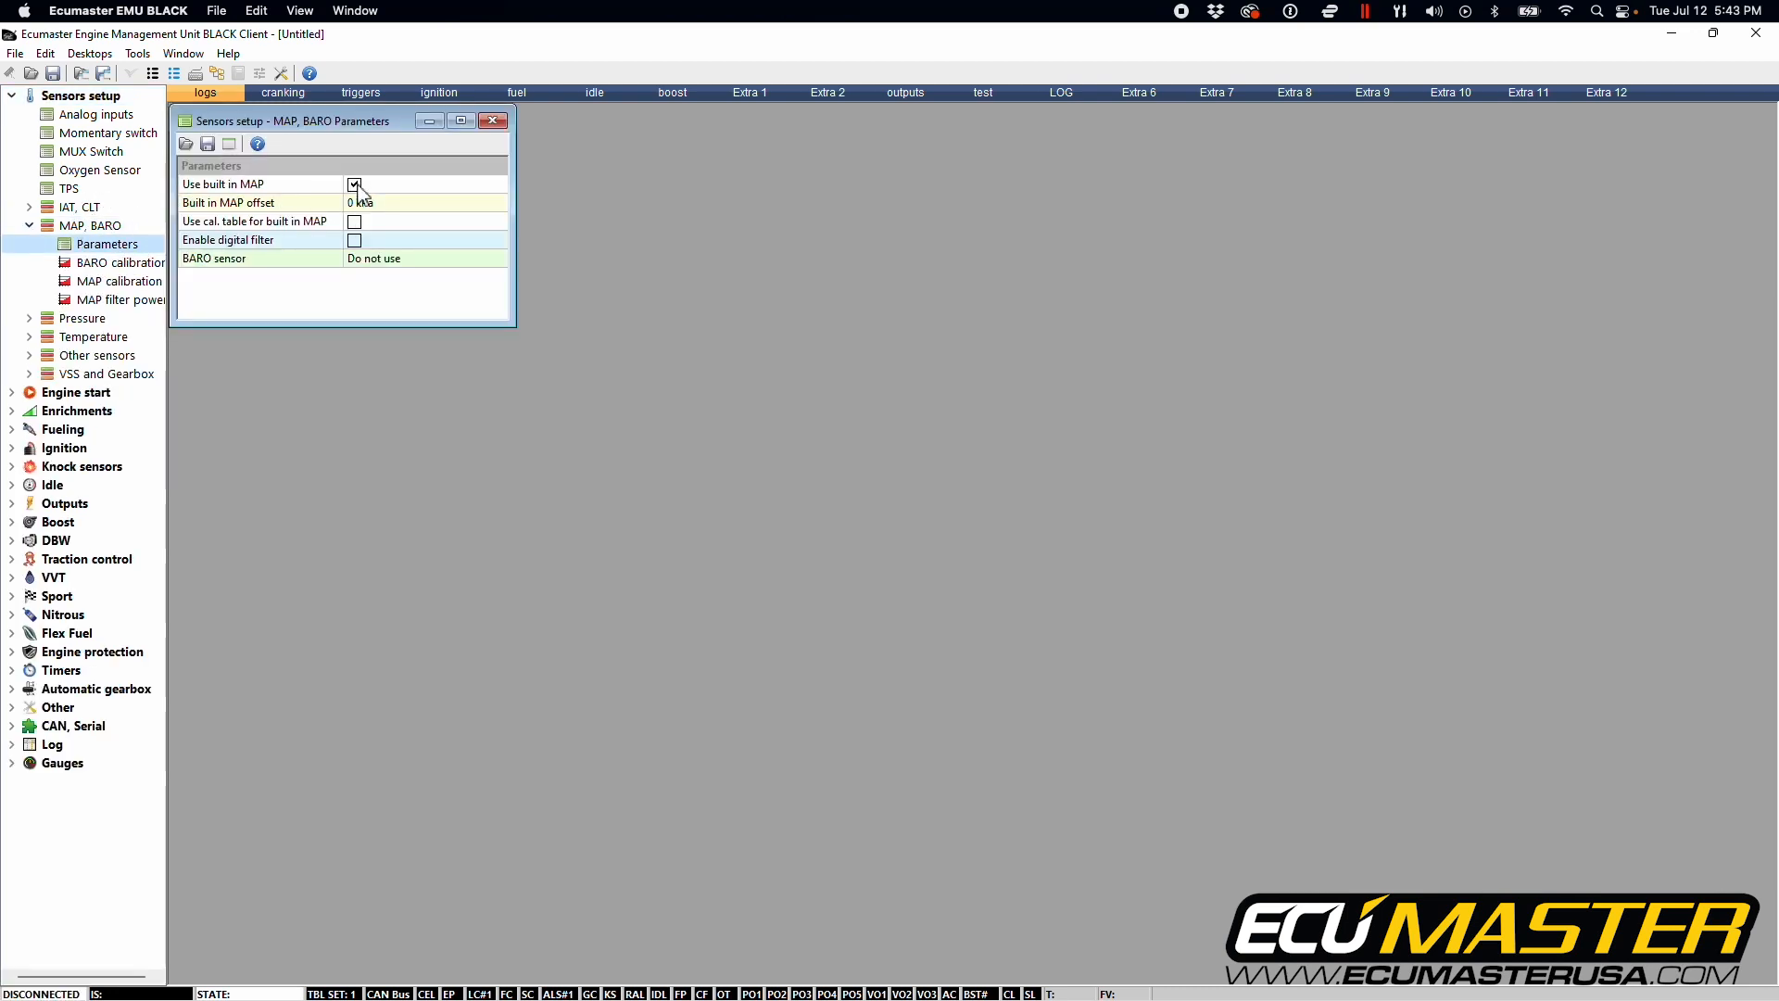
pyautogui.click(354, 184)
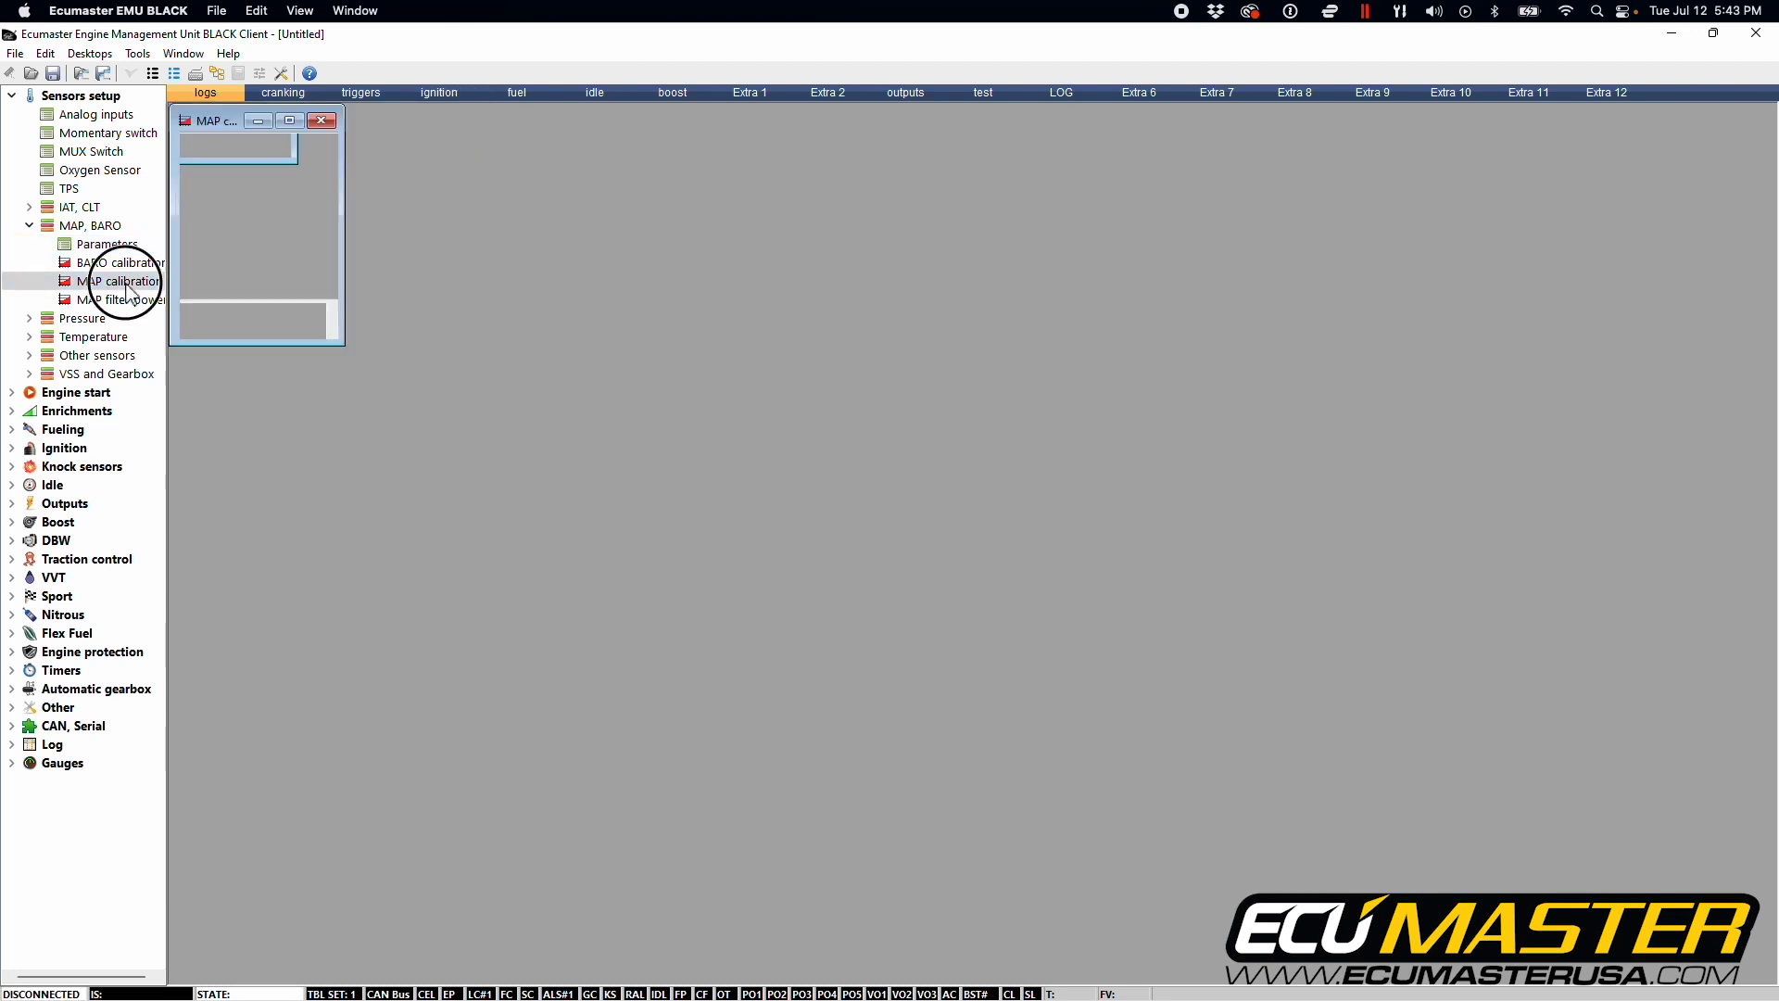
# Open the MAP calibration table and launch the X Axis bins wizard on the voltage row.
pyautogui.click(117, 280)
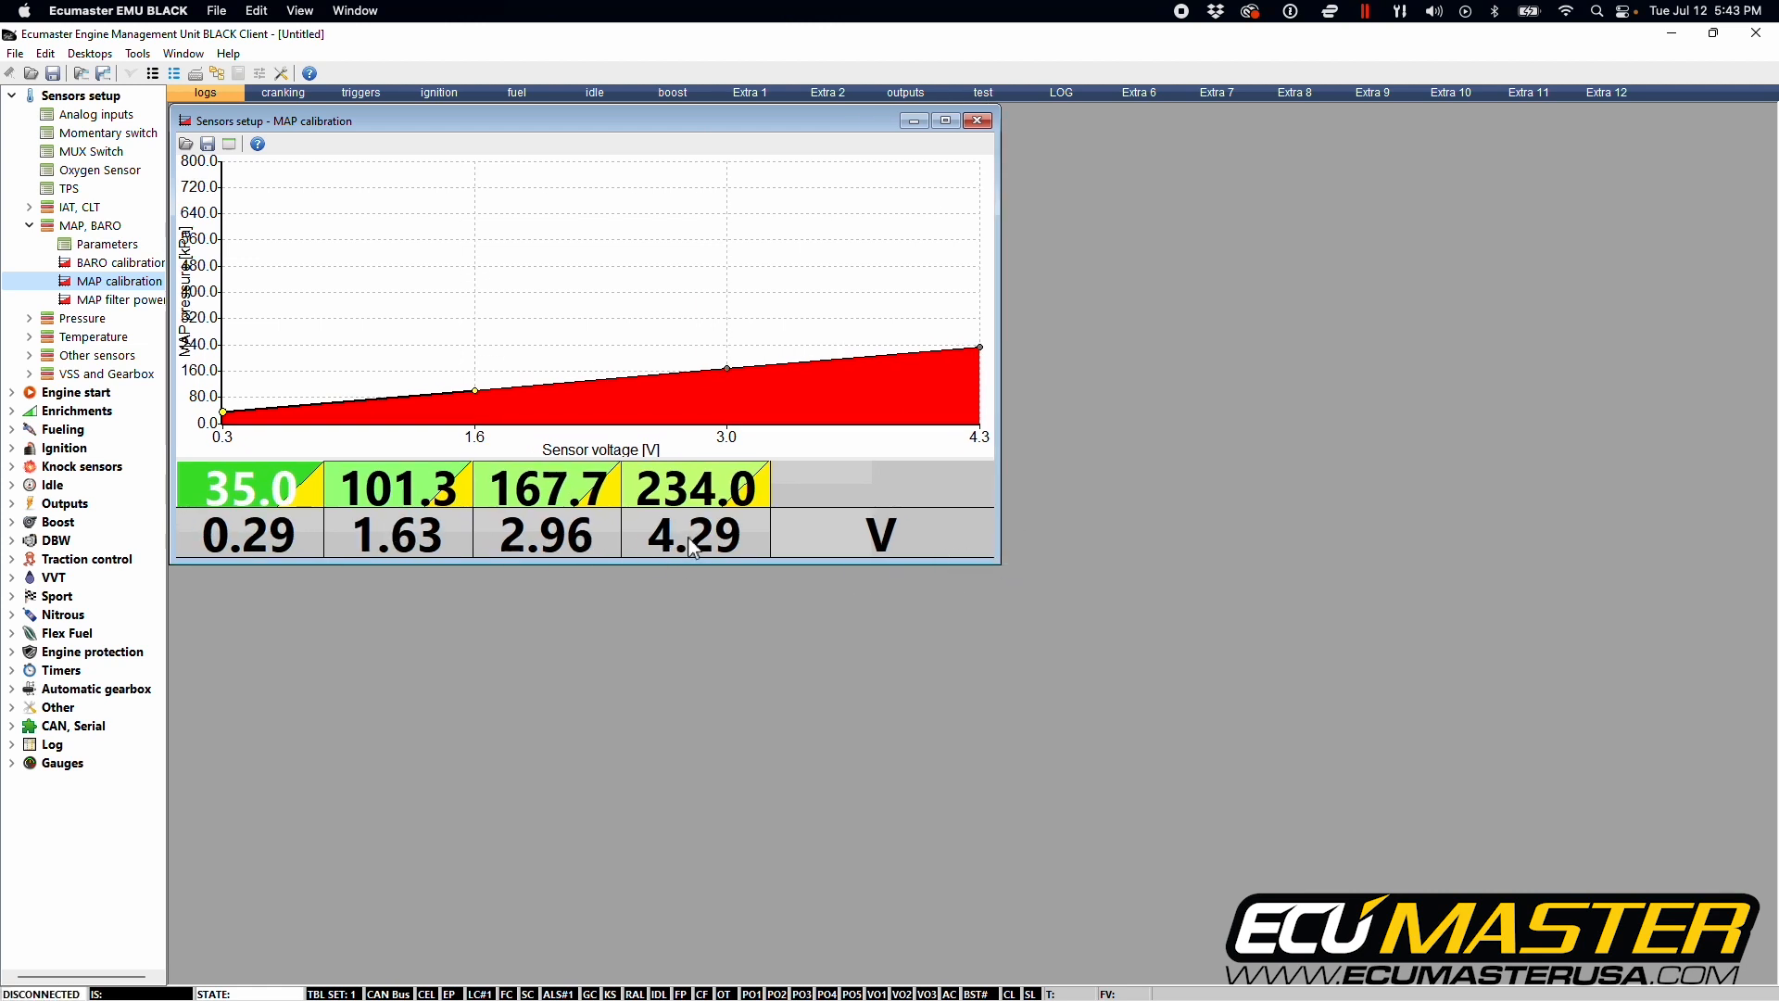
pyautogui.rightClick(692, 548)
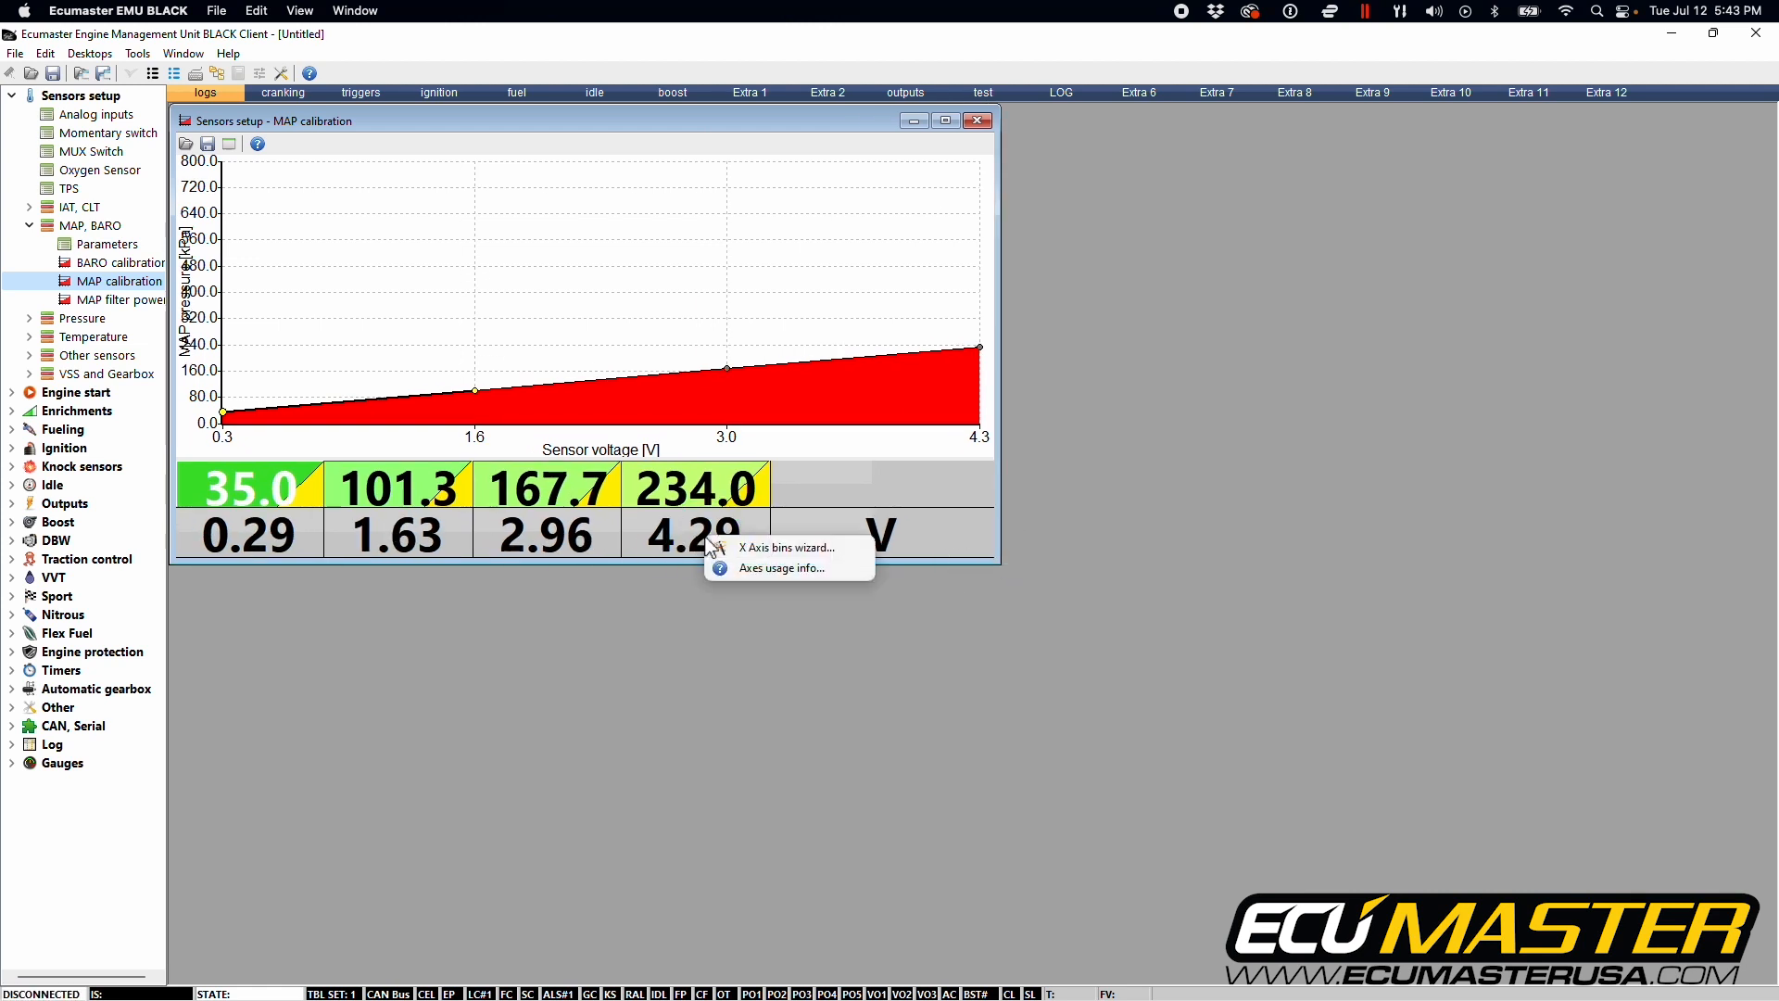
pyautogui.click(784, 547)
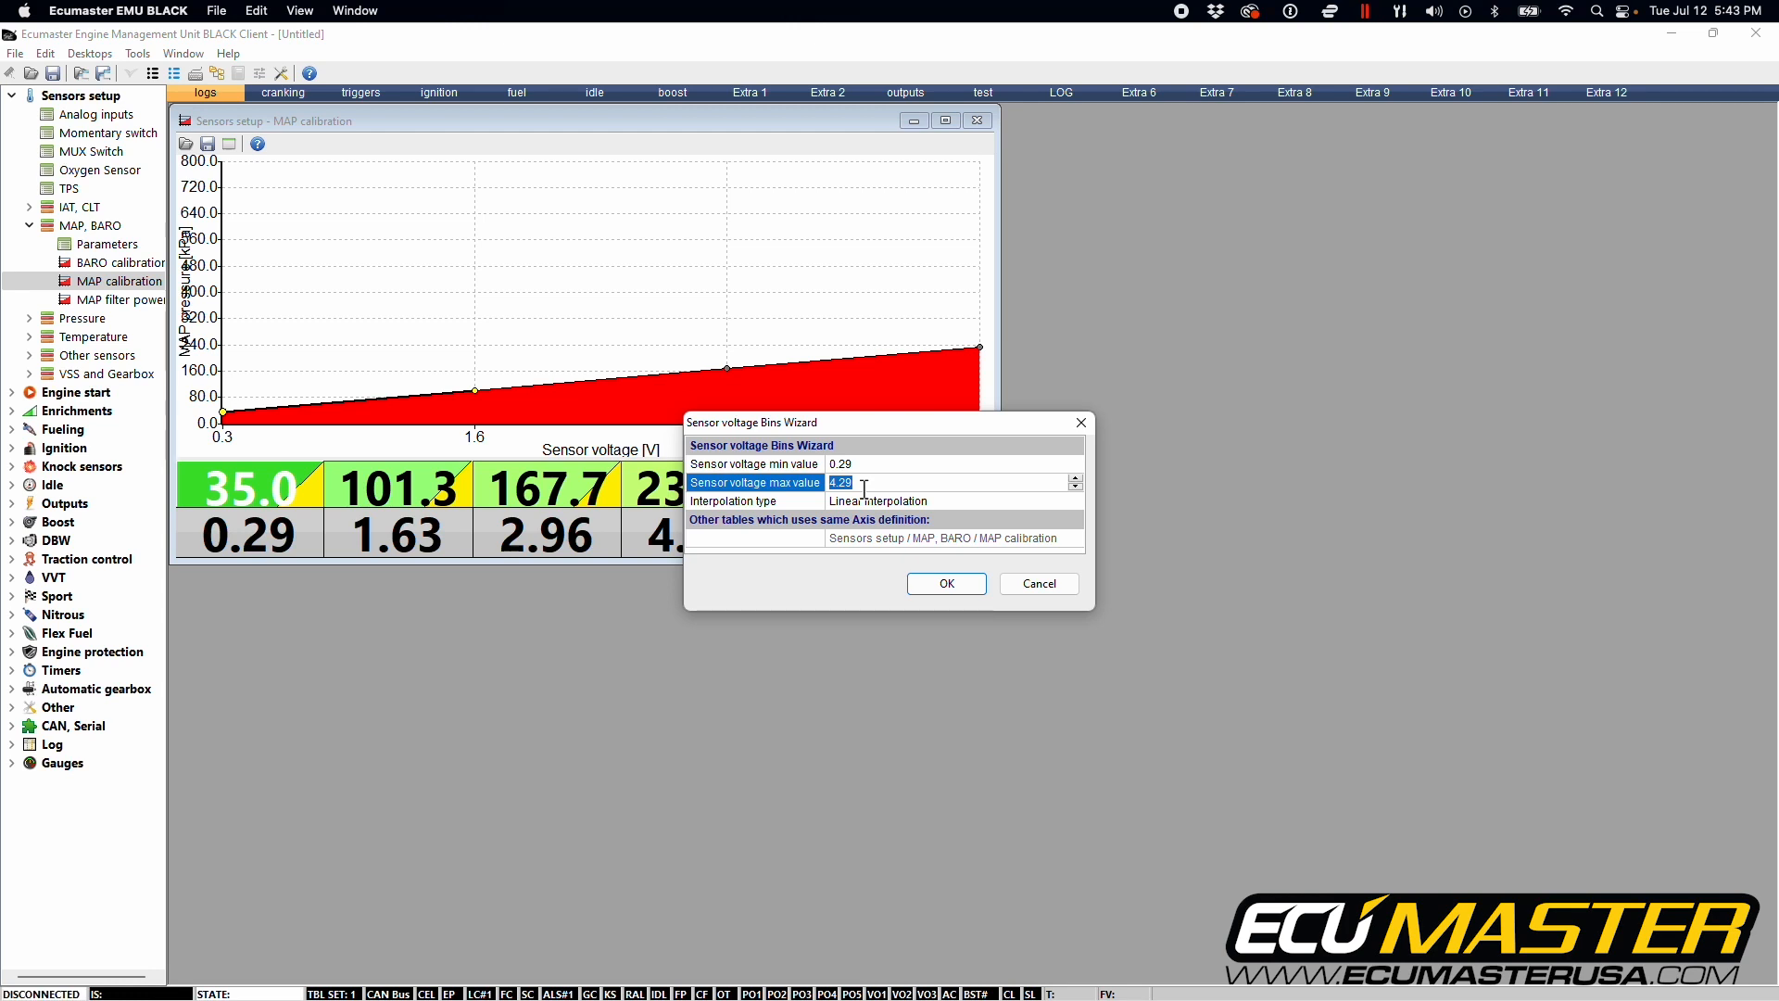
# Set the voltage bins wizard to max 4.5 V and min 0 V and apply.
pyautogui.write('4.5')
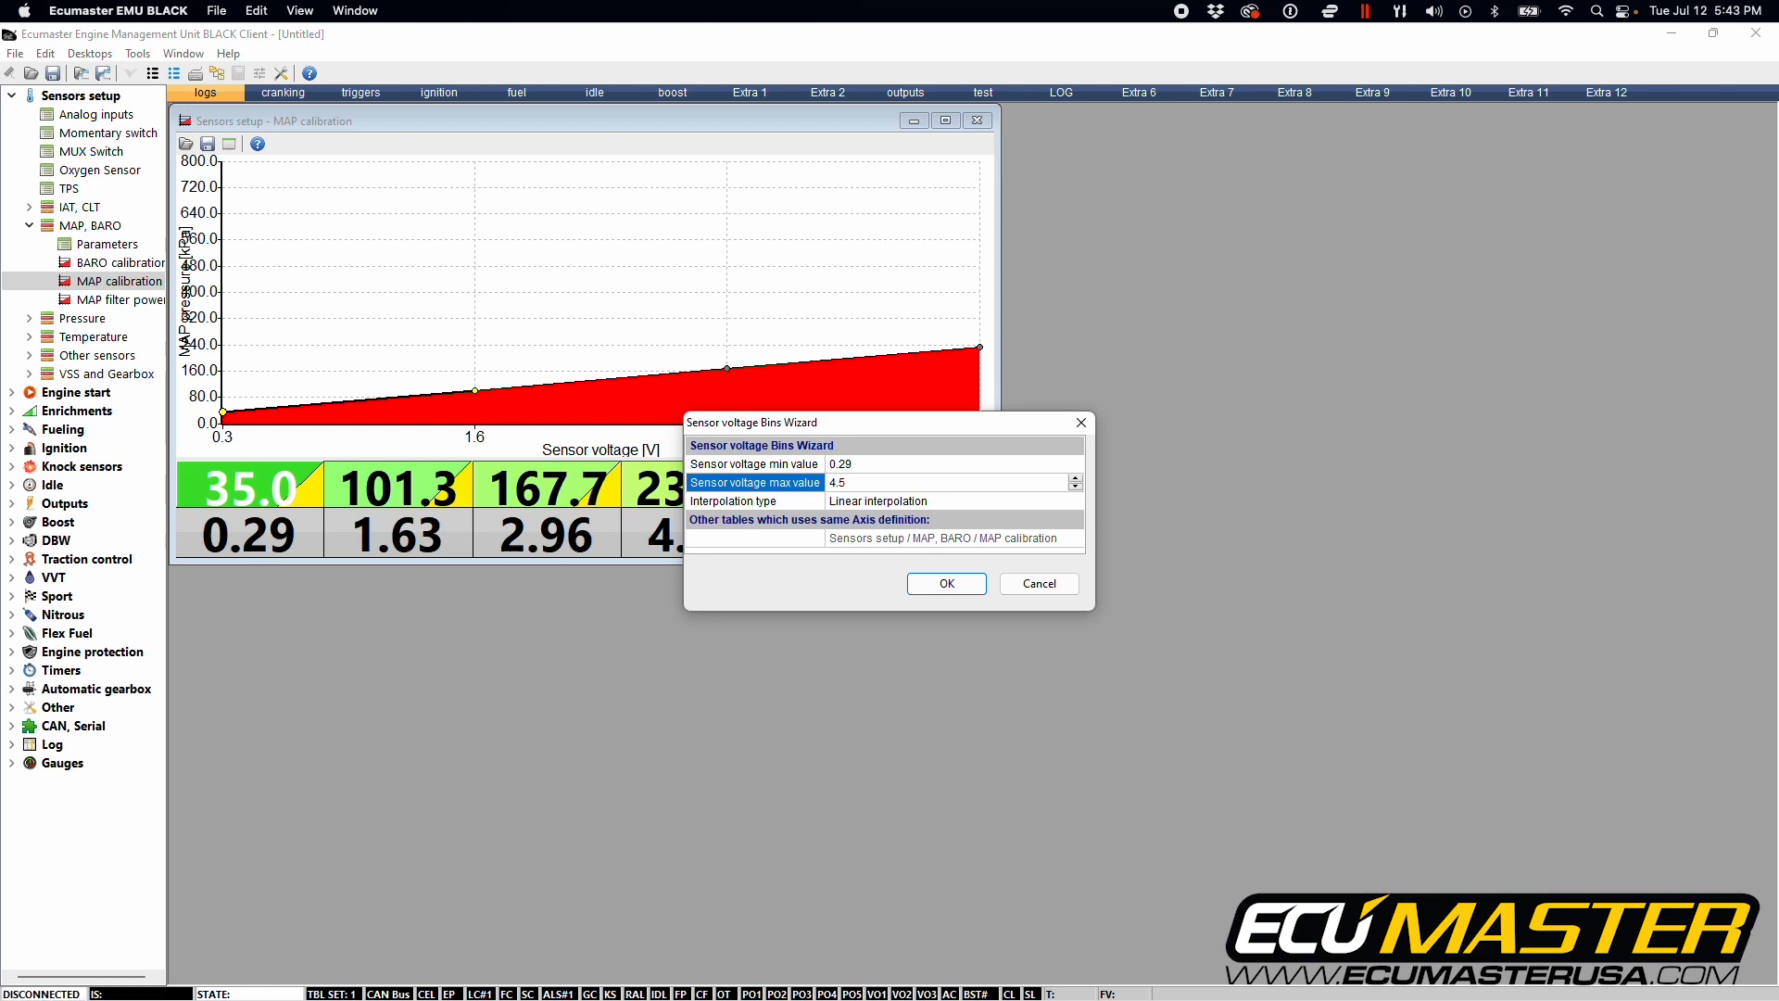
pyautogui.click(755, 464)
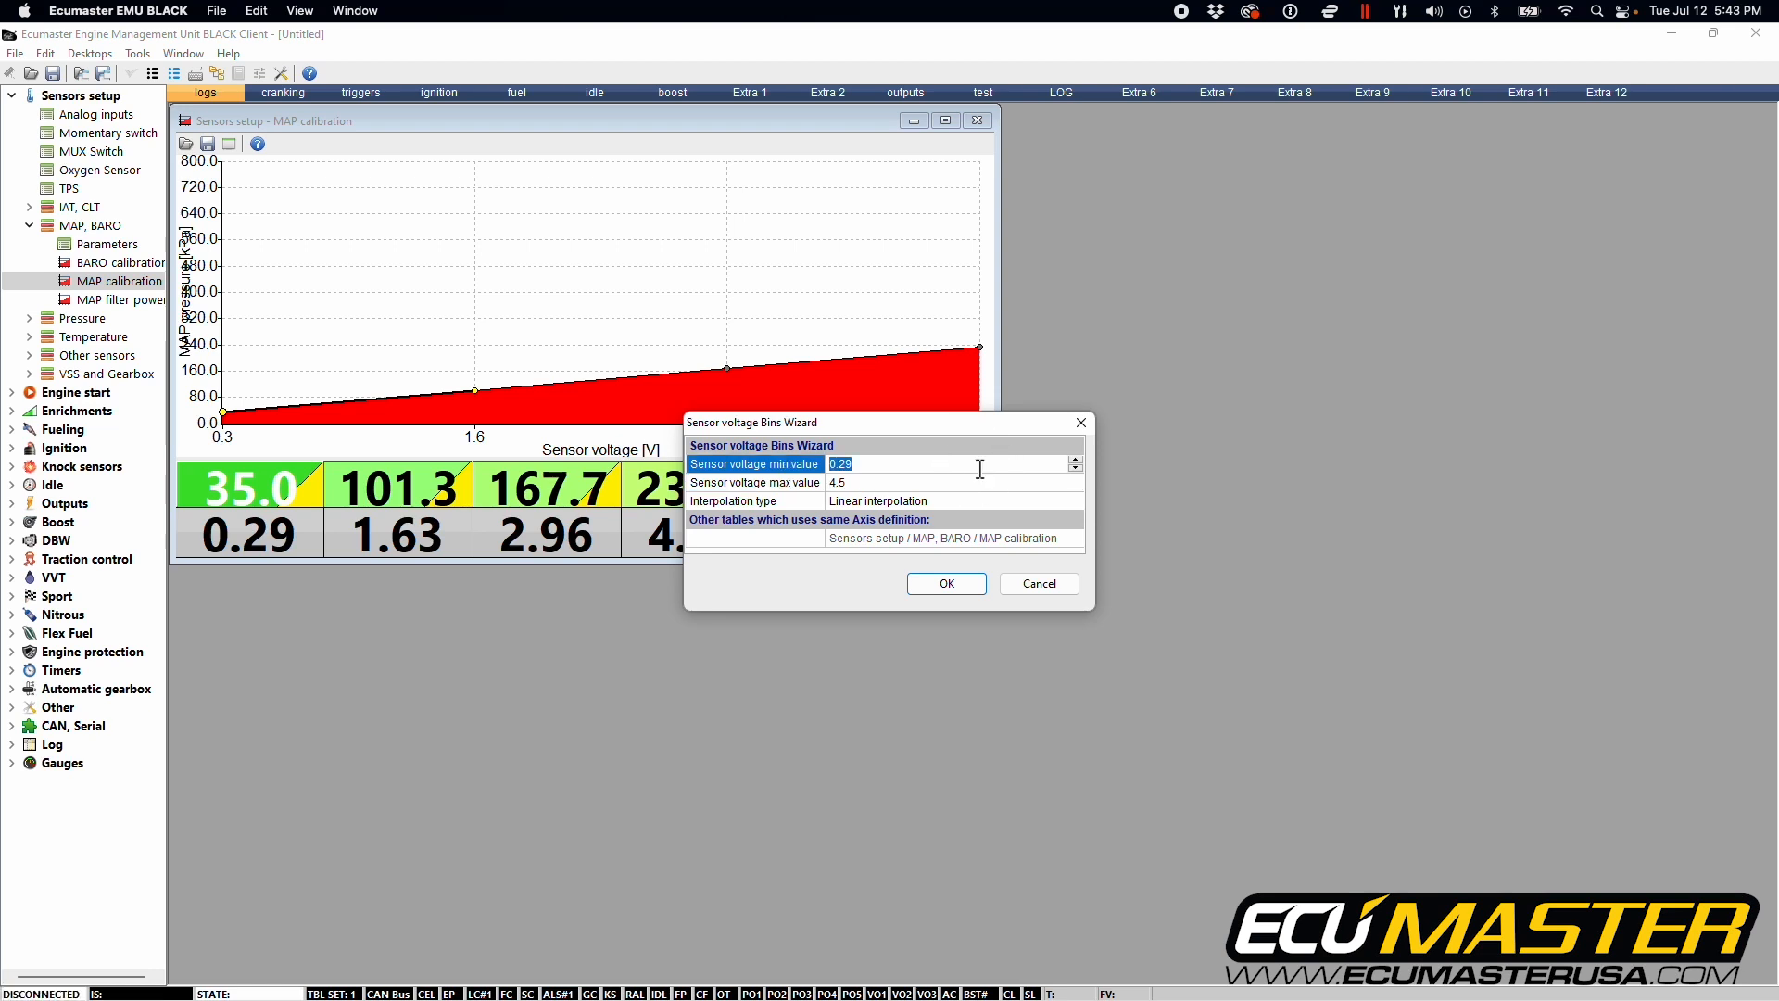
pyautogui.write('0')
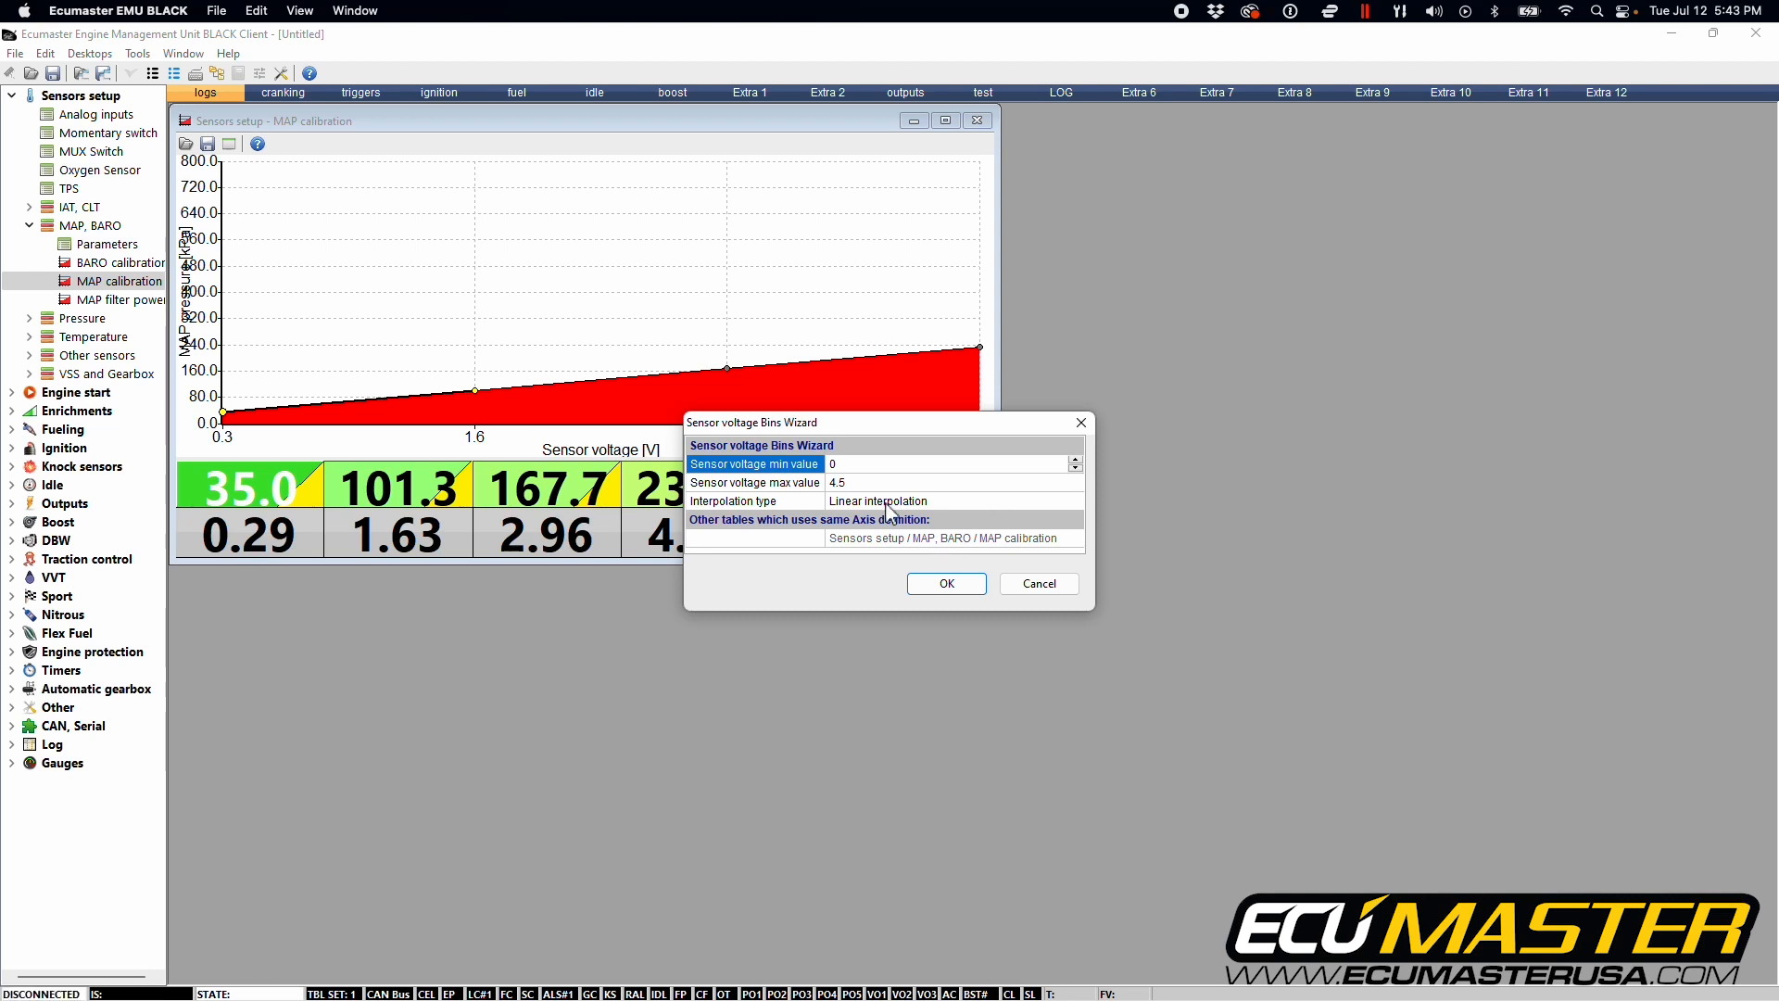
pyautogui.moveTo(857, 505)
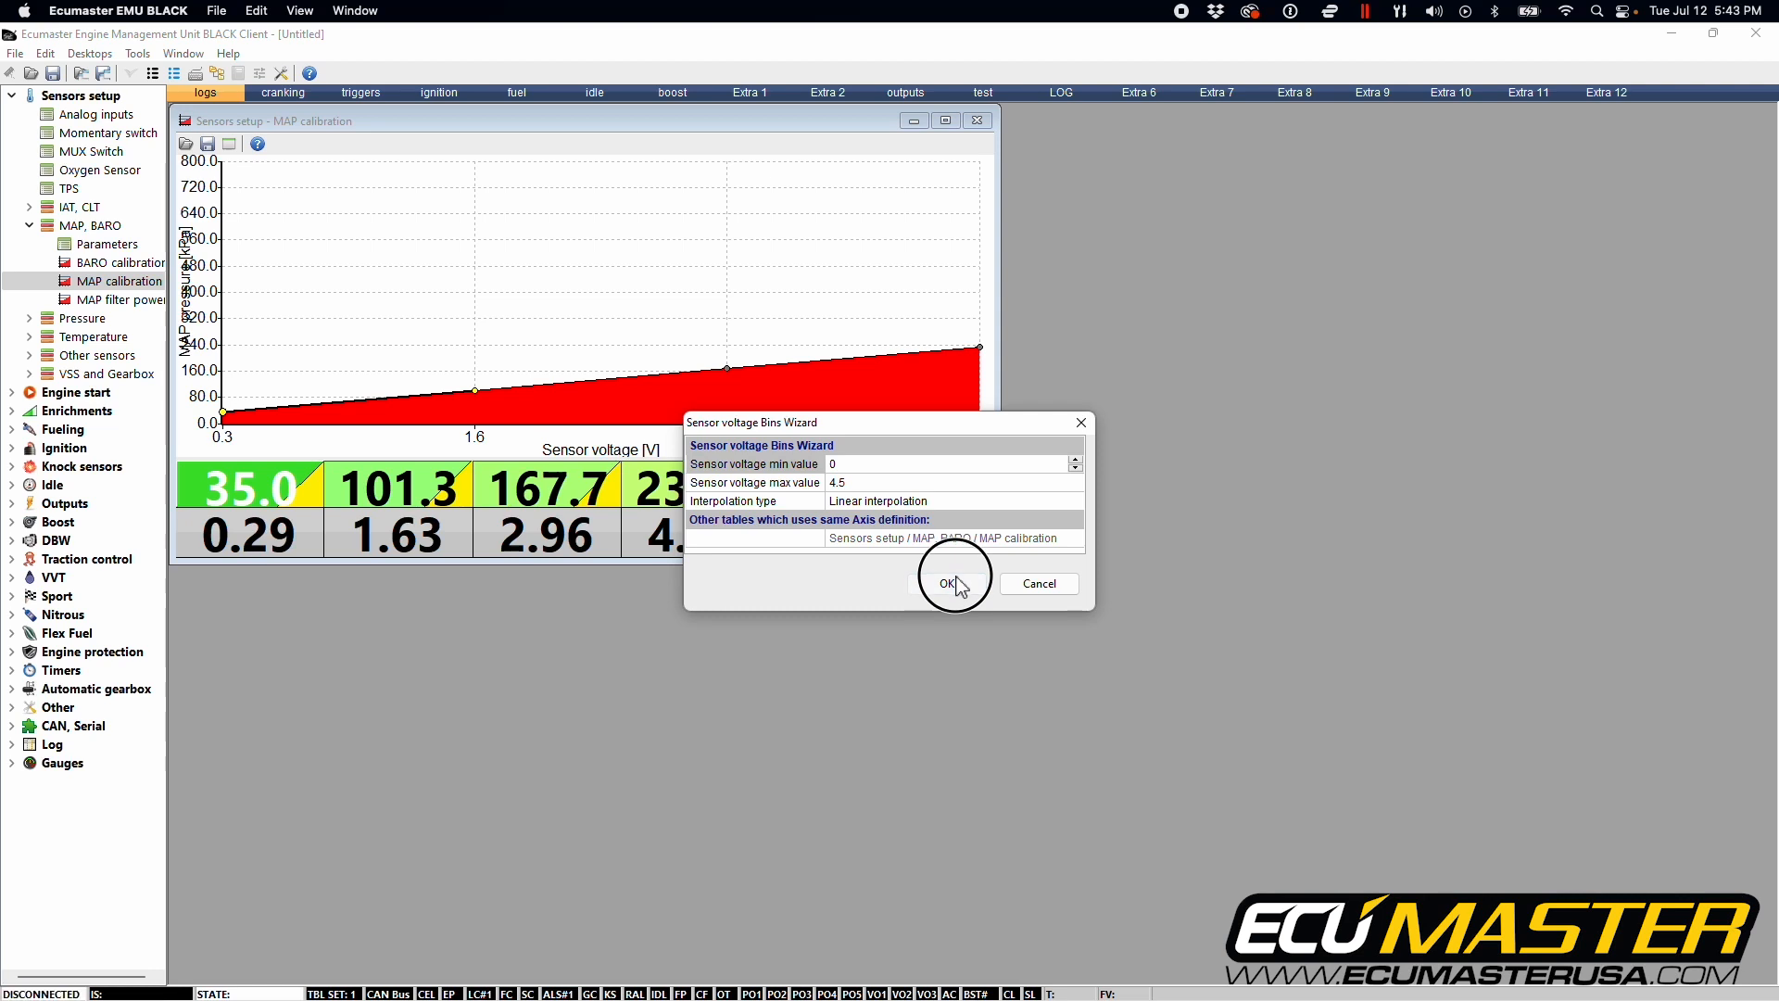
pyautogui.click(949, 582)
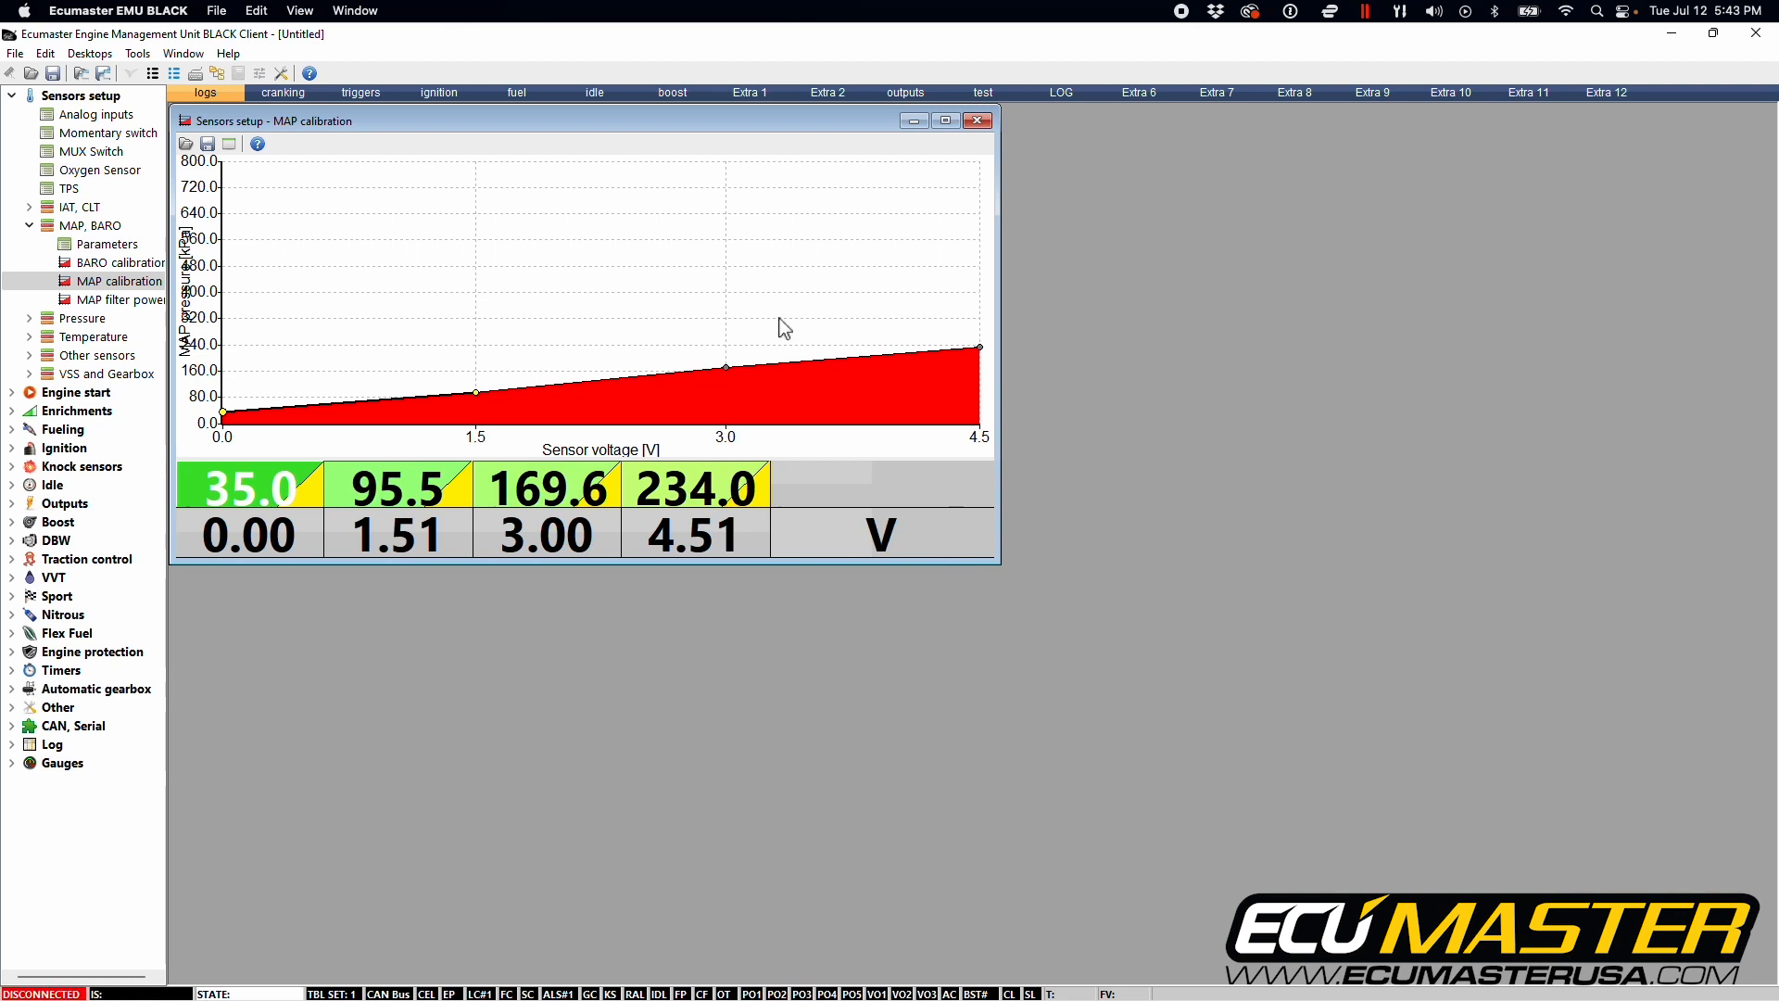
pyautogui.click(106, 244)
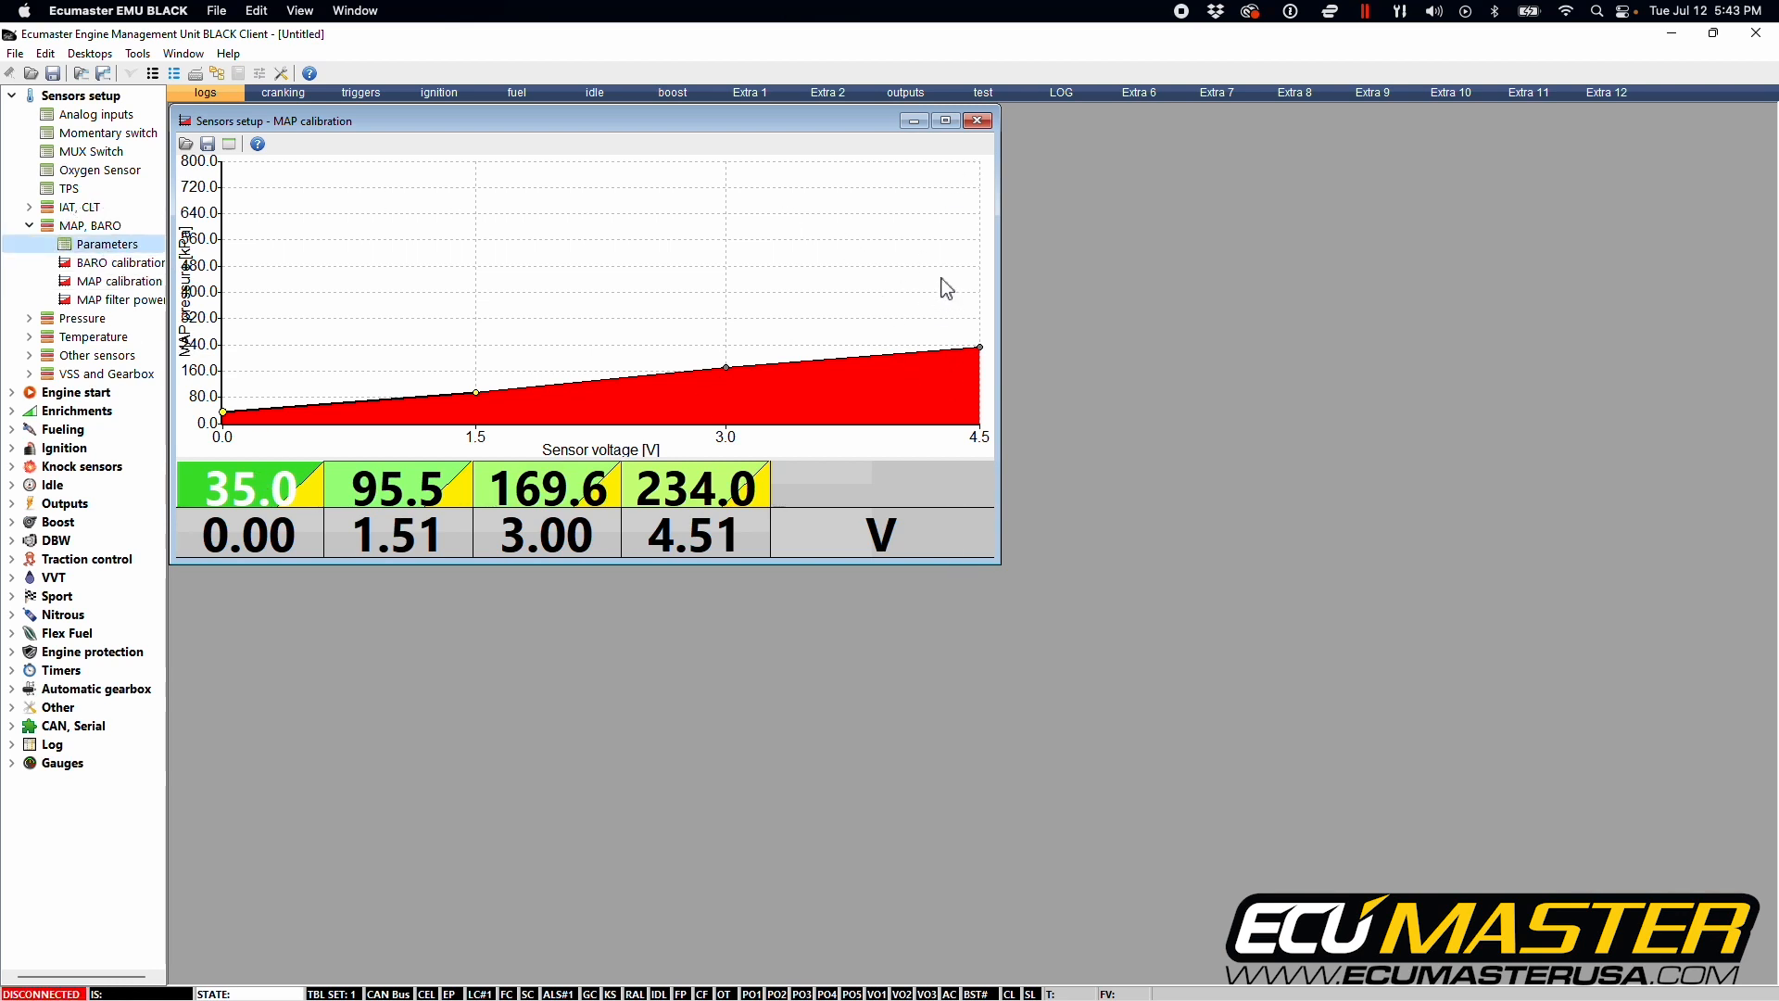
pyautogui.moveTo(315, 556)
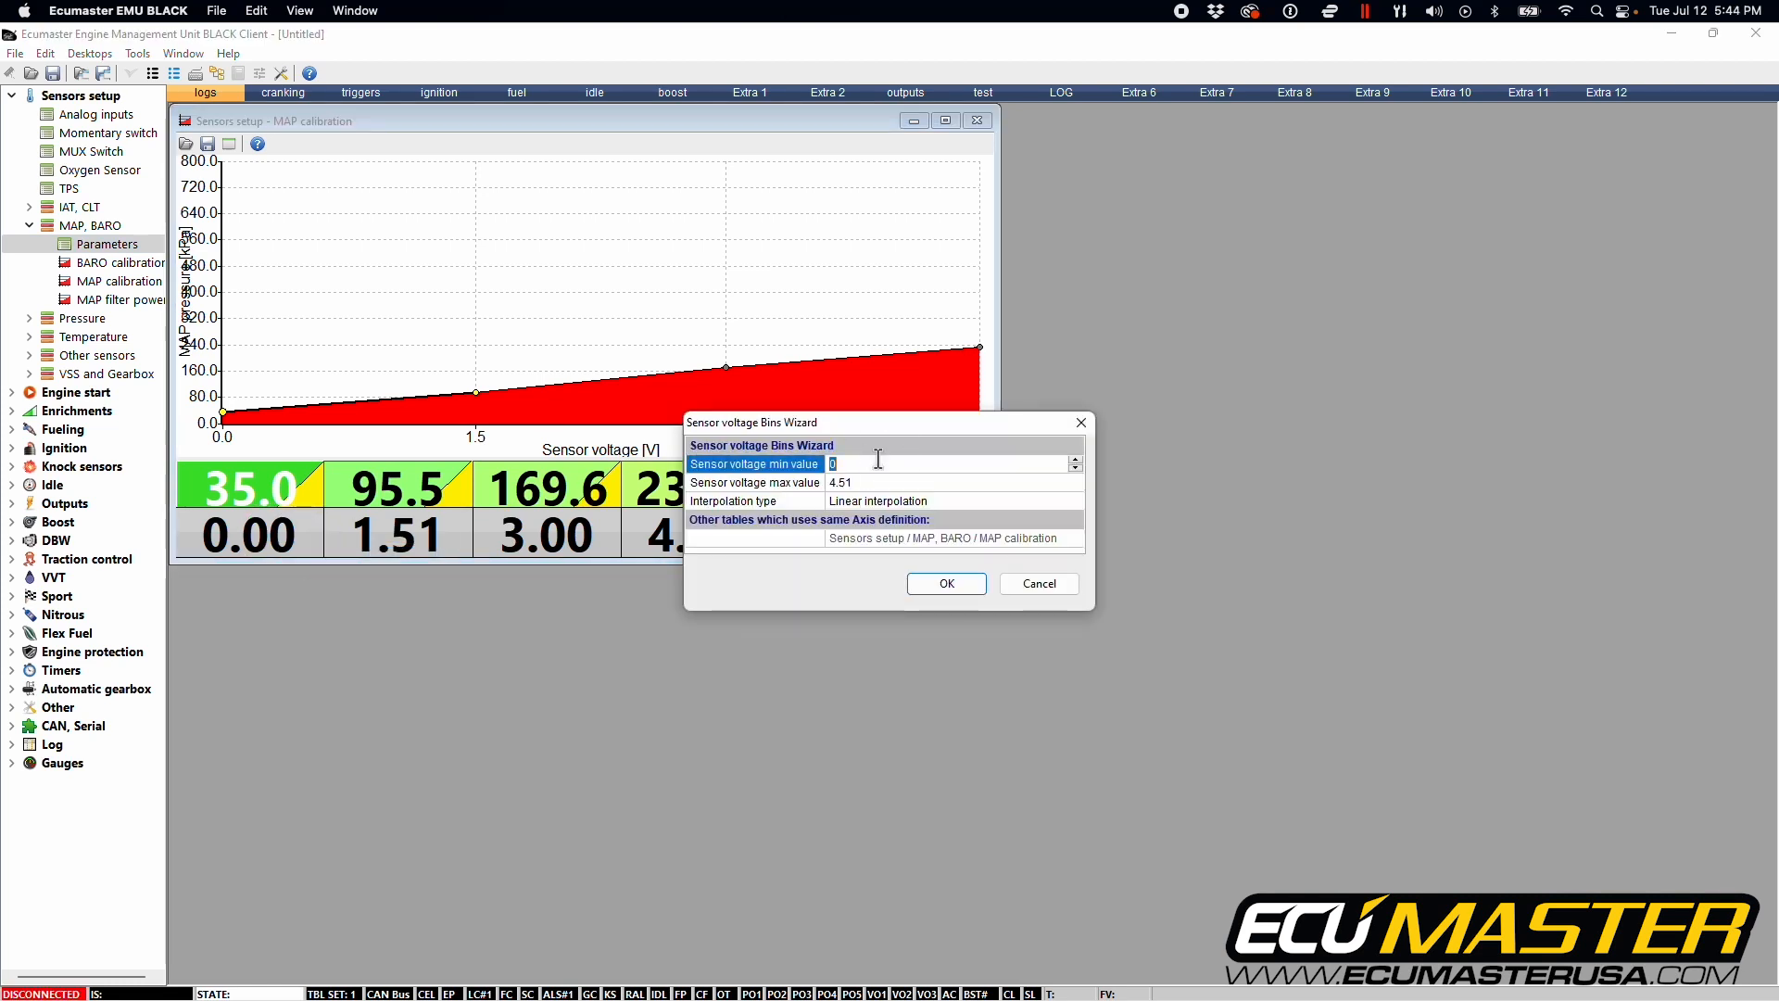
# Enter 0.3 V minimum and 4.6 V maximum in the Sensor voltage Bins Wizard and confirm.
pyautogui.write('0.3')
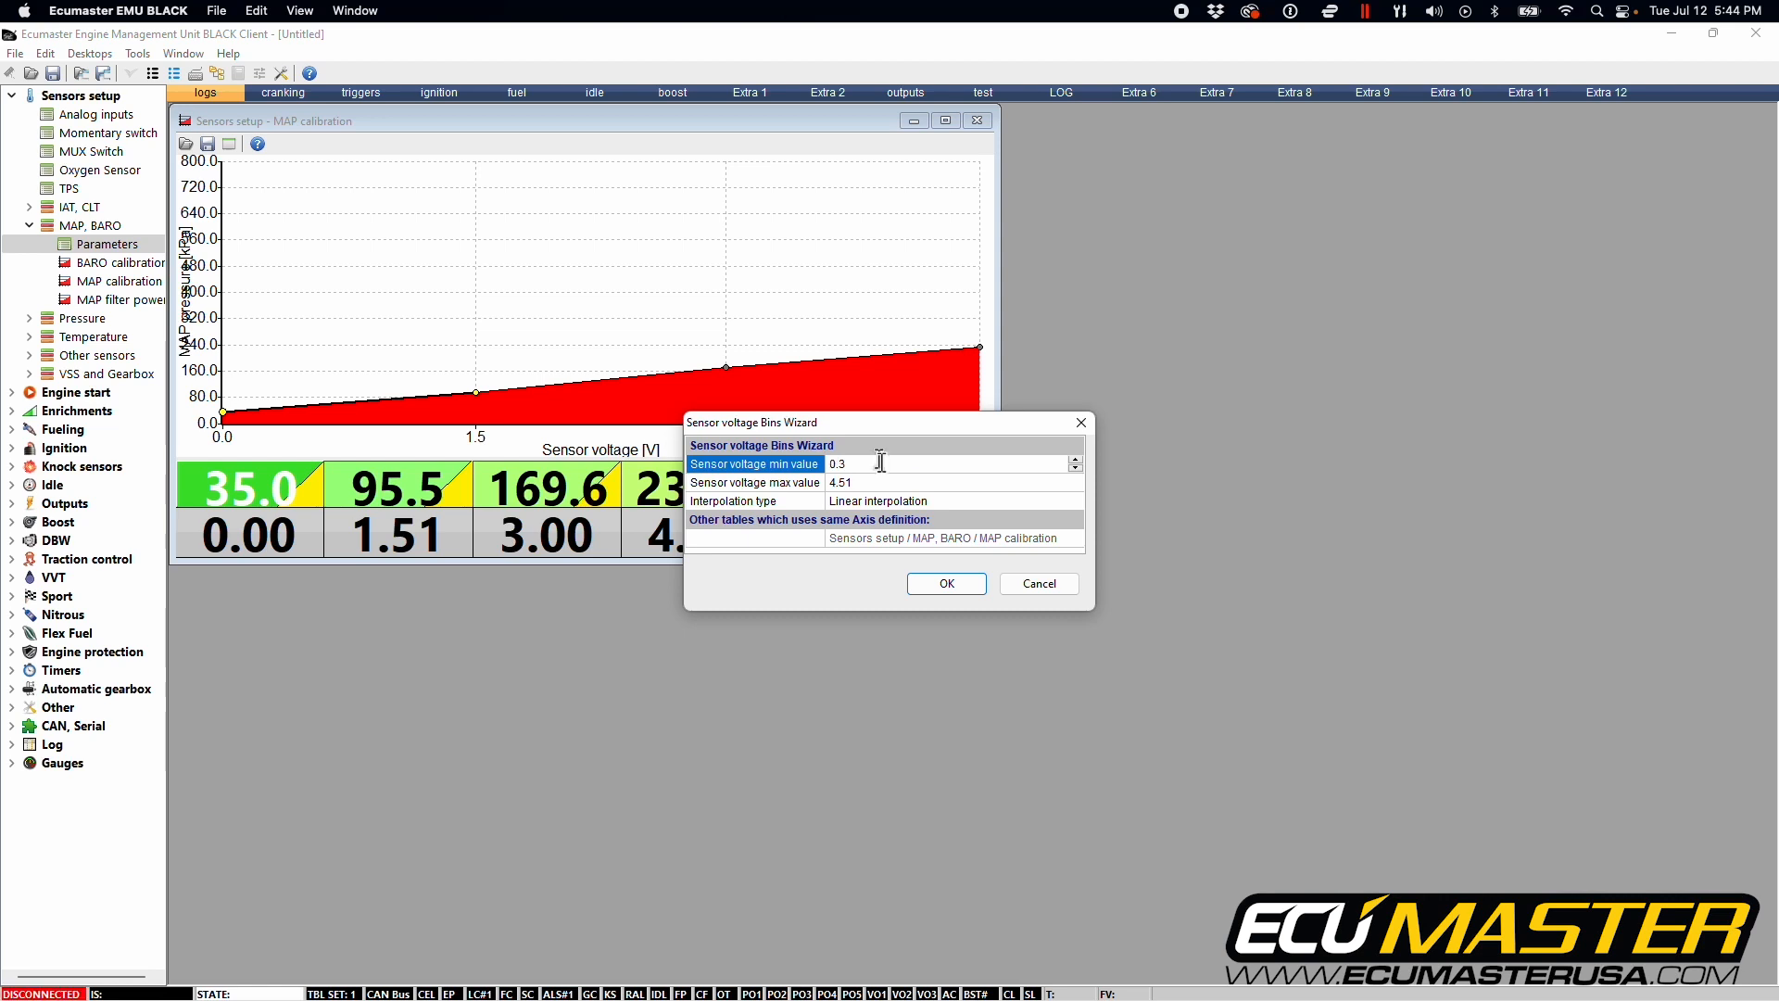
pyautogui.click(954, 482)
pyautogui.write('4.8')
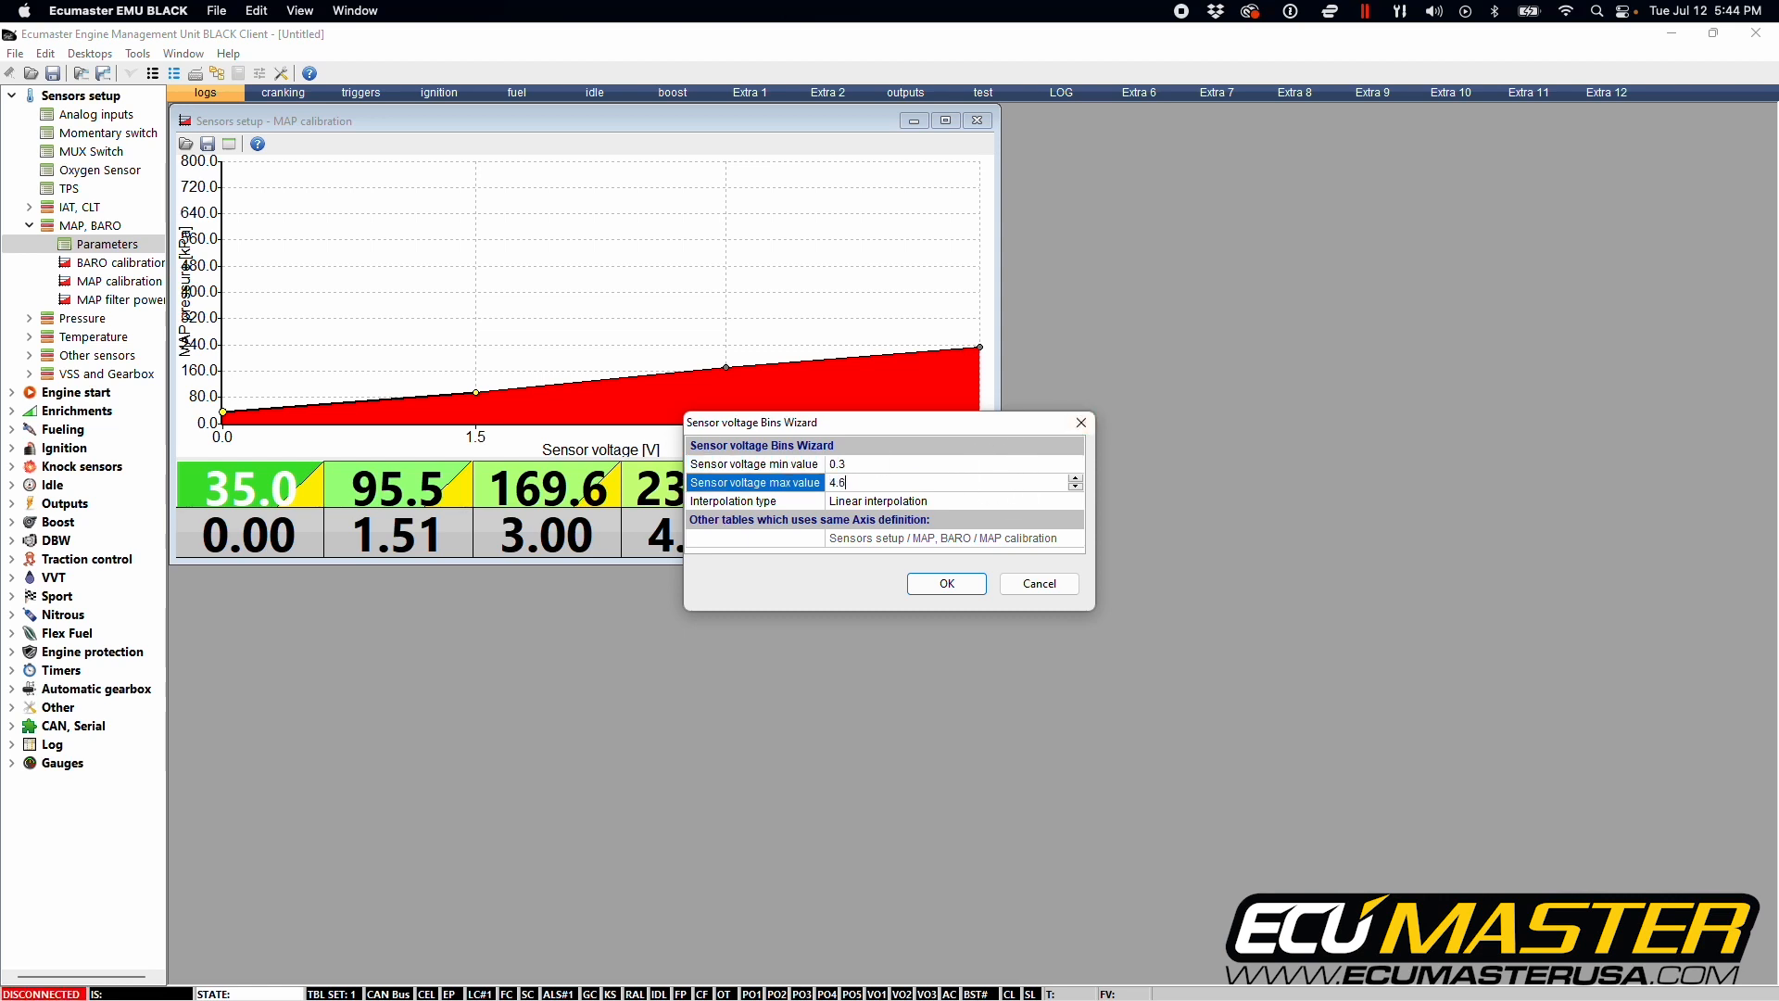
pyautogui.click(945, 582)
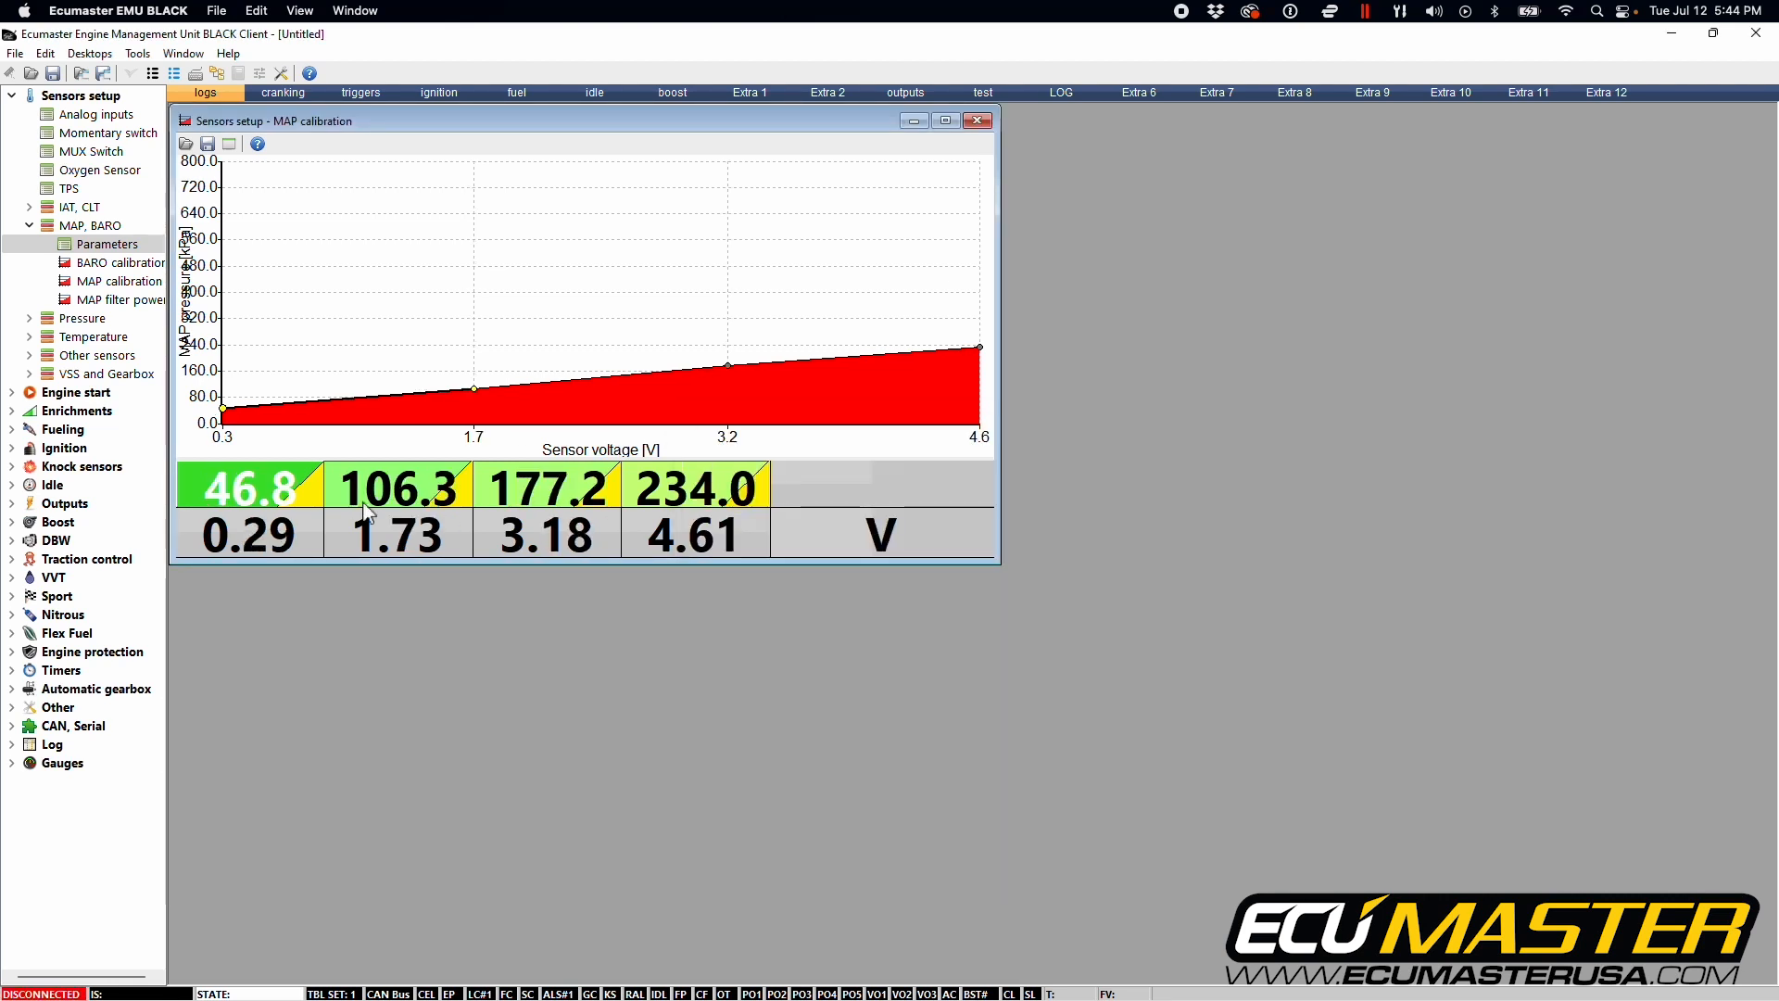
pyautogui.moveTo(81, 713)
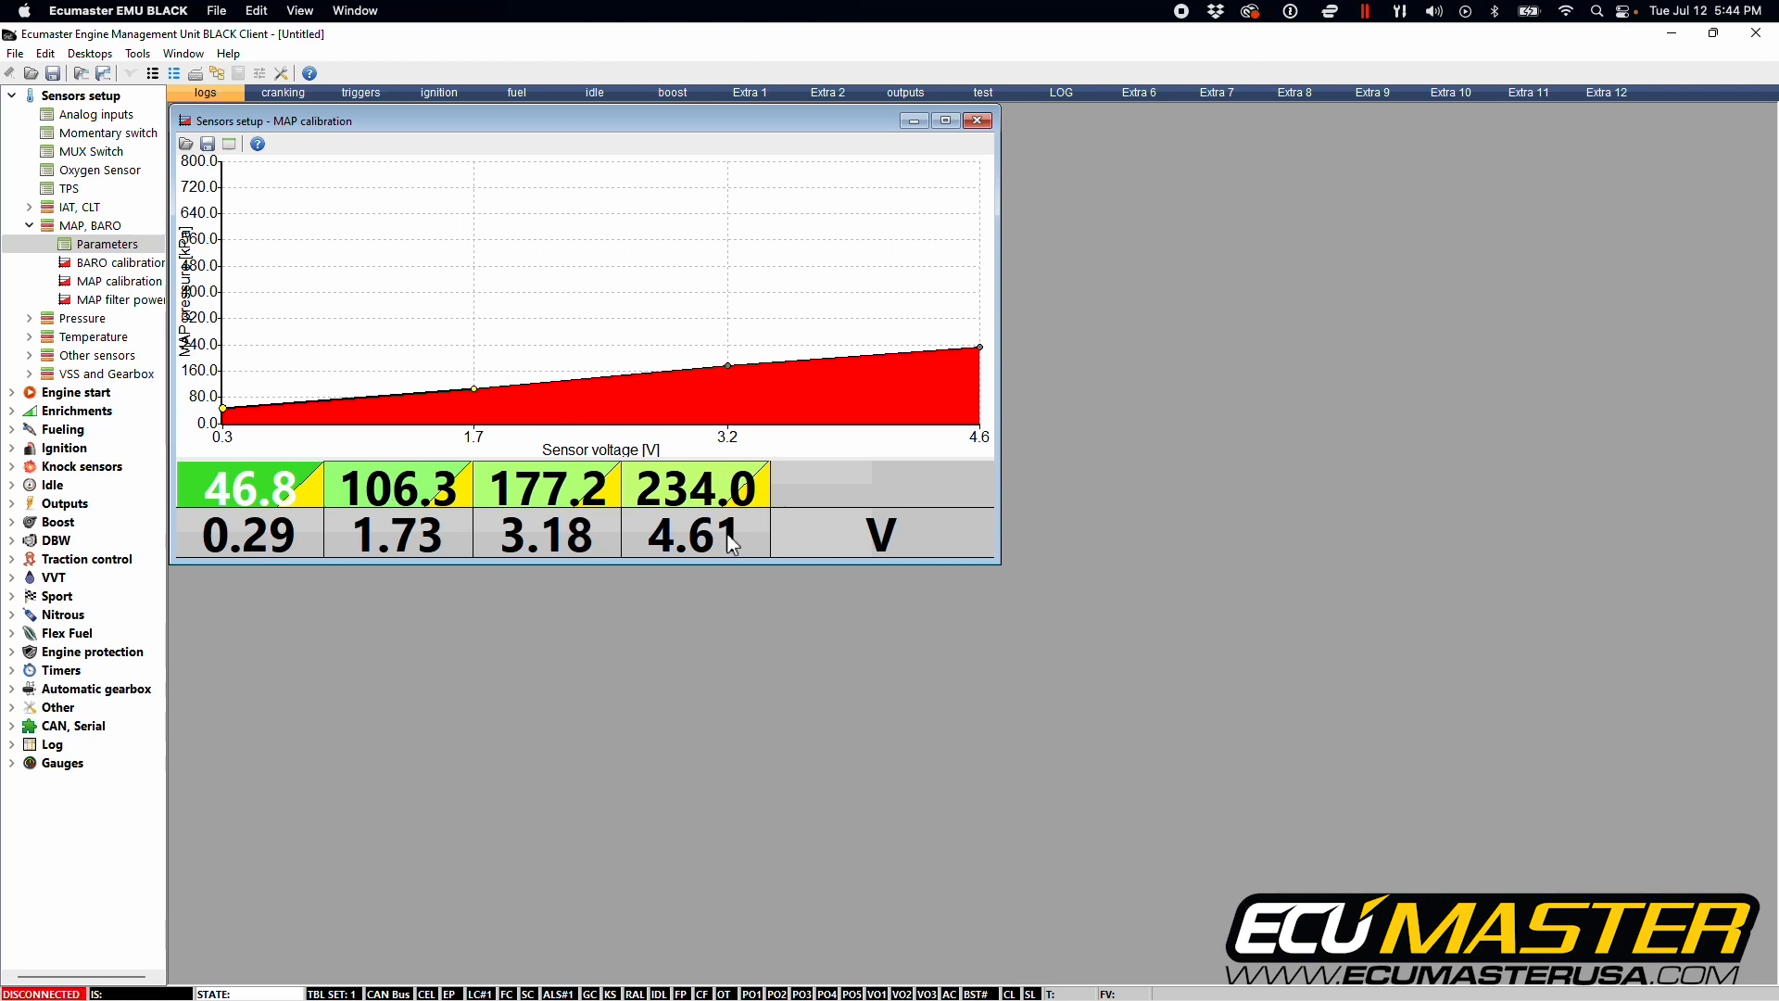
# Rerun the X Axis bins wizard with minimum 0.5 V and maximum 4.5 V.
pyautogui.rightClick(726, 542)
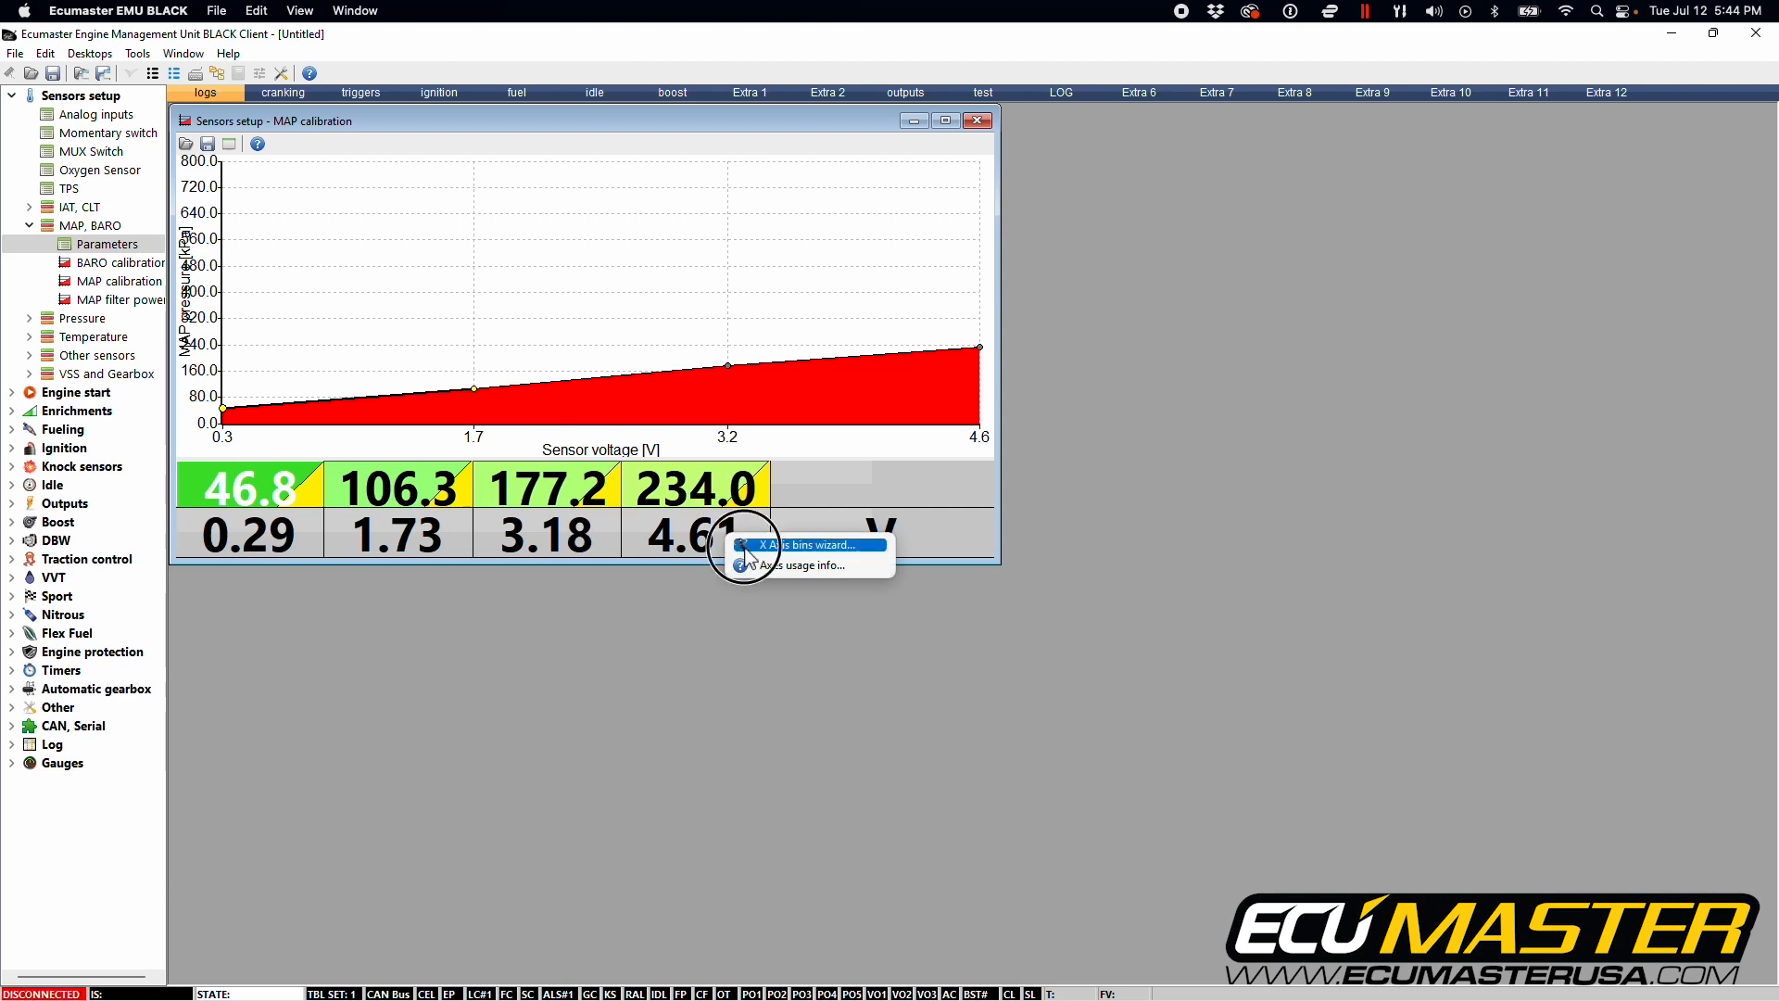
pyautogui.click(808, 545)
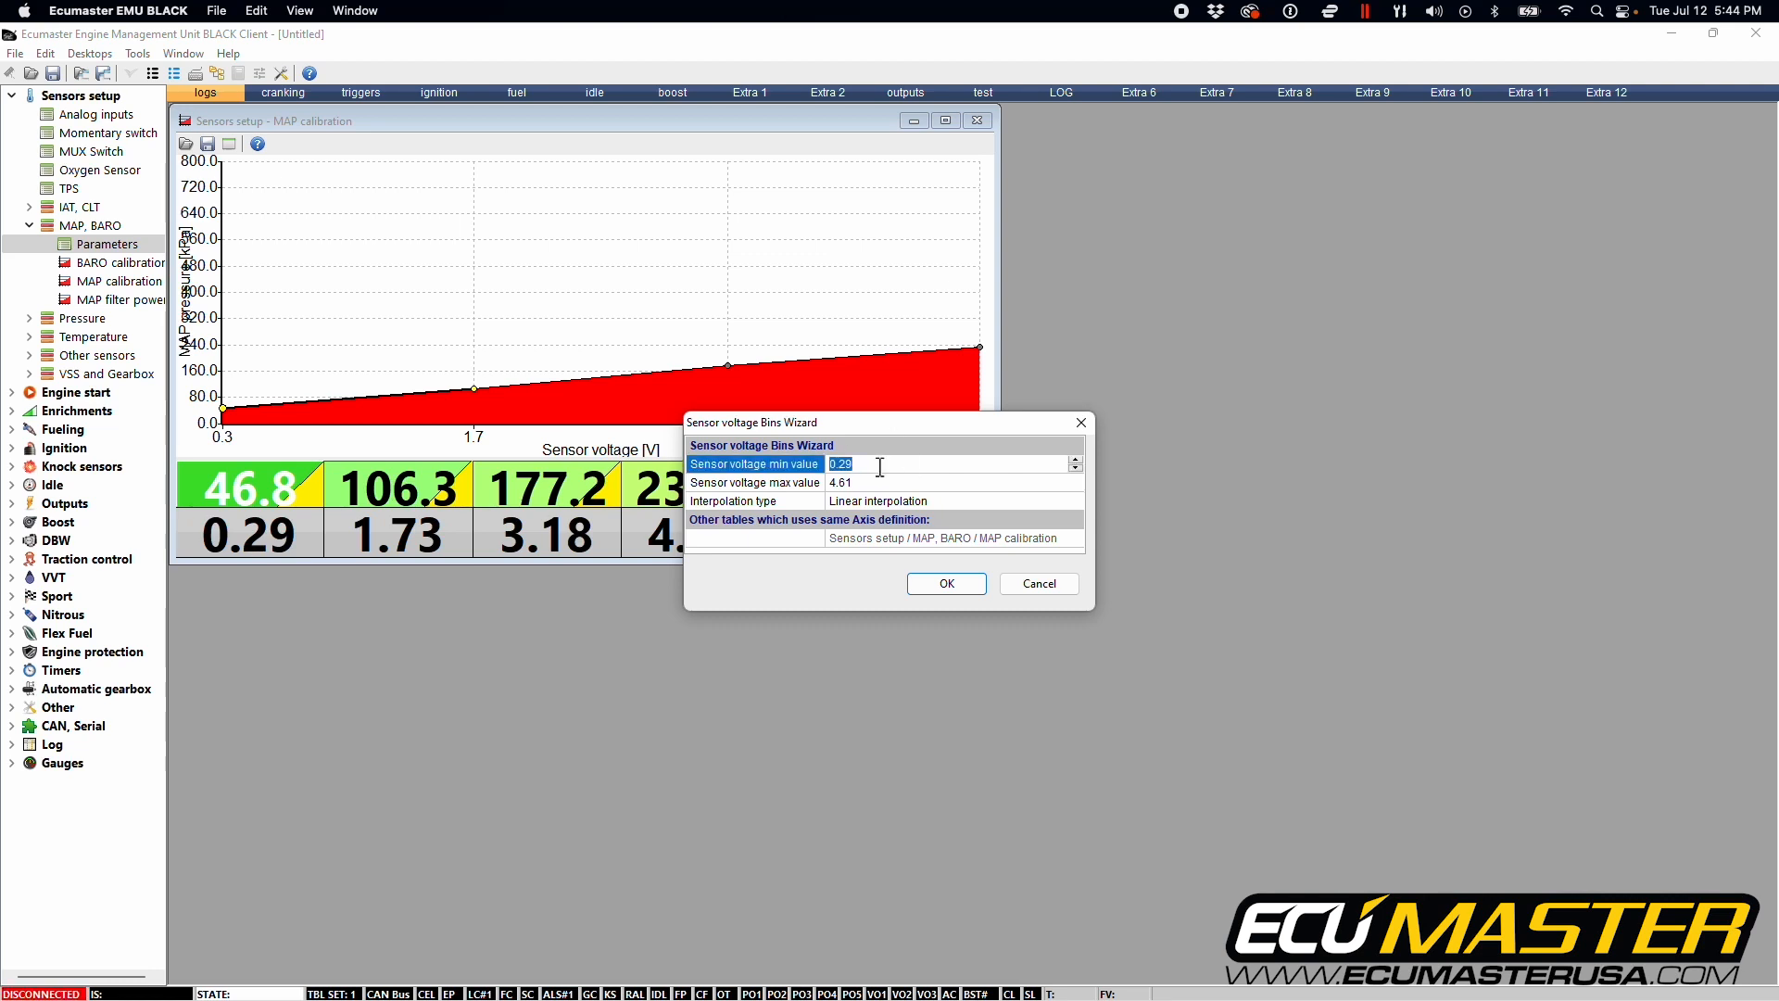
pyautogui.press('Delete')
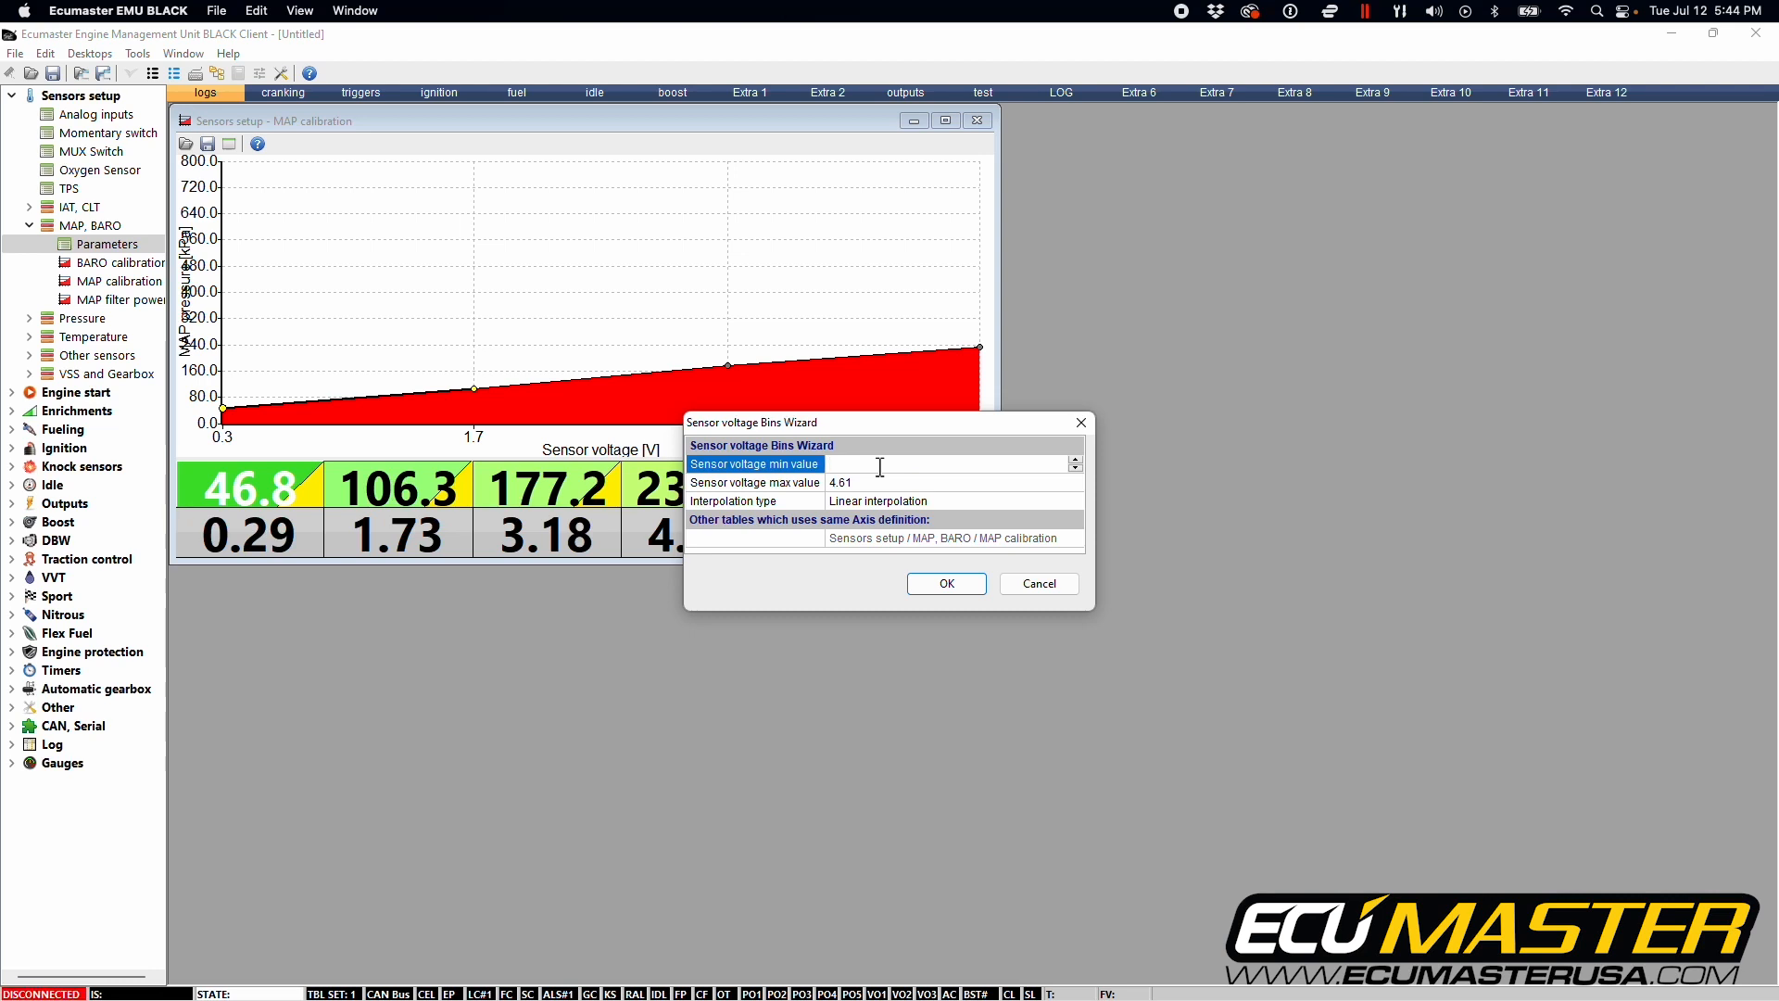
pyautogui.write('.5')
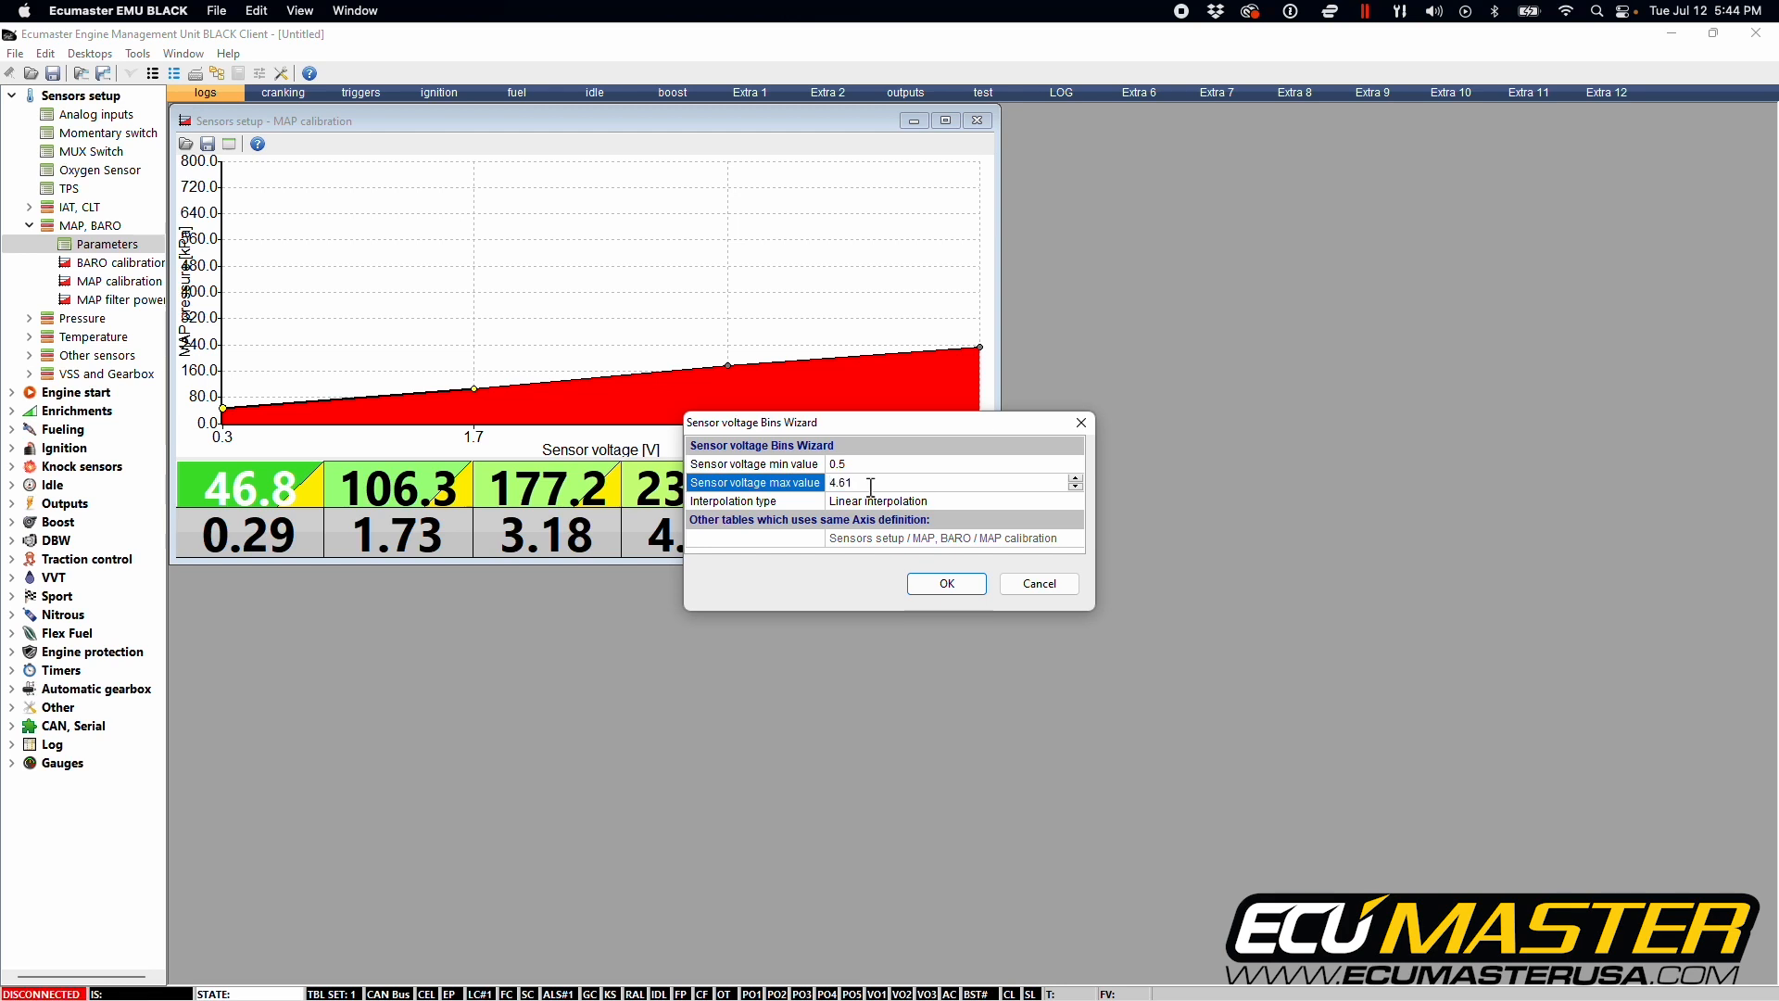
pyautogui.press('BackSpace')
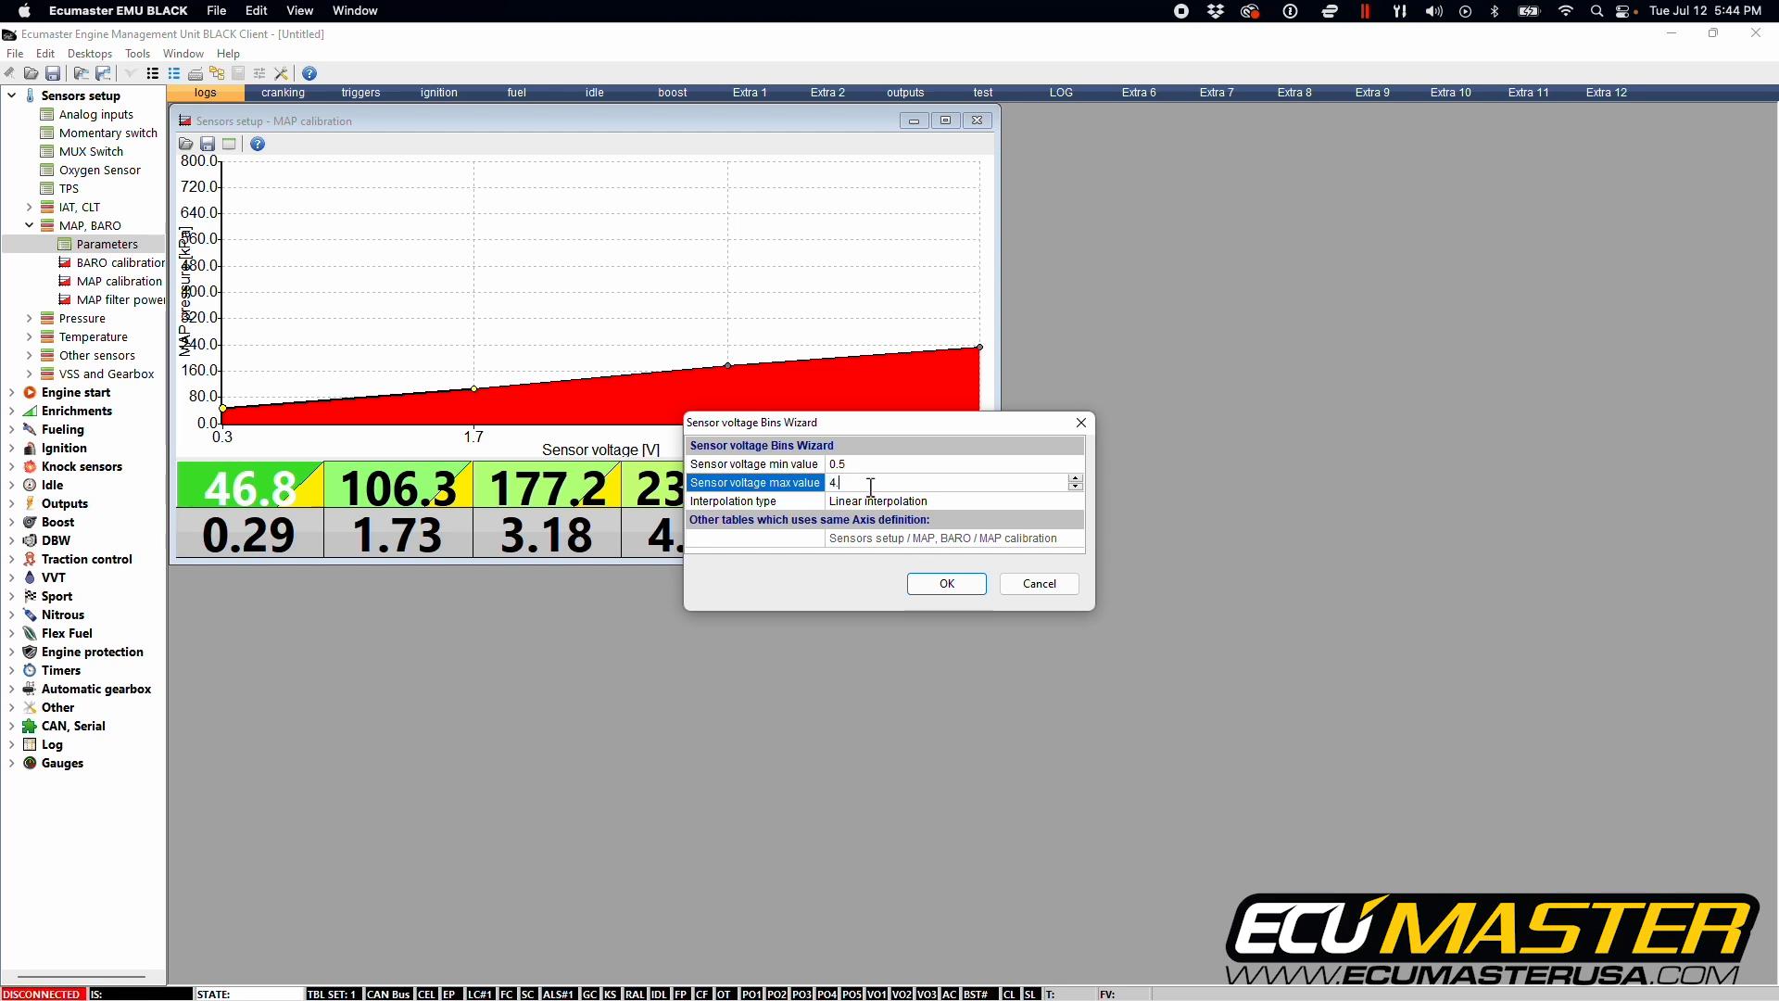
pyautogui.write('.5')
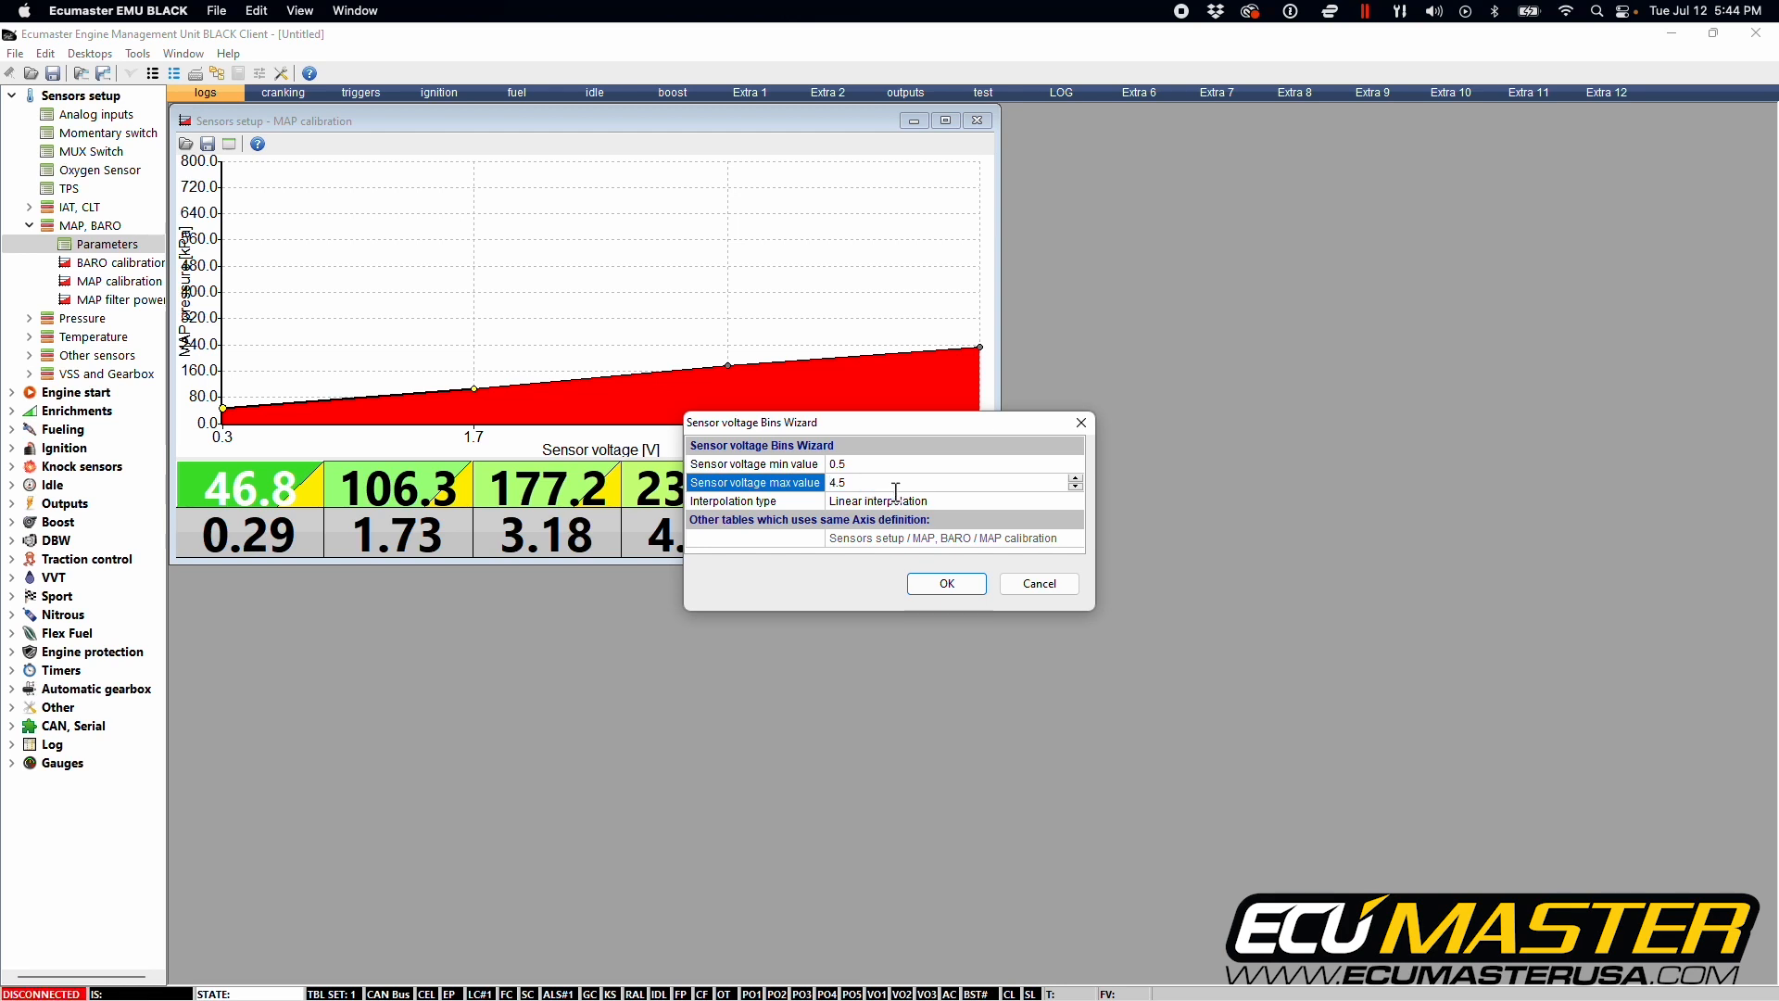
pyautogui.moveTo(924, 504)
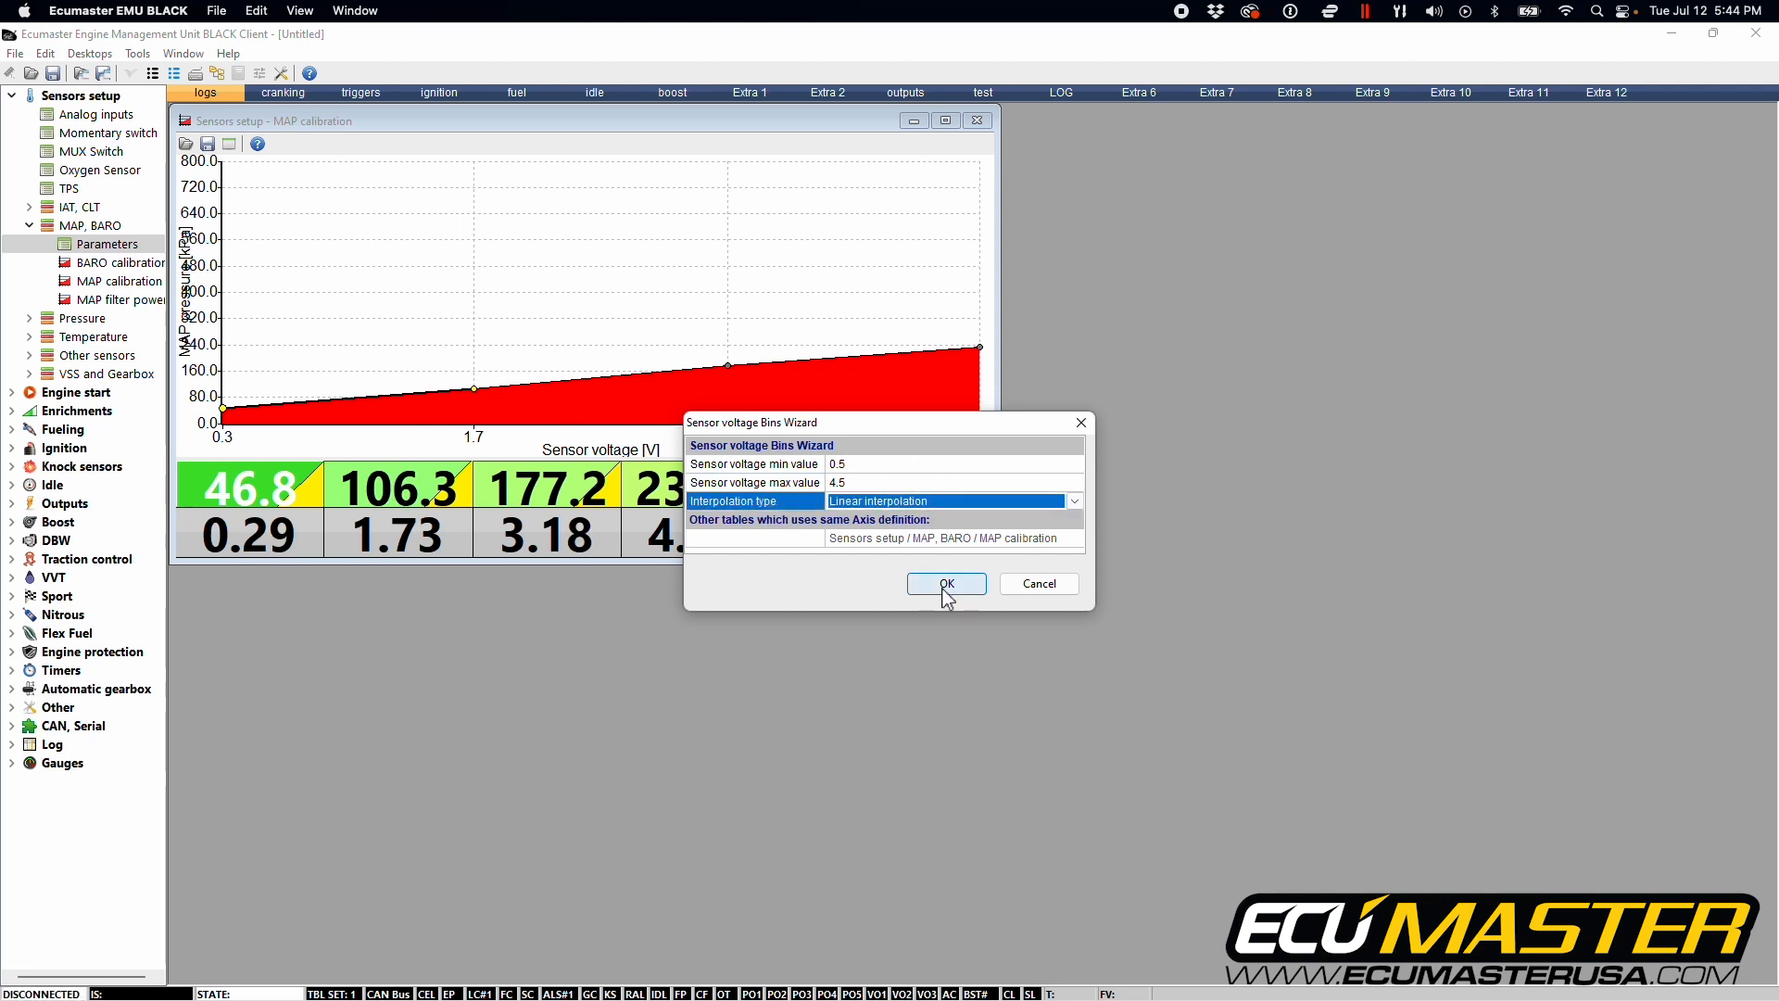
pyautogui.click(945, 583)
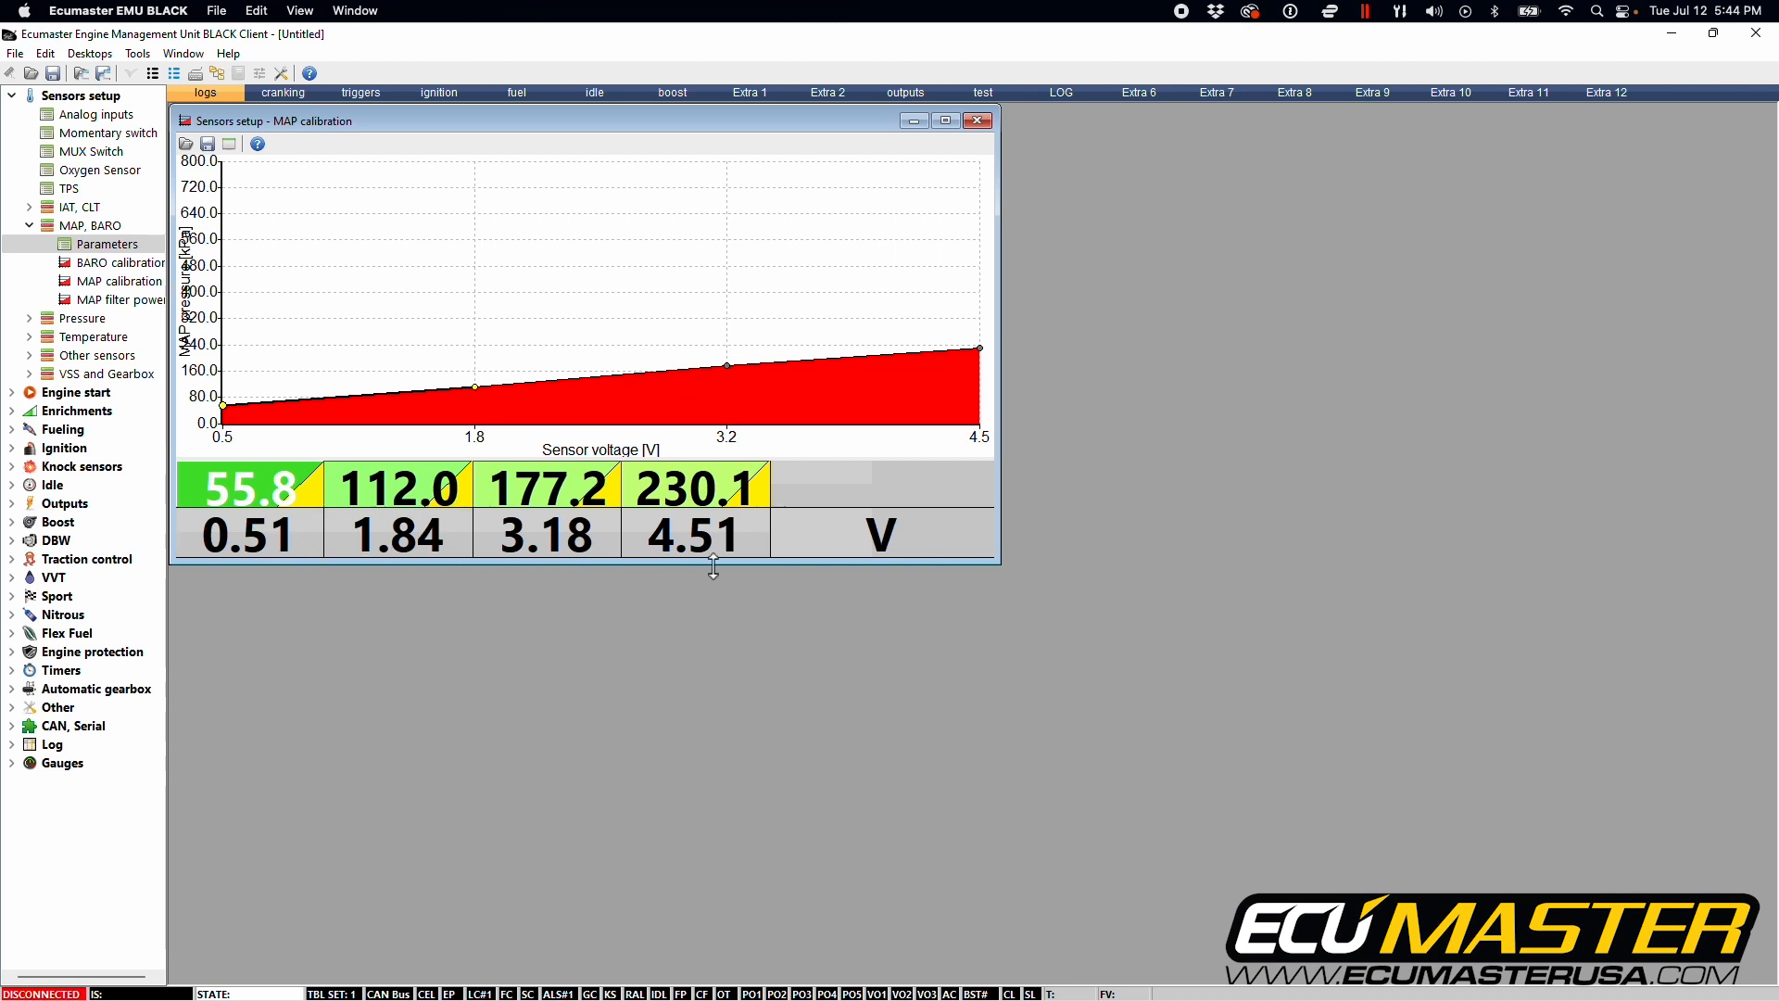
pyautogui.moveTo(290, 534)
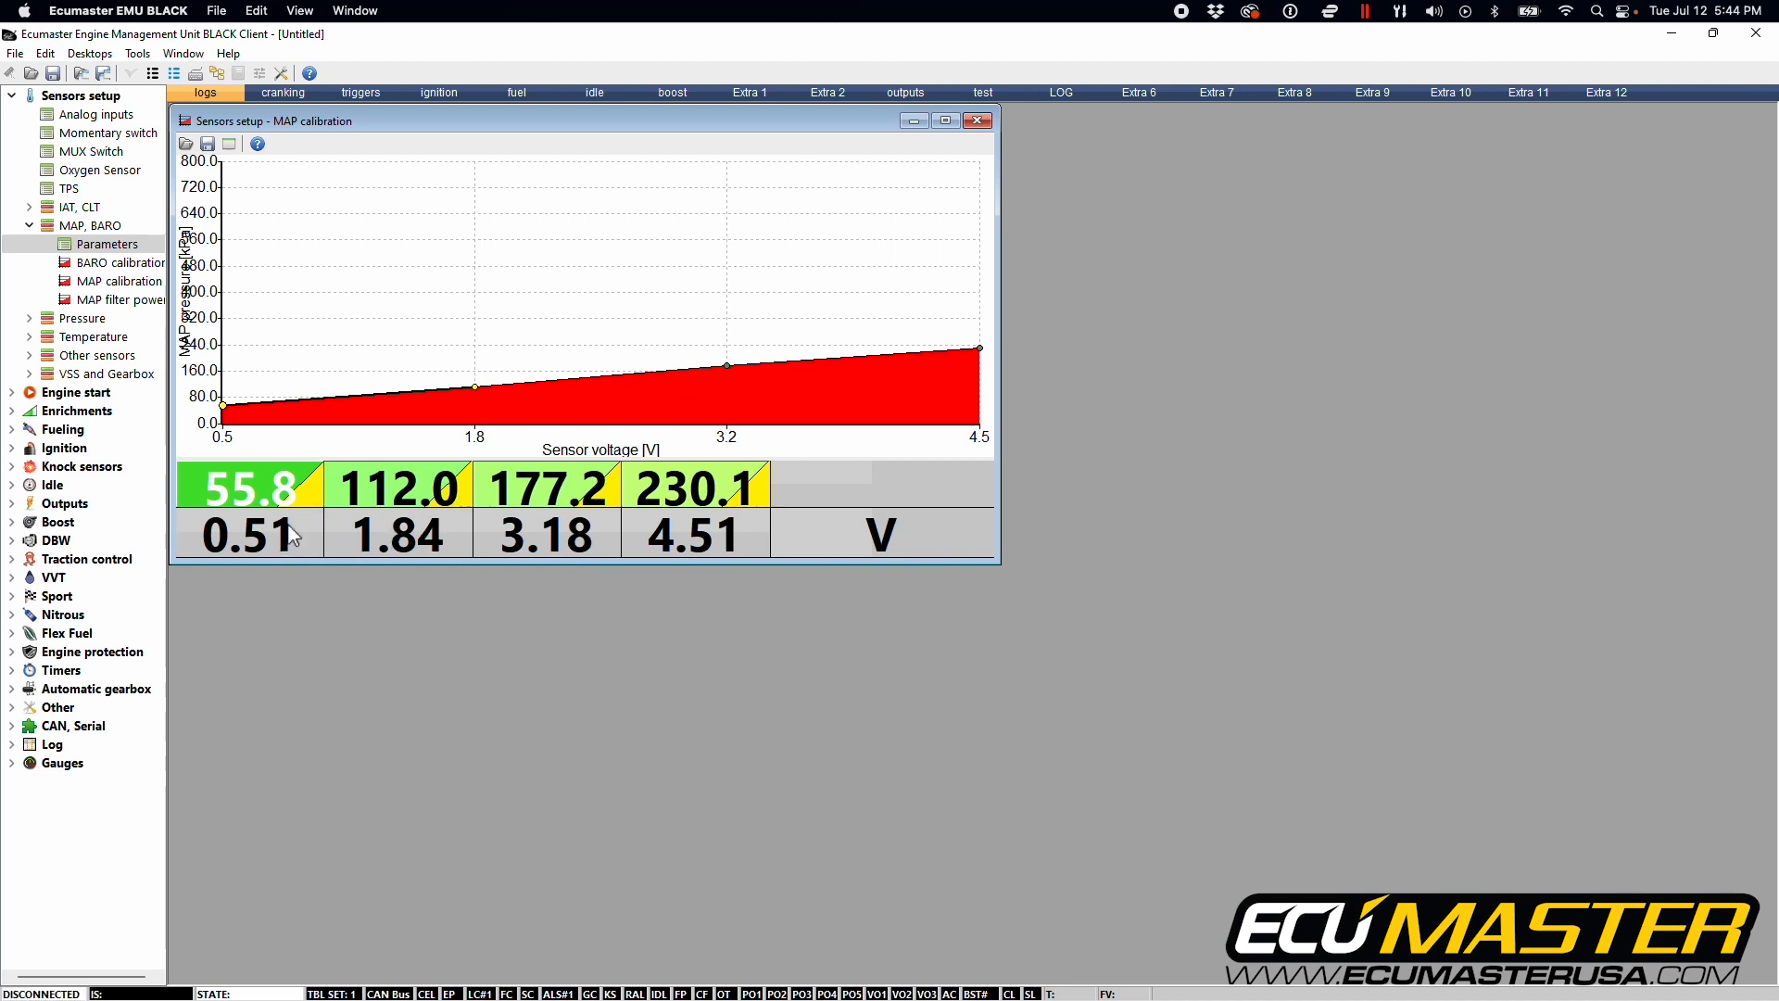
# Enter 0 kPa in the first MAP calibration cell and 400 kPa in the last.
pyautogui.click(243, 488)
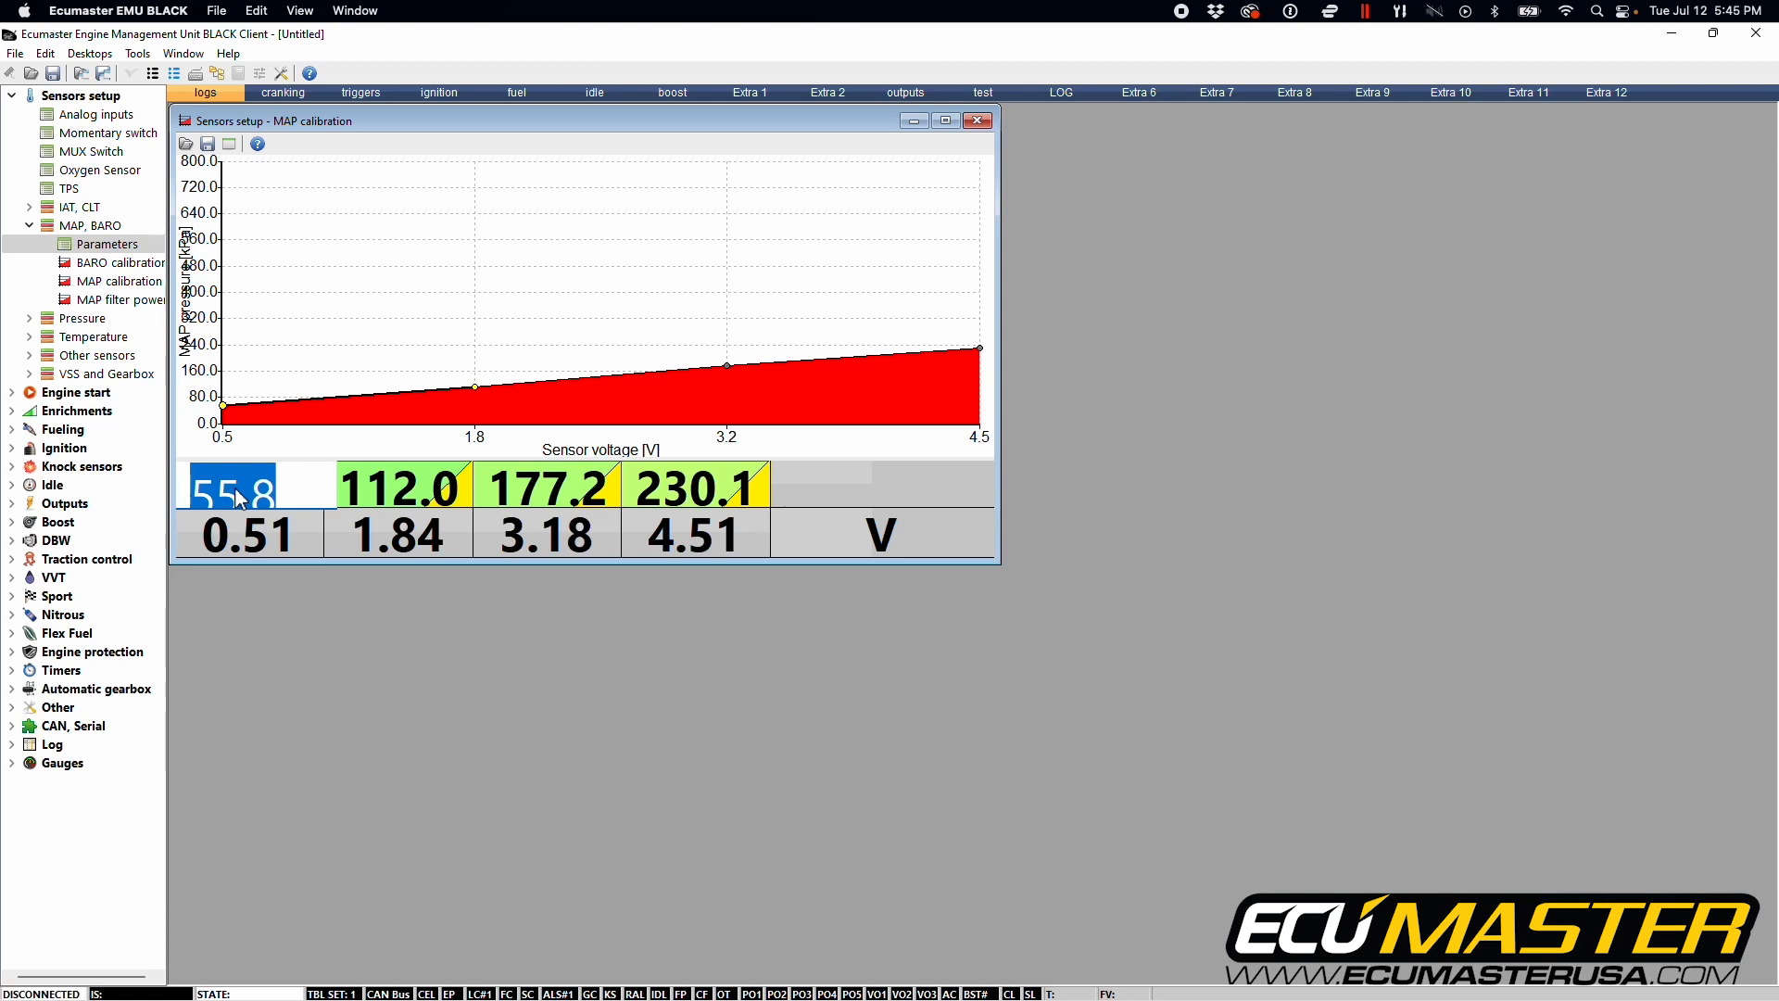
pyautogui.write('0.0')
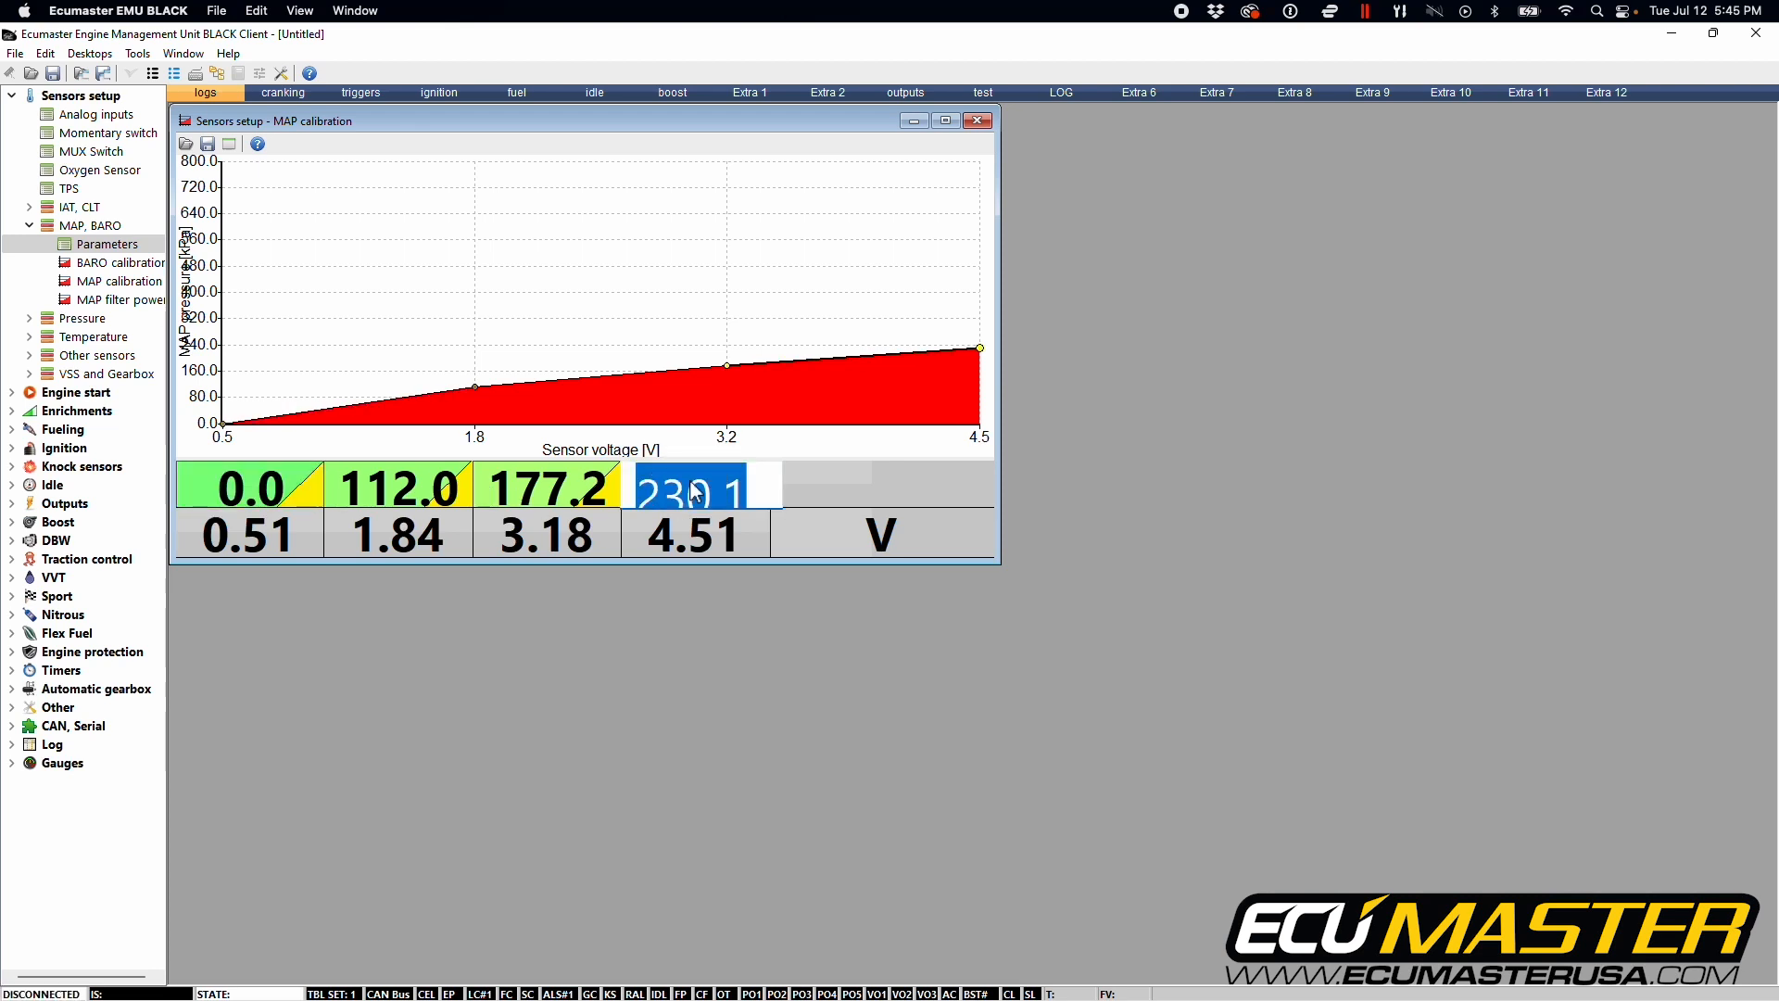
pyautogui.write('400.0')
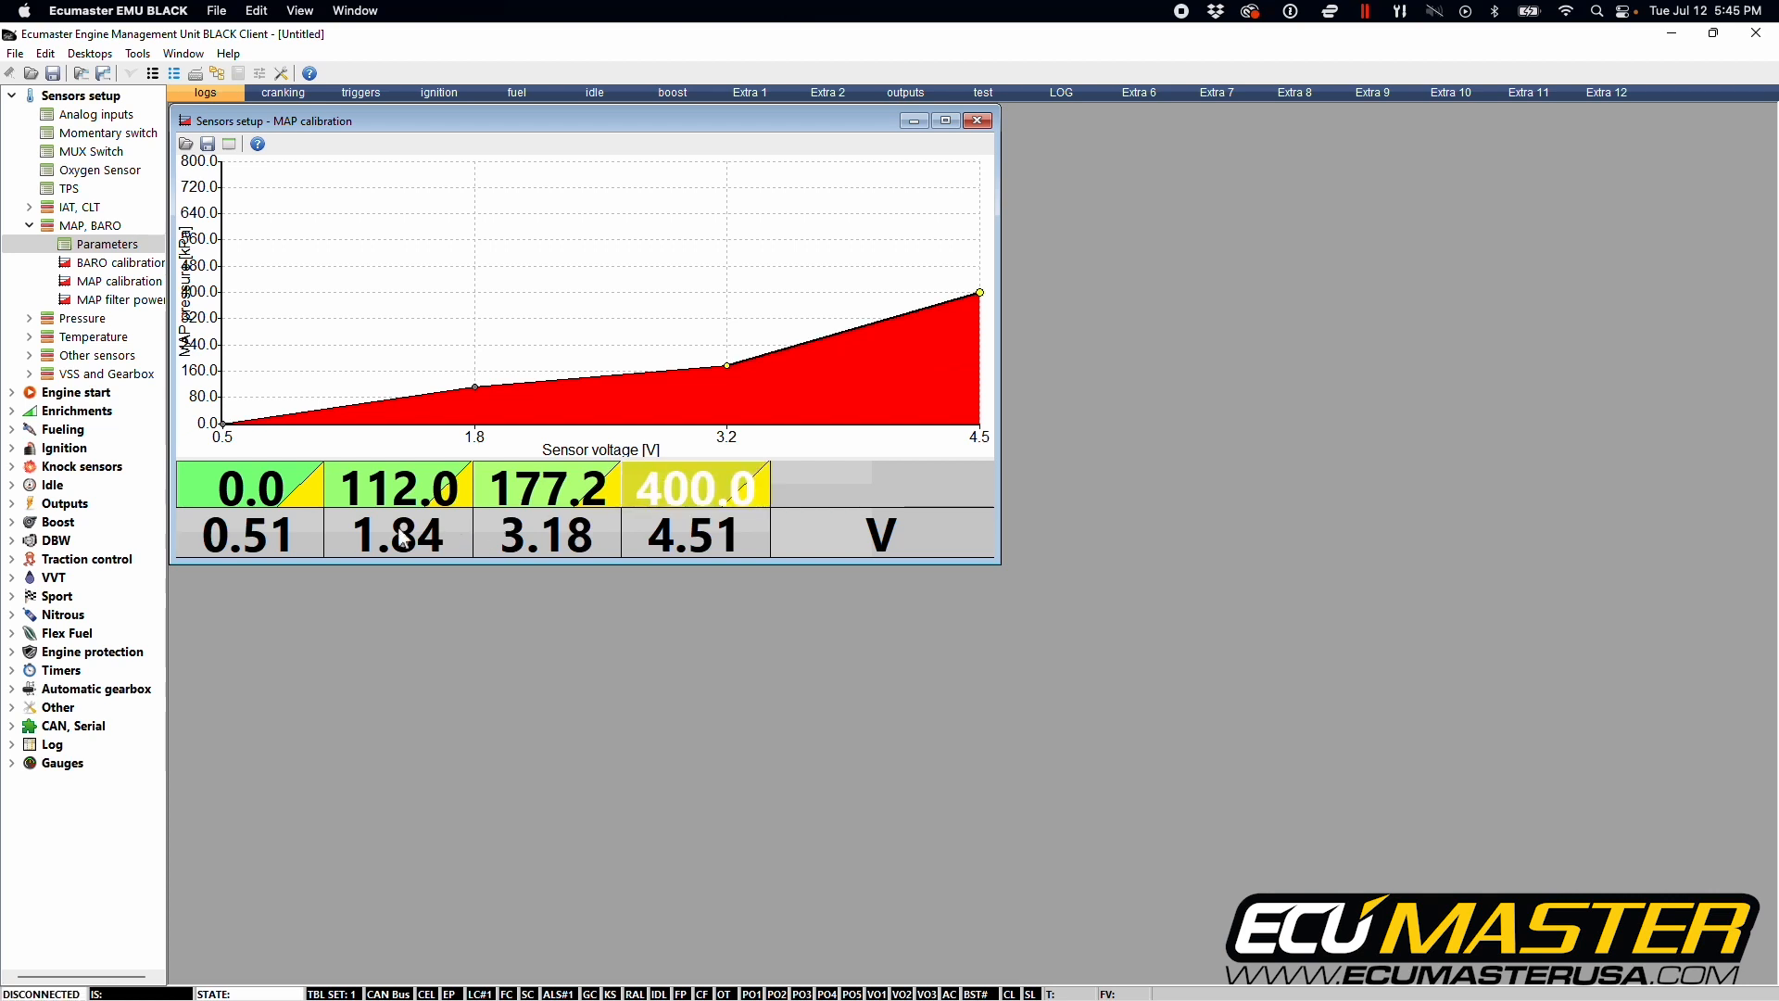
pyautogui.click(397, 488)
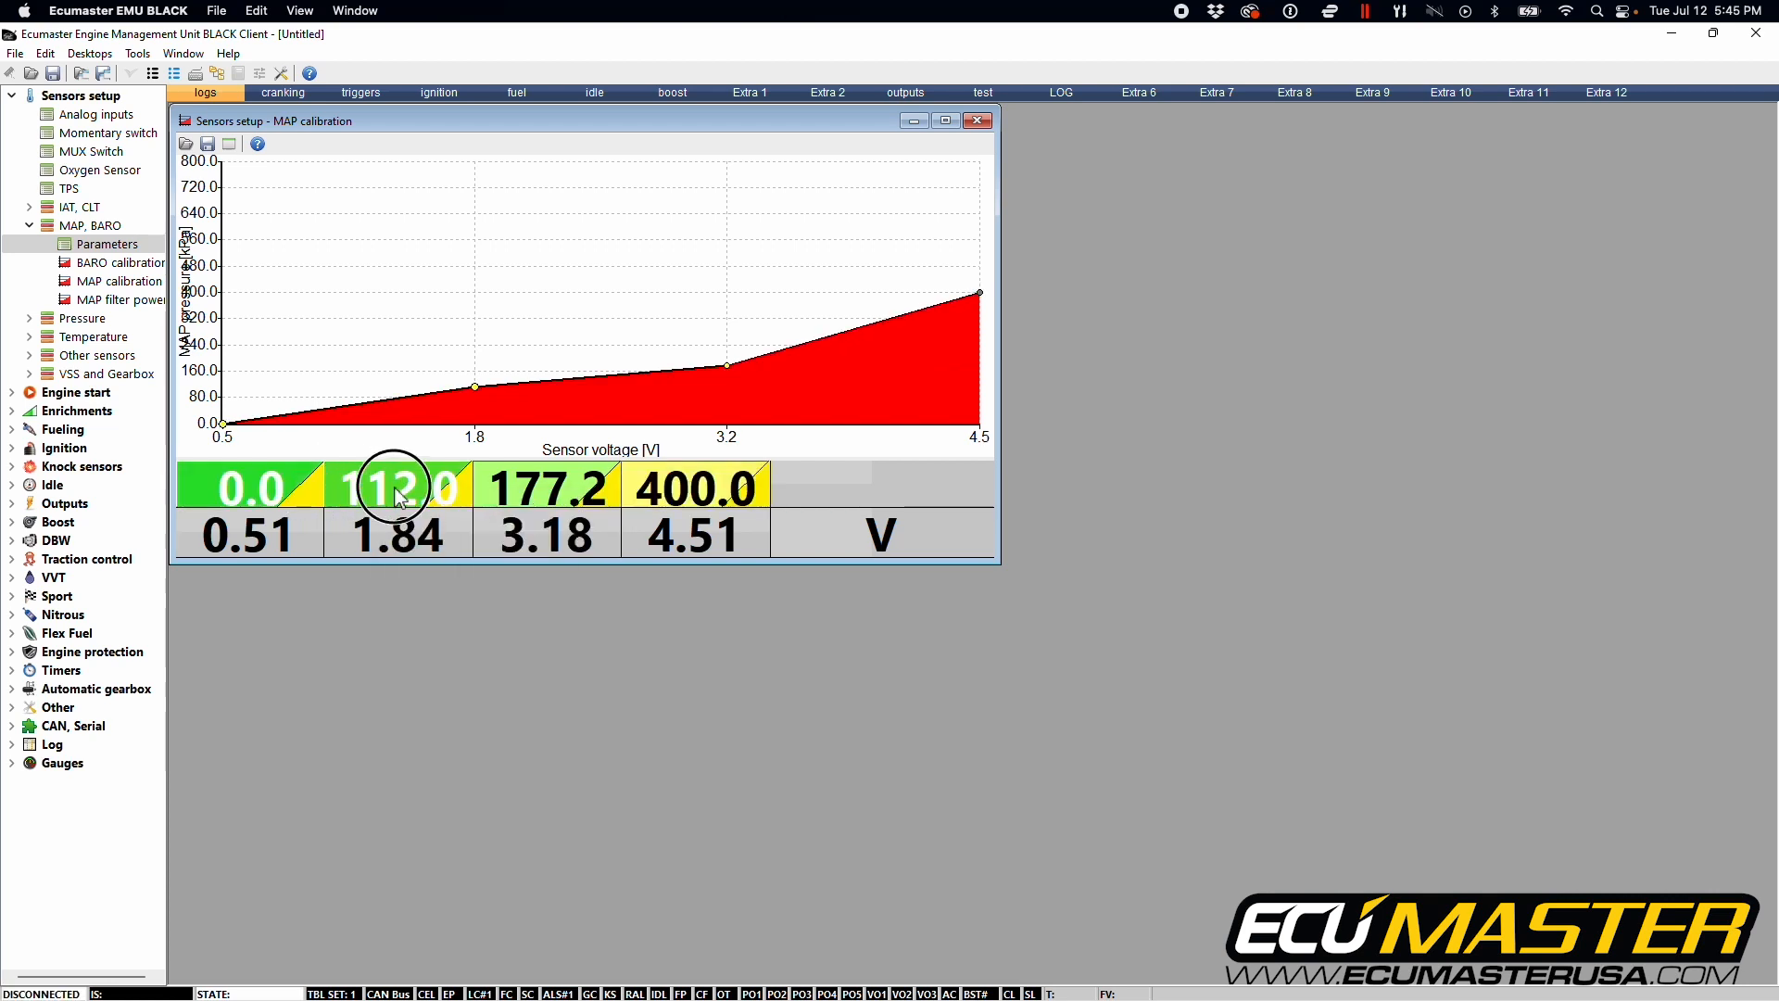
# Interpolate the MAP cells horizontally, filling the middle points with 133.3 and 266.7 kPa.
pyautogui.rightClick(397, 489)
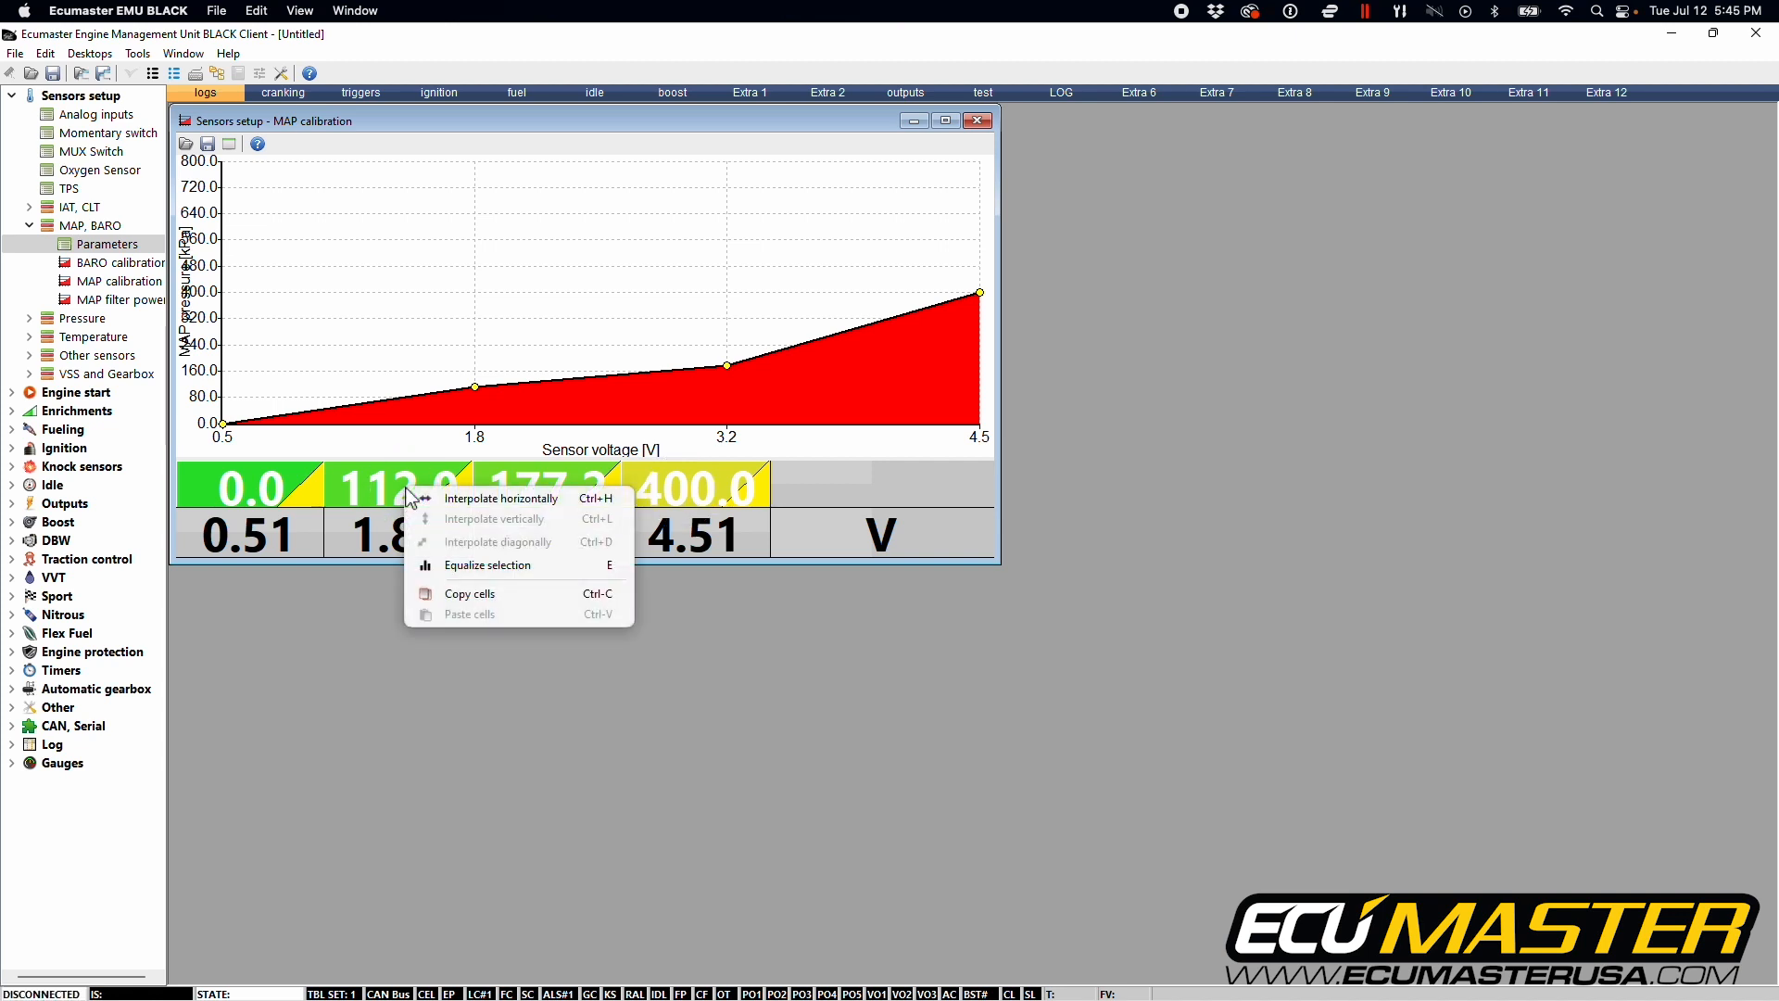
pyautogui.click(501, 499)
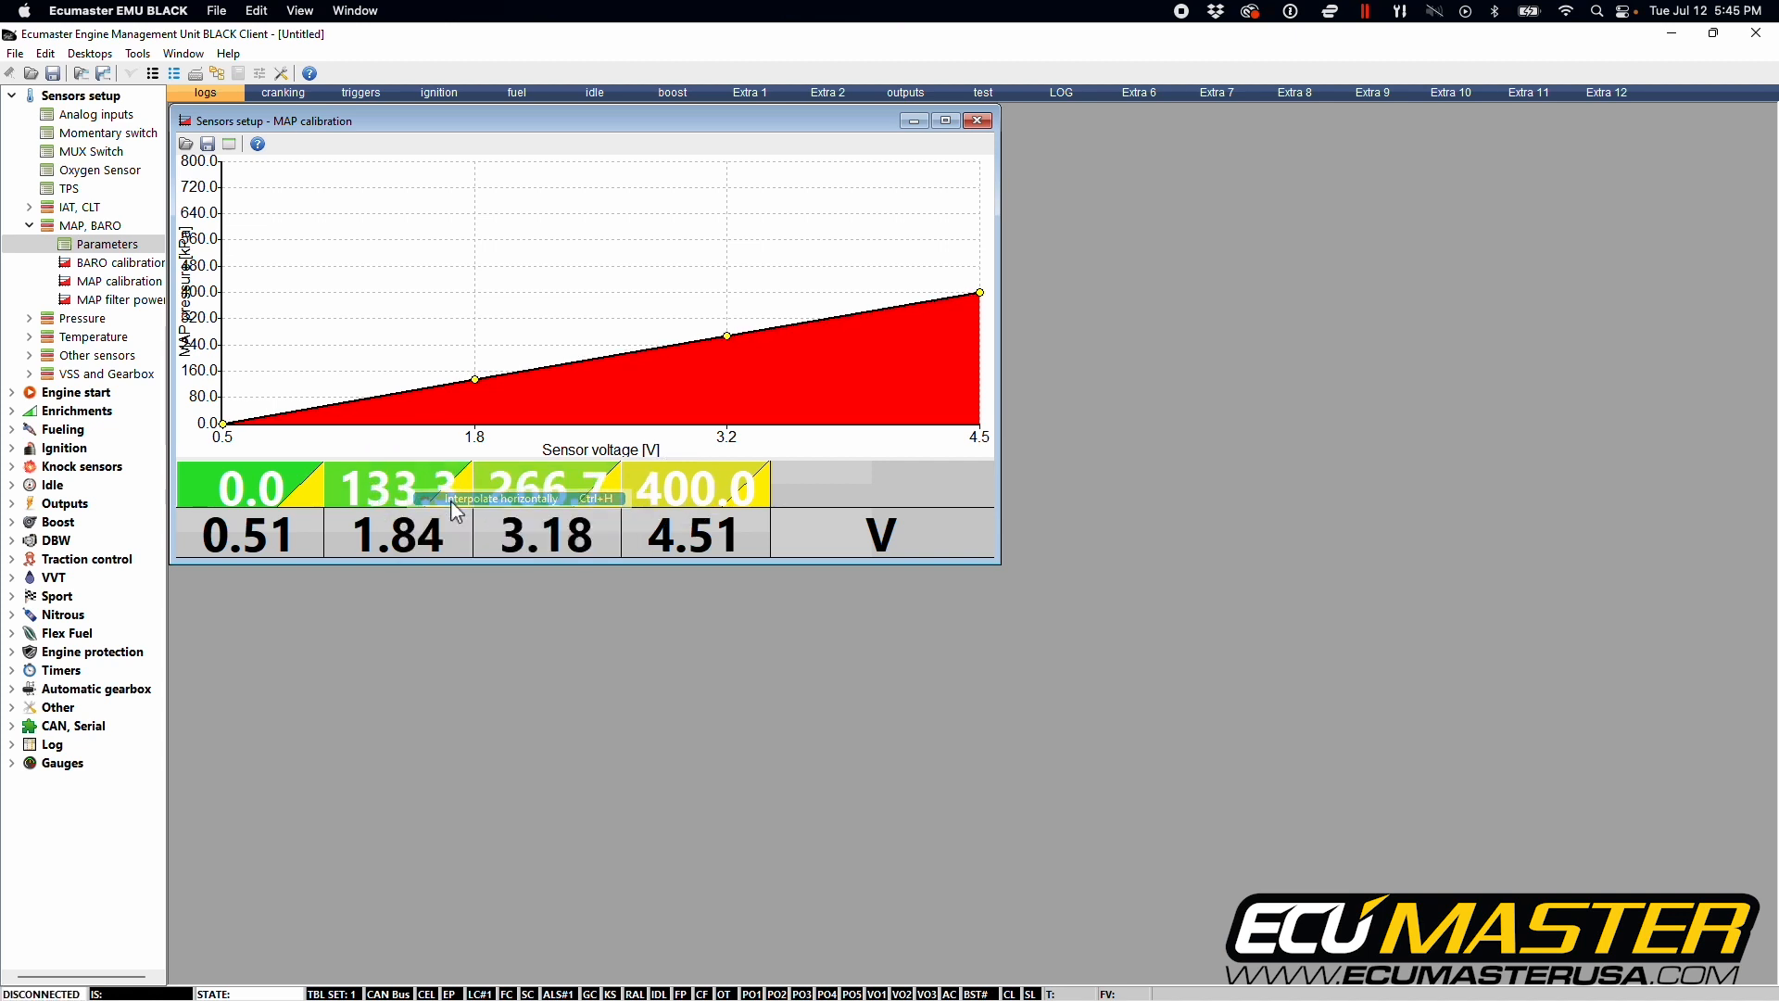
pyautogui.moveTo(230, 440)
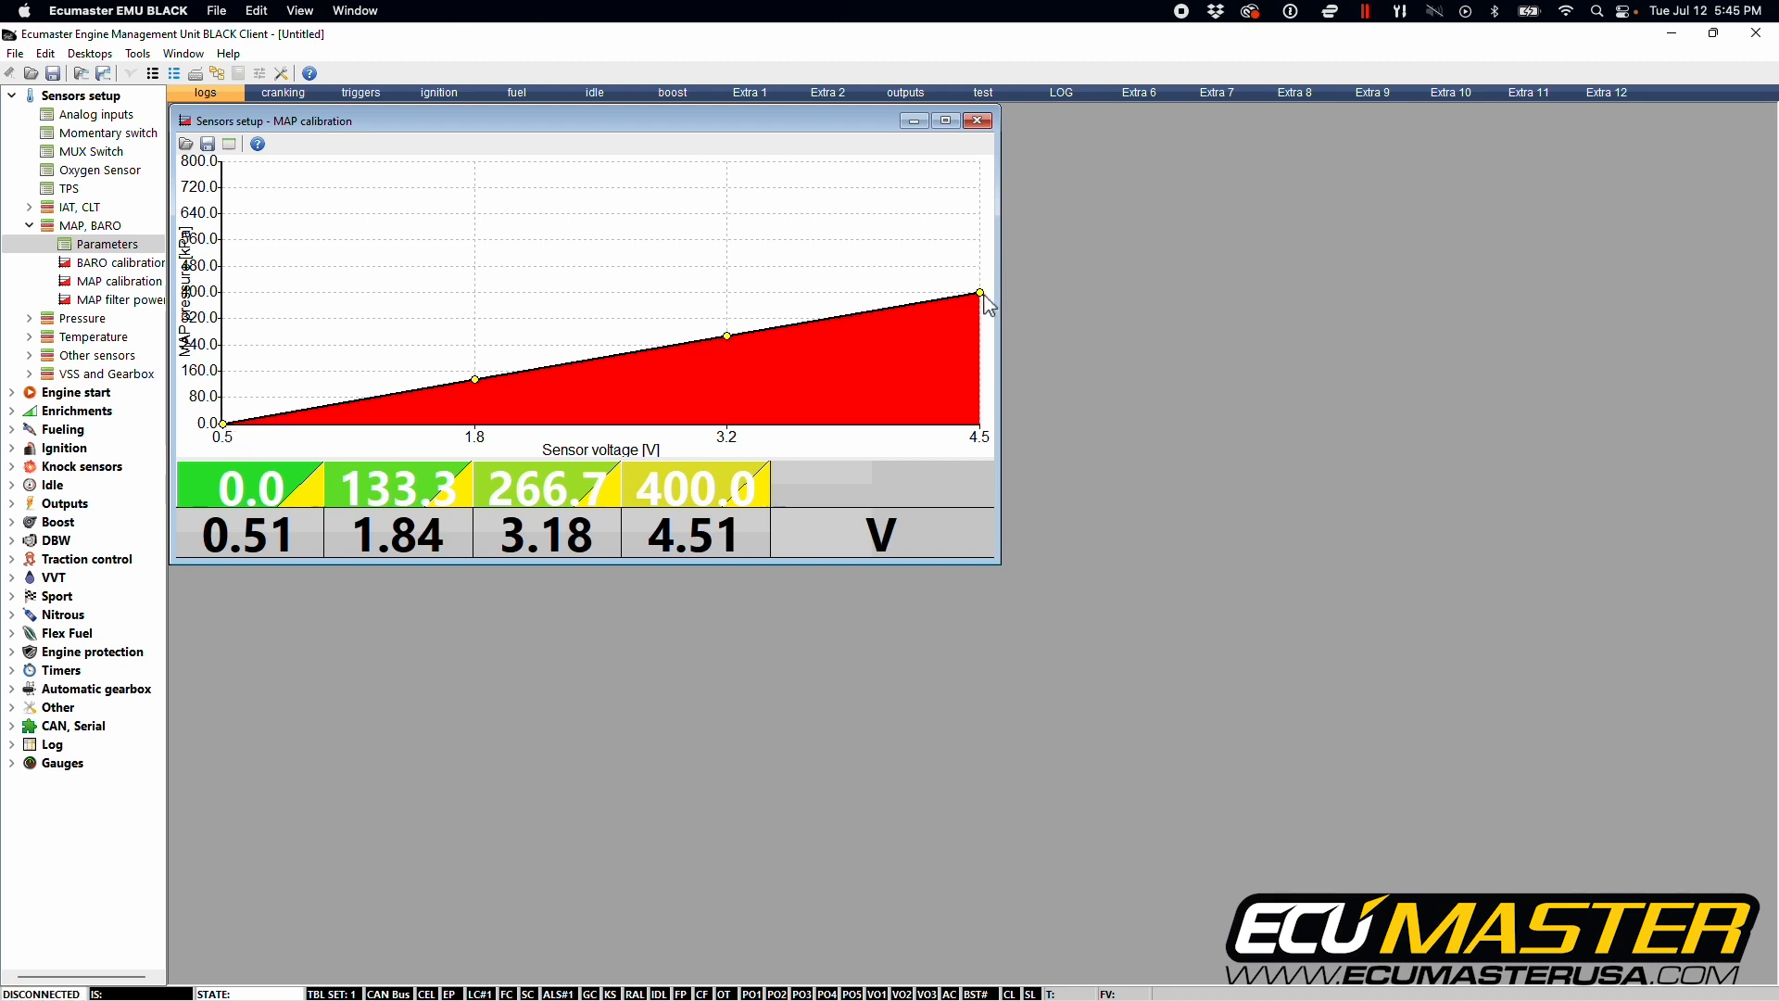
pyautogui.moveTo(233, 460)
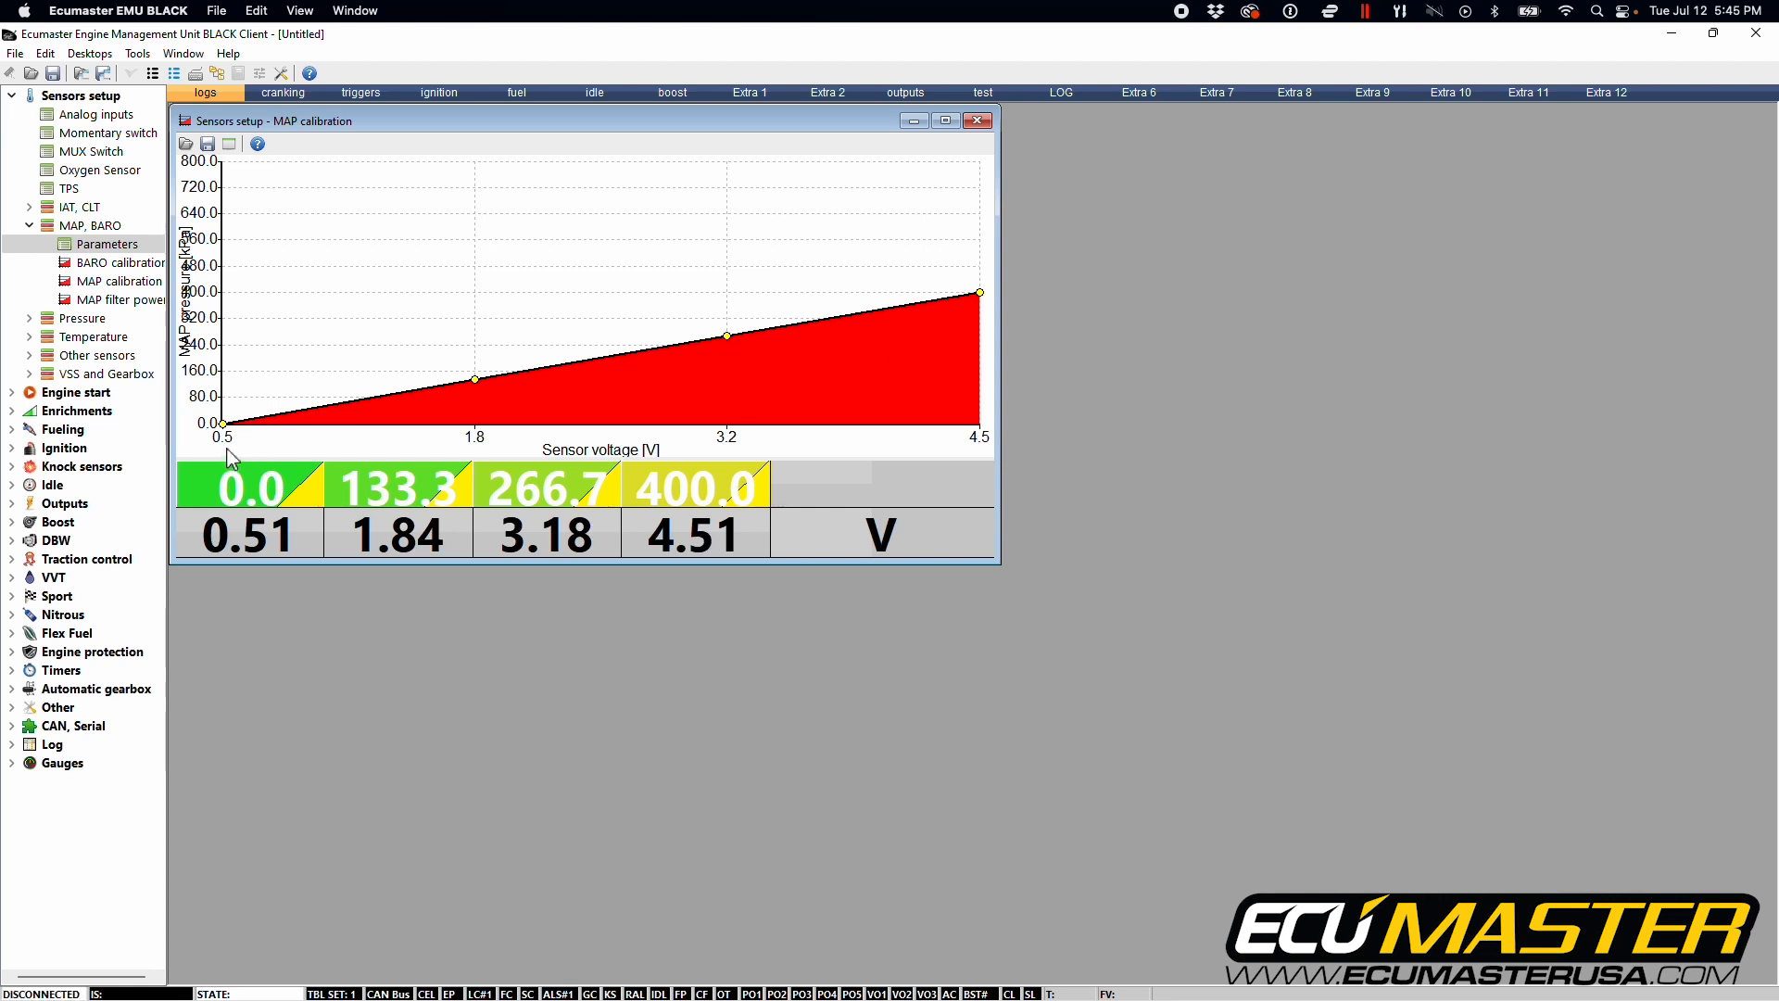
pyautogui.moveTo(990, 455)
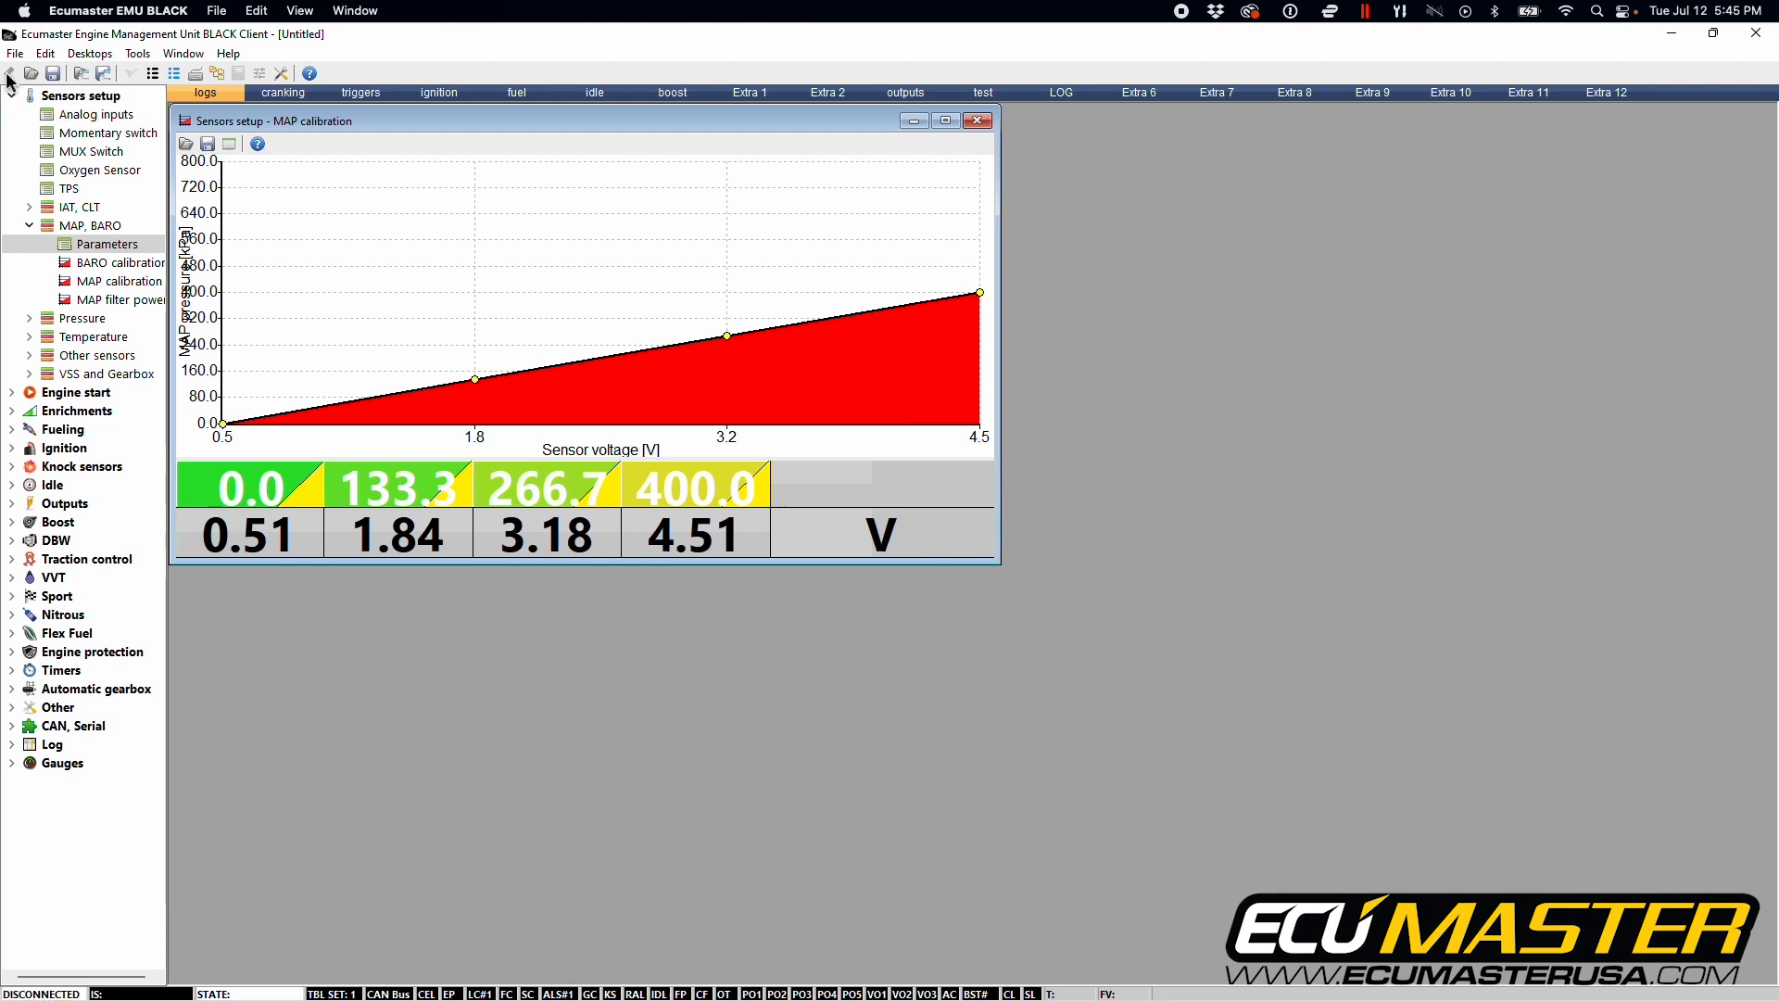
pyautogui.moveTo(102, 125)
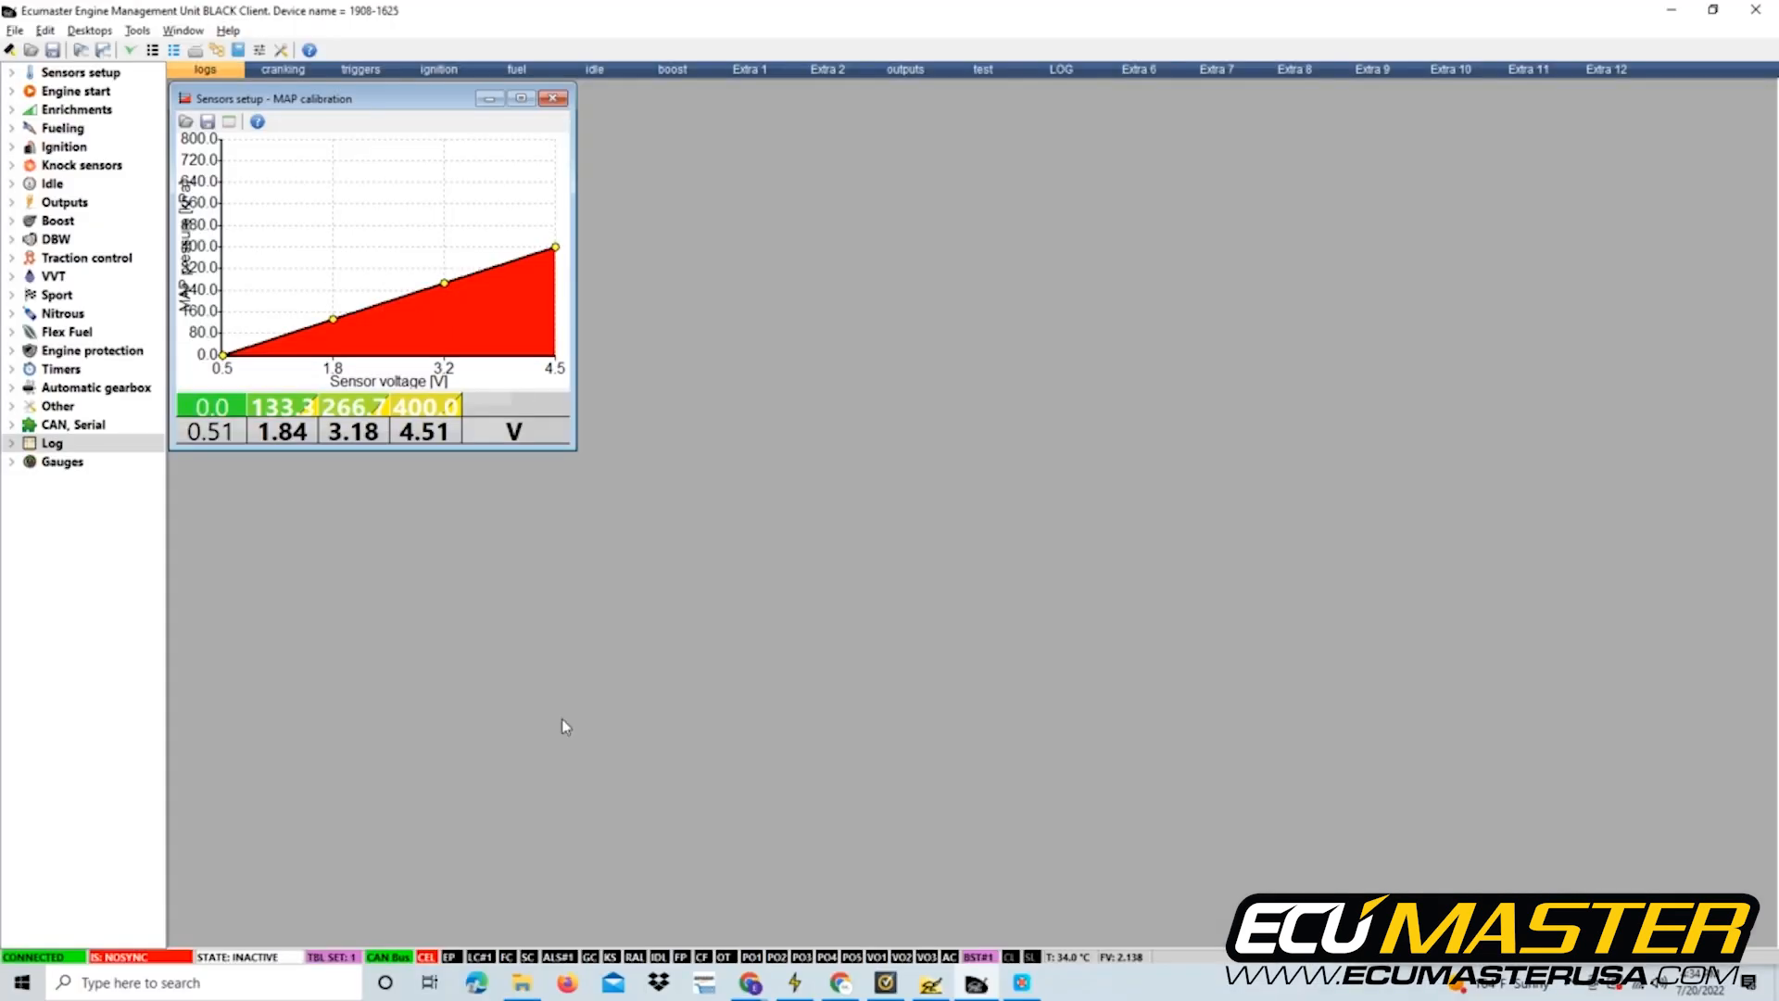
pyautogui.moveTo(380, 787)
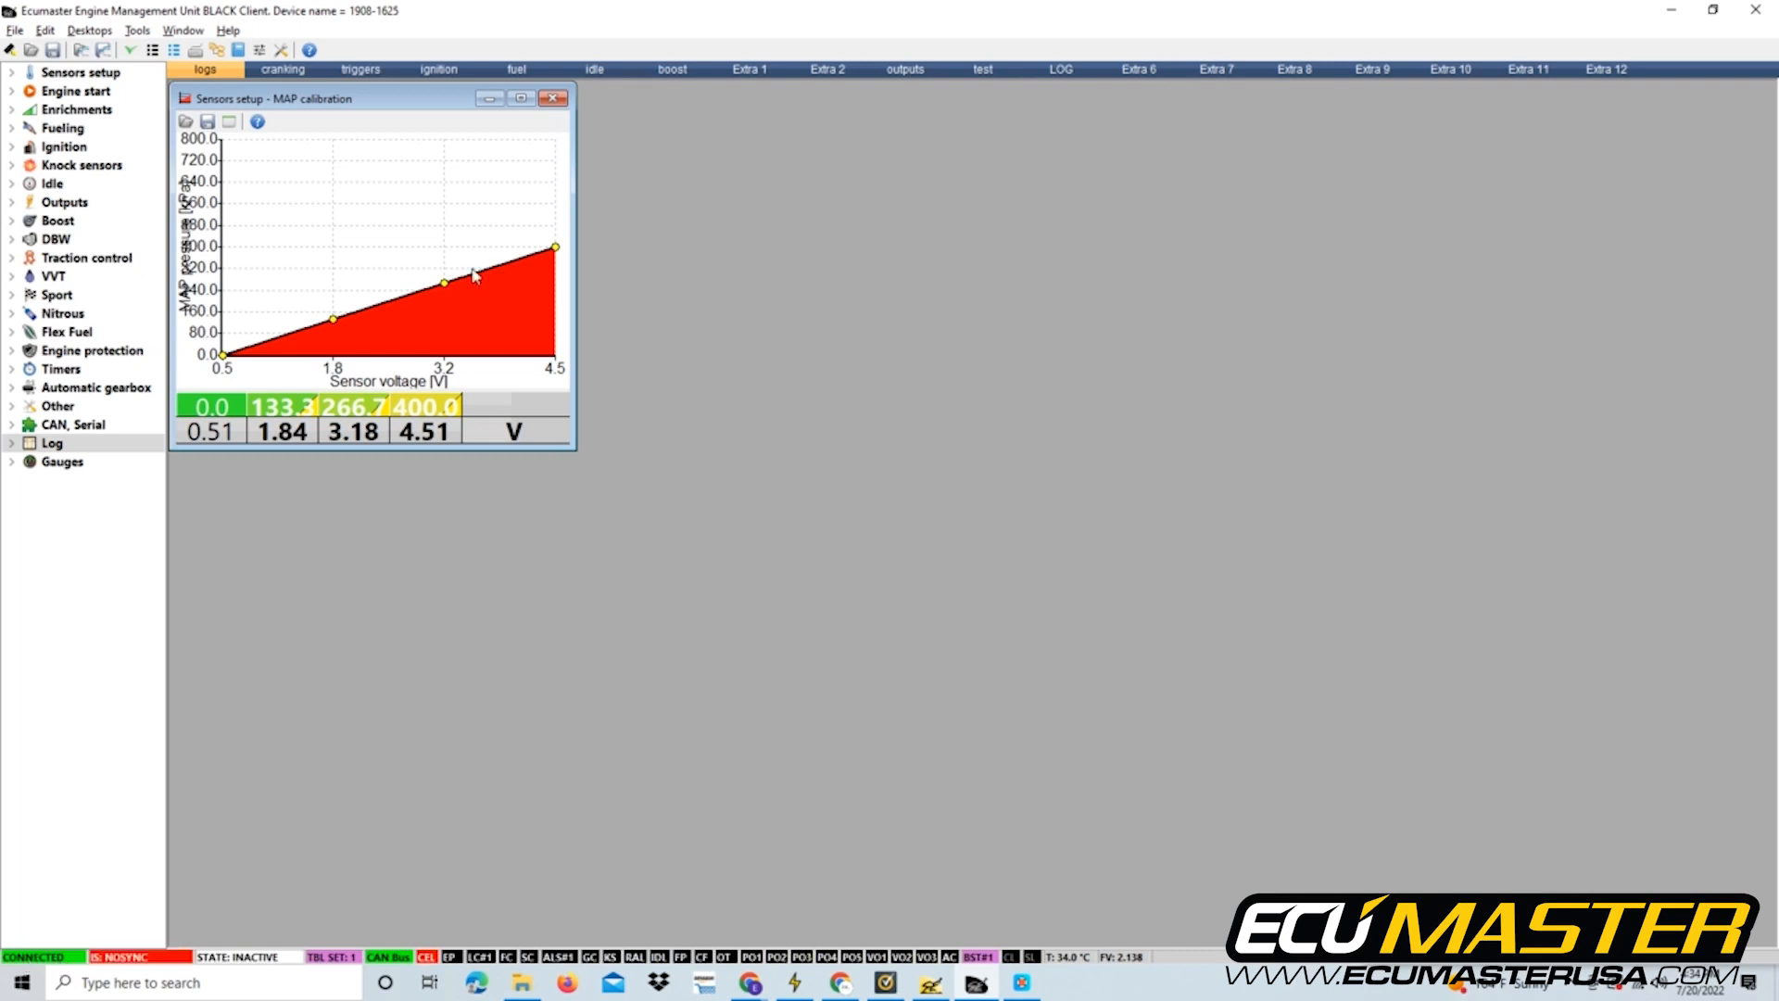
# Drag the MAP calibration window by its title bar to the lower-left corner.
pyautogui.moveTo(340, 97); pyautogui.dragTo(406, 555)
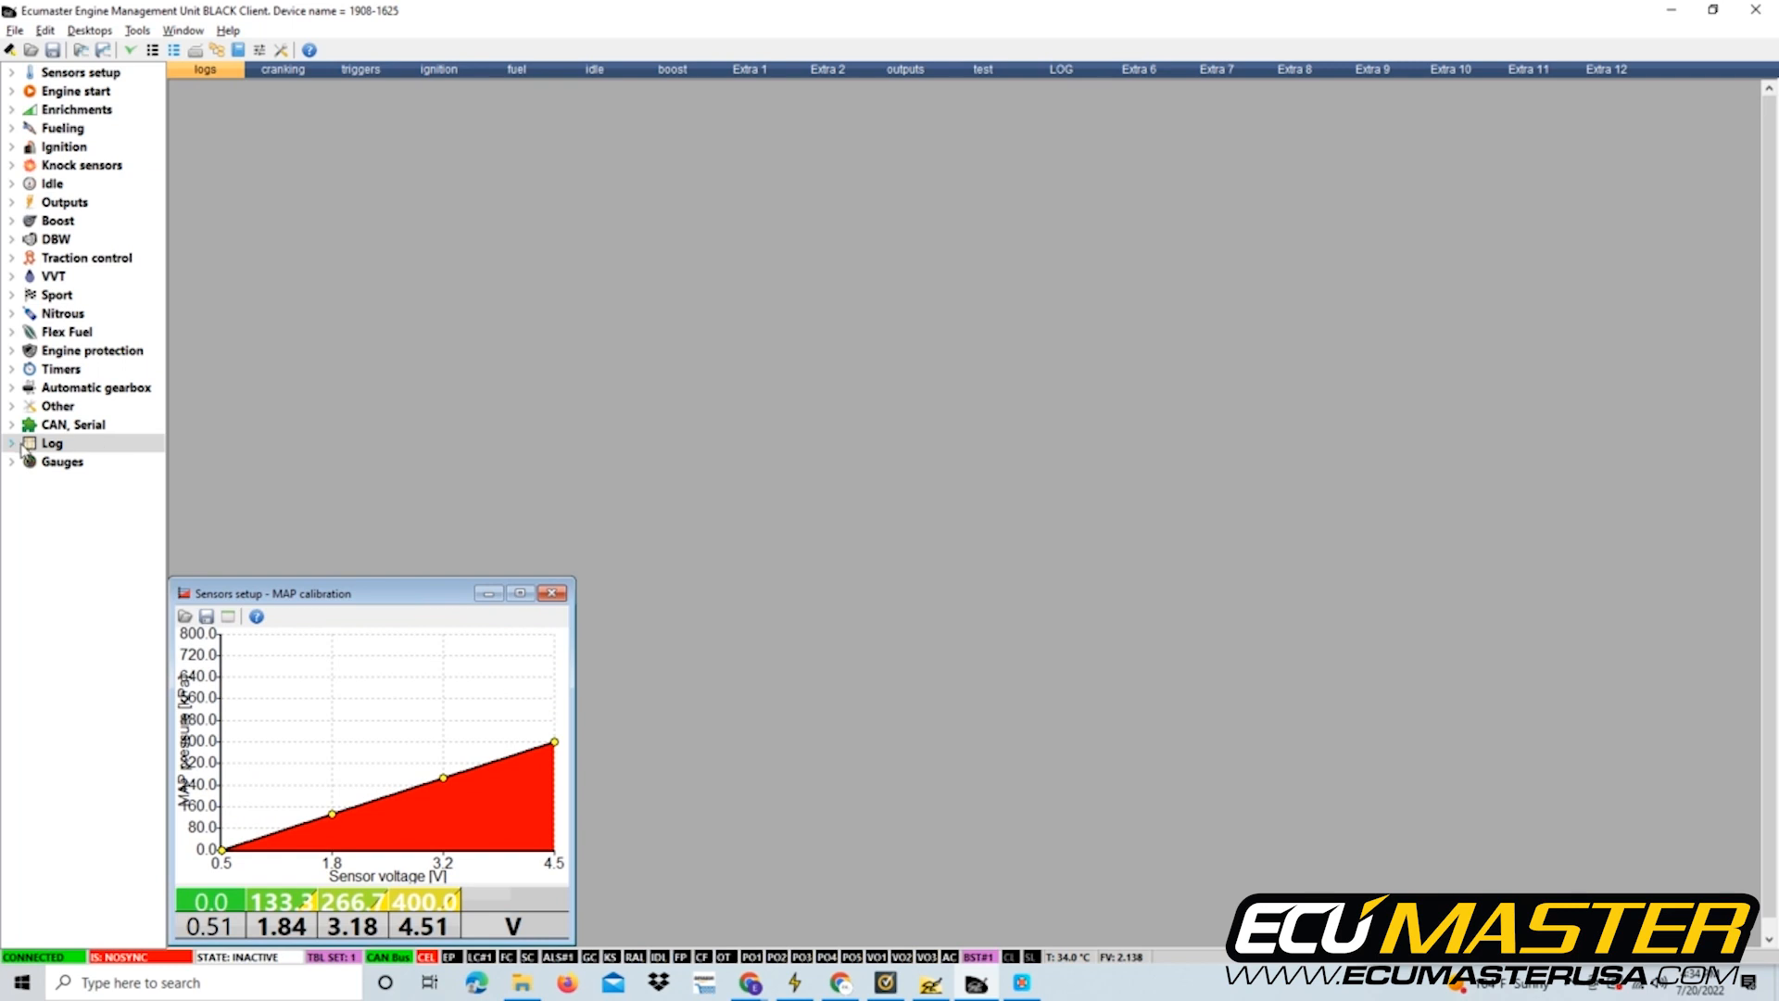
# Expand Log in the tree and open the Analog inputs live readout.
pyautogui.click(51, 443)
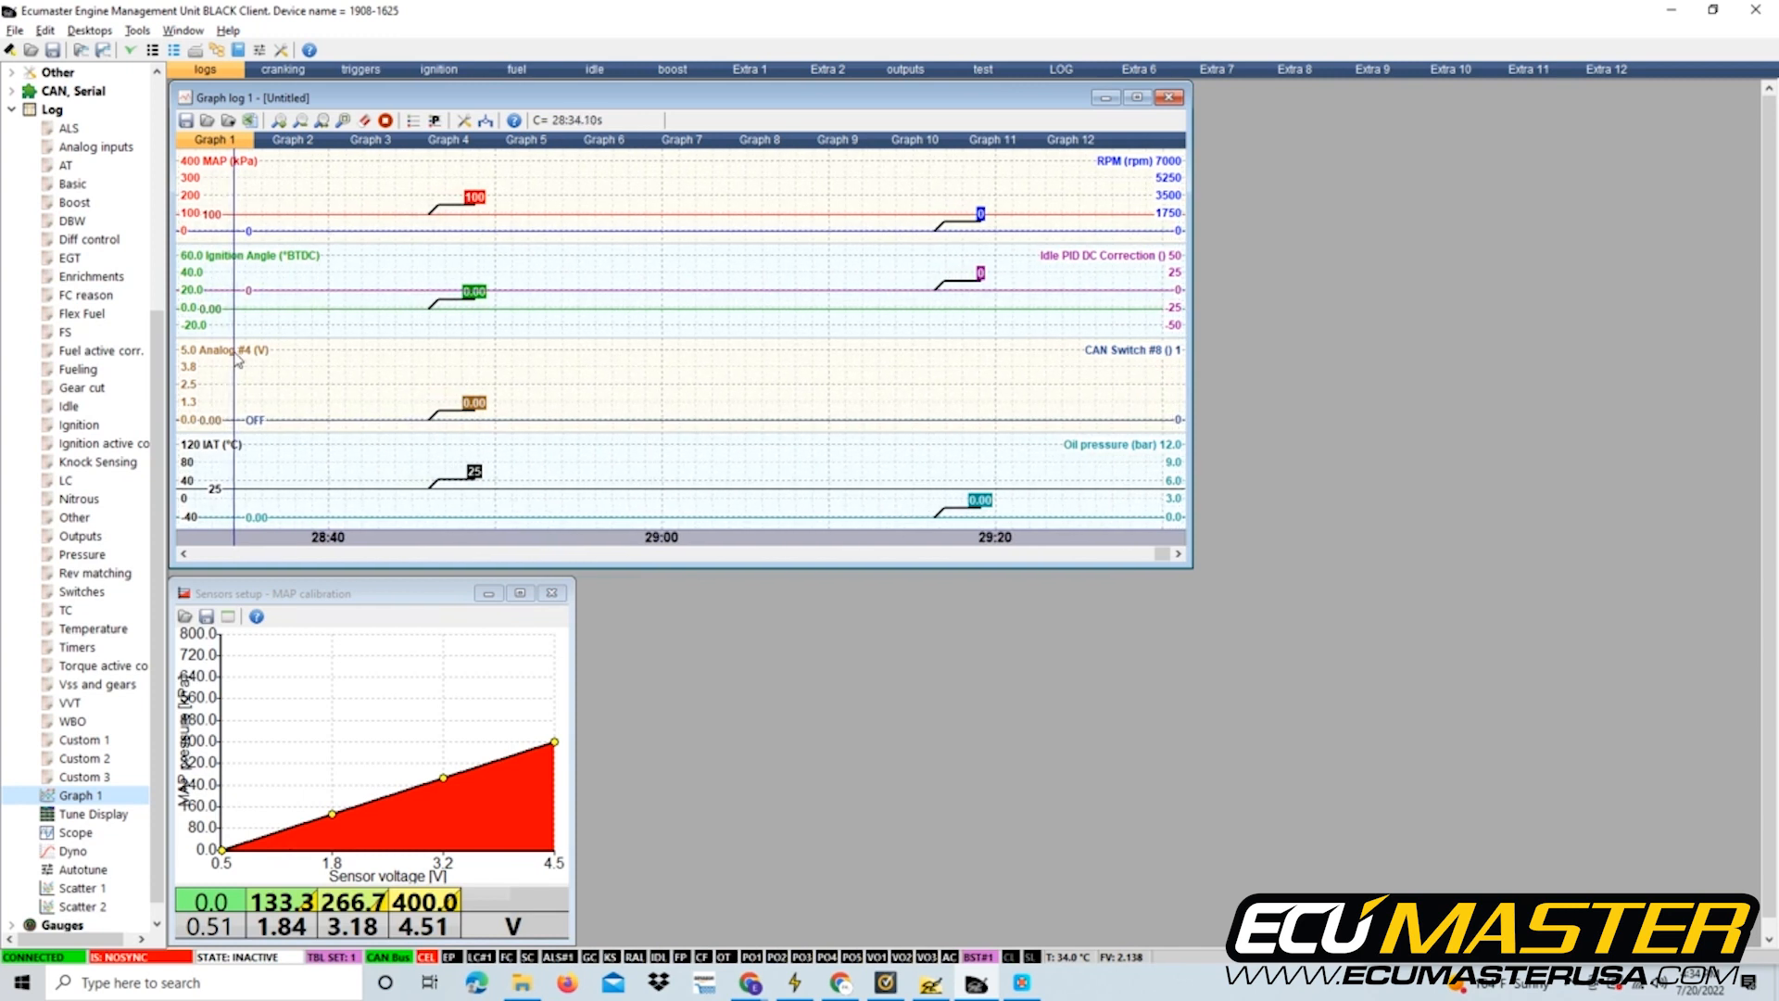
pyautogui.click(96, 146)
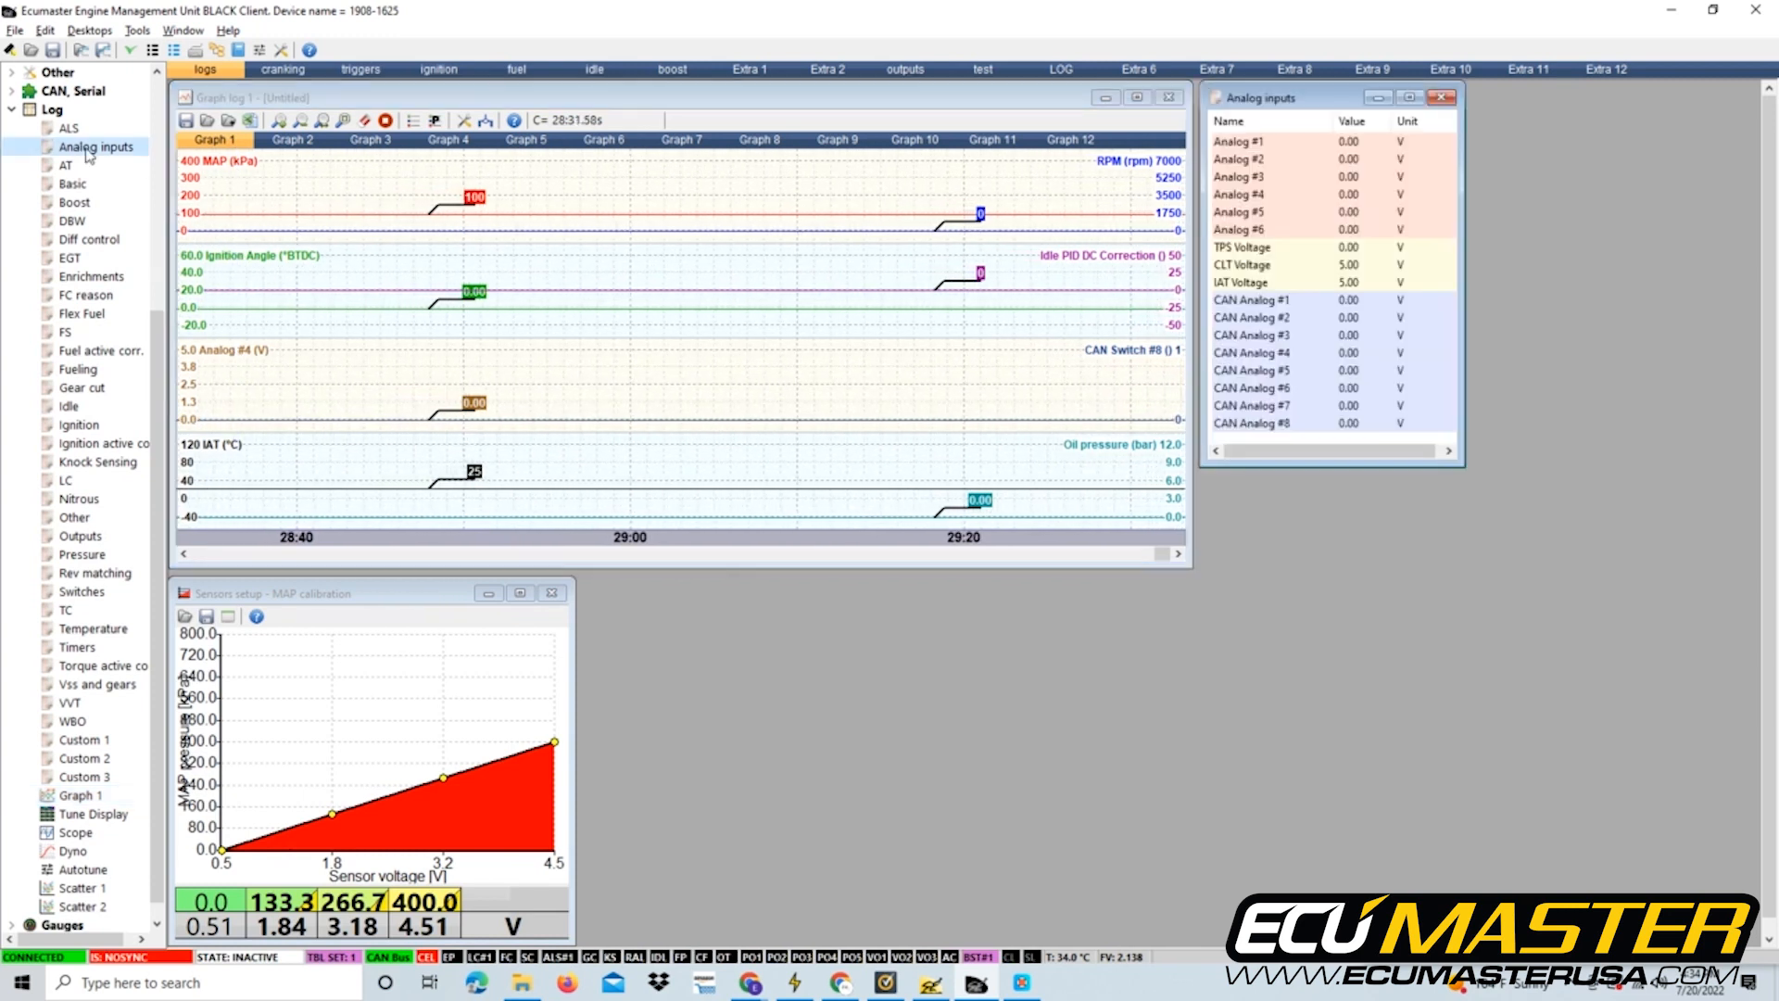